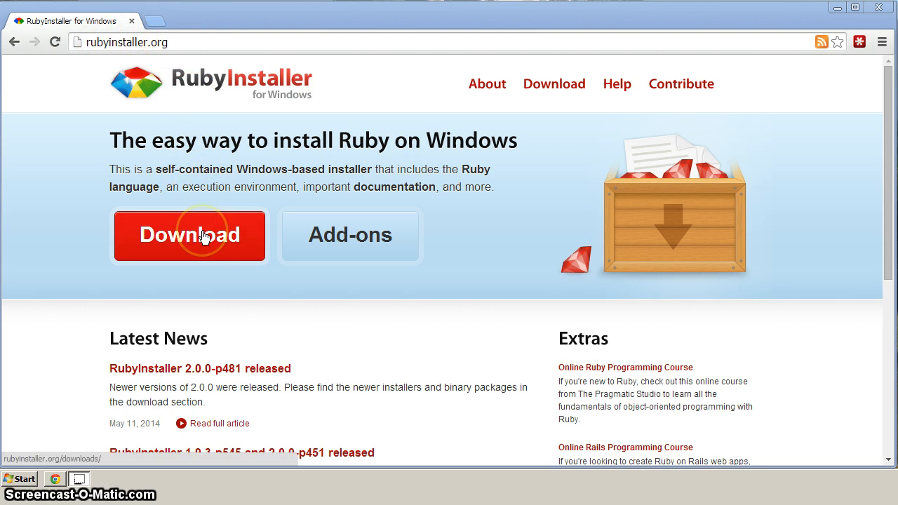
Download the Ruby 2.0.0-p481 installer from the rubyinstaller.org downloads page
left_click(188, 236)
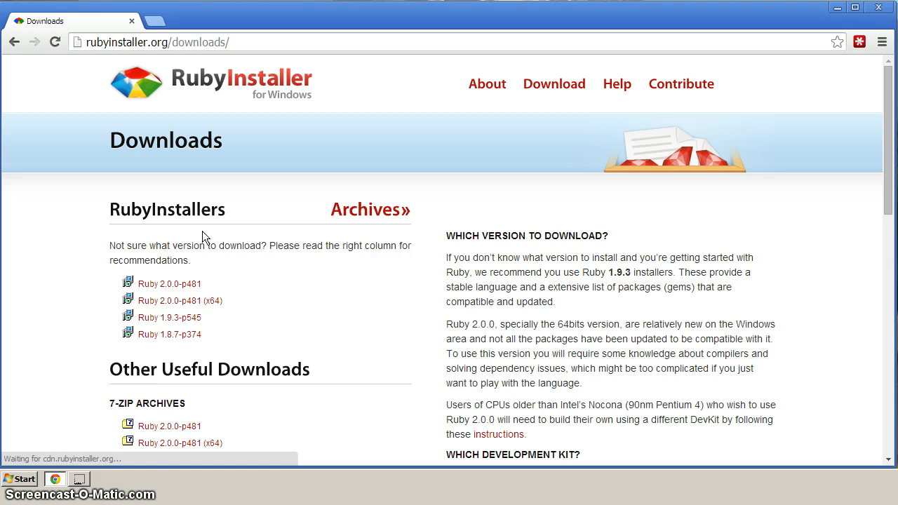
scroll("down", 3)
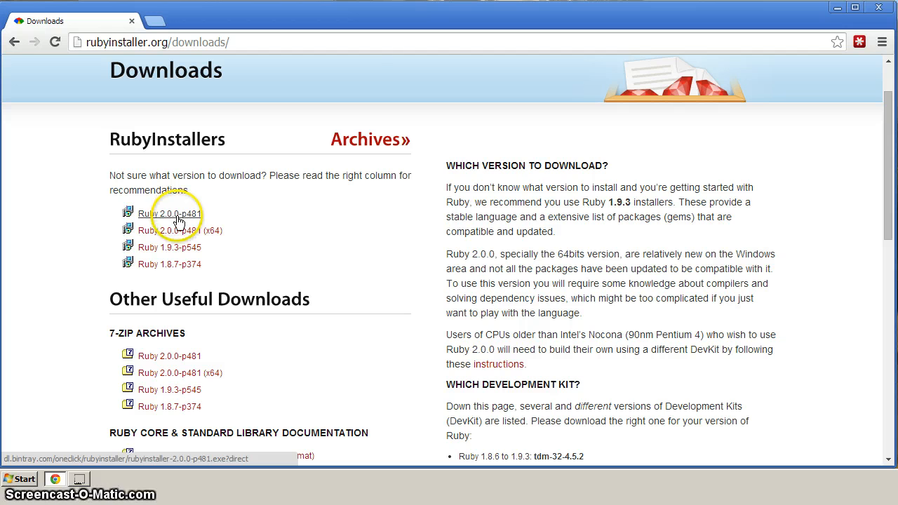
mouse_move(179, 231)
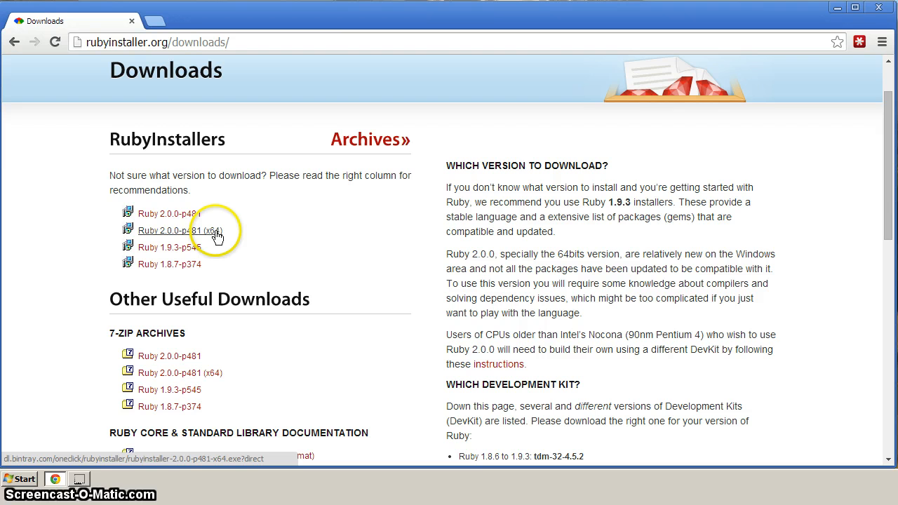
mouse_move(189, 213)
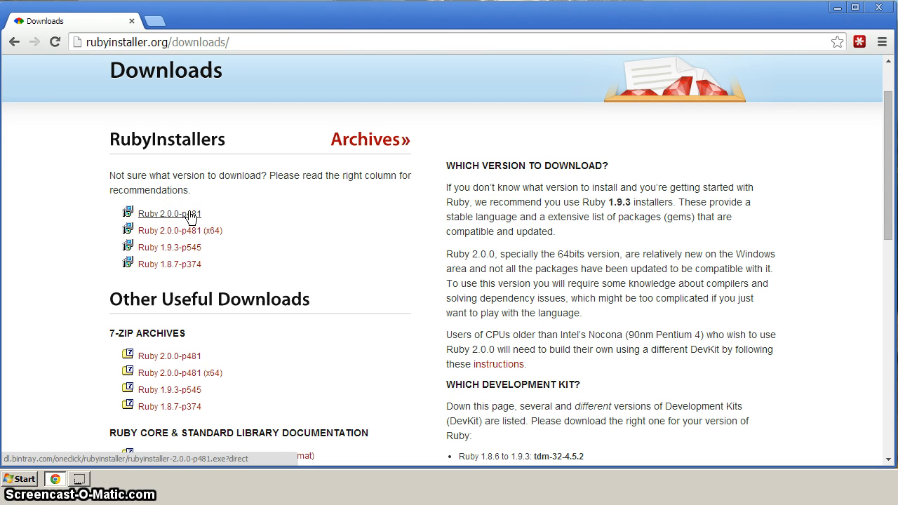
left_click(168, 214)
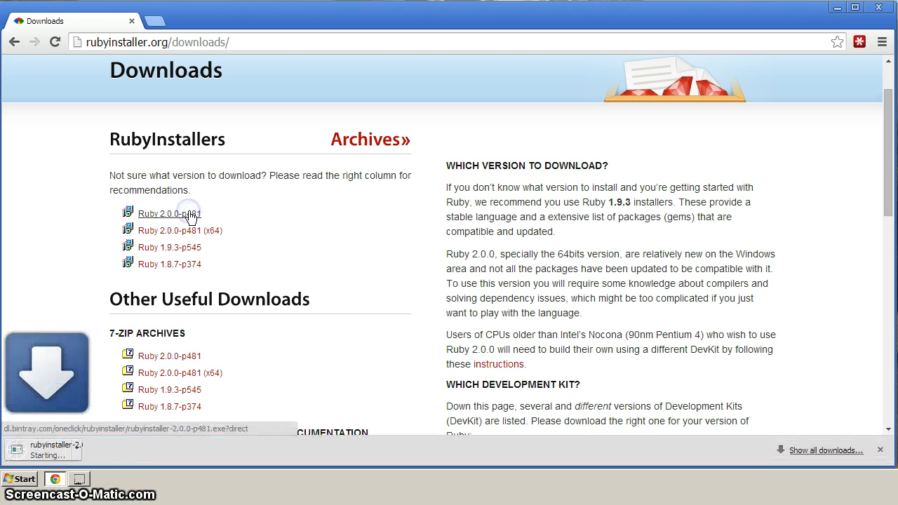
mouse_move(400, 218)
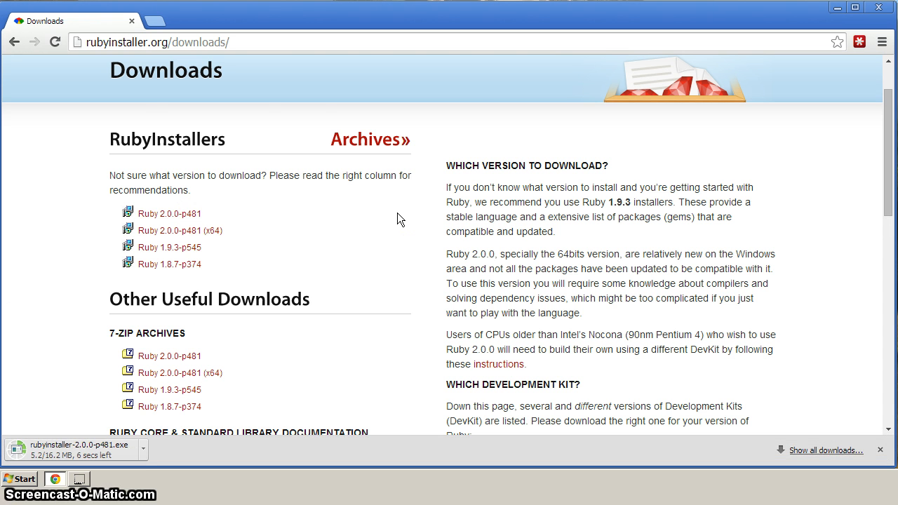
Download the 32-bit DevKit (DevKit-mingw64-32) for Ruby 2.0 from the Development Kit section
scroll("down", 3)
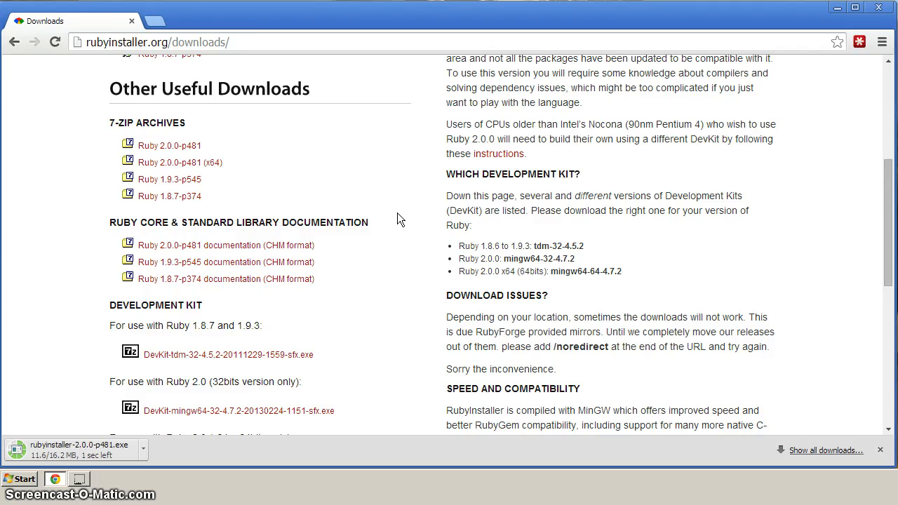
scroll("down", 3)
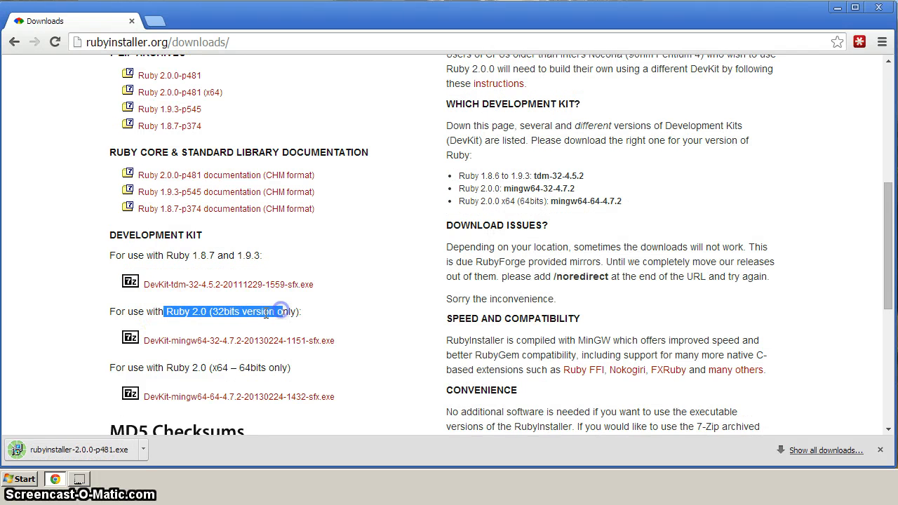
mouse_move(191, 341)
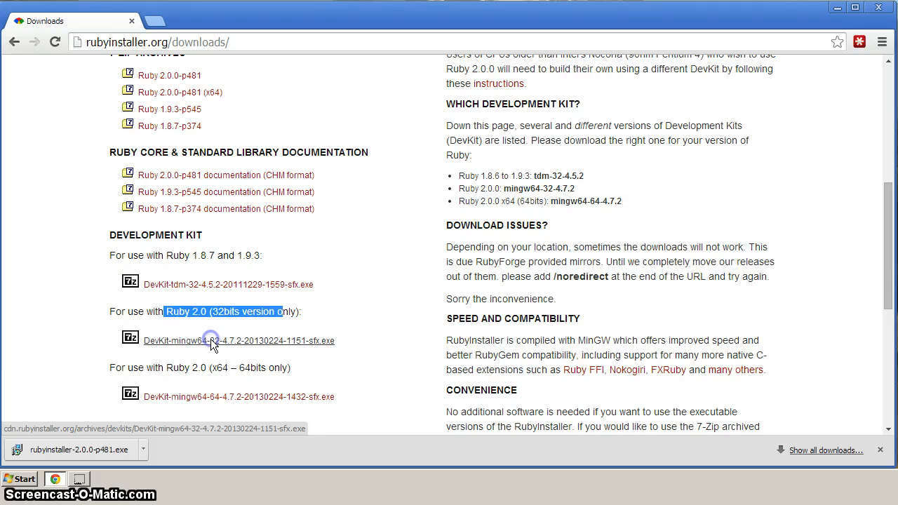
left_click(239, 341)
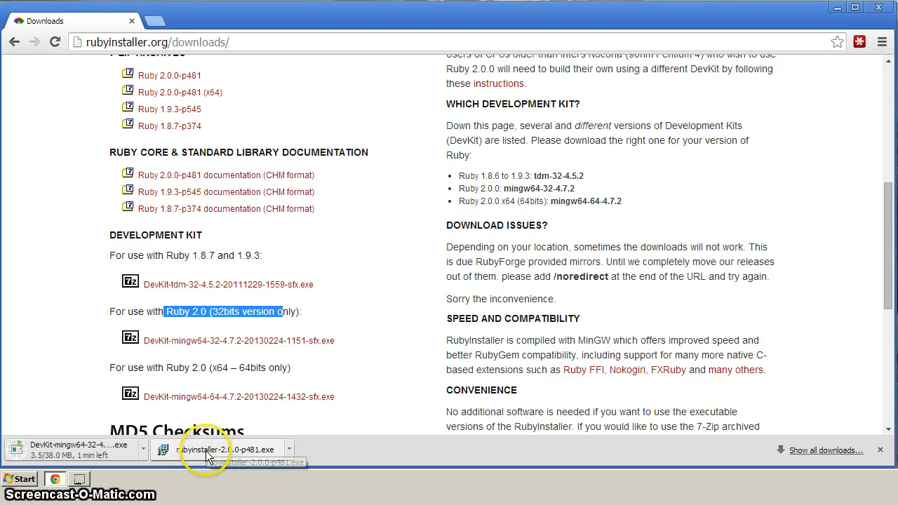
Launch the downloaded Ruby installer in English and accept the license agreement
left_click(204, 449)
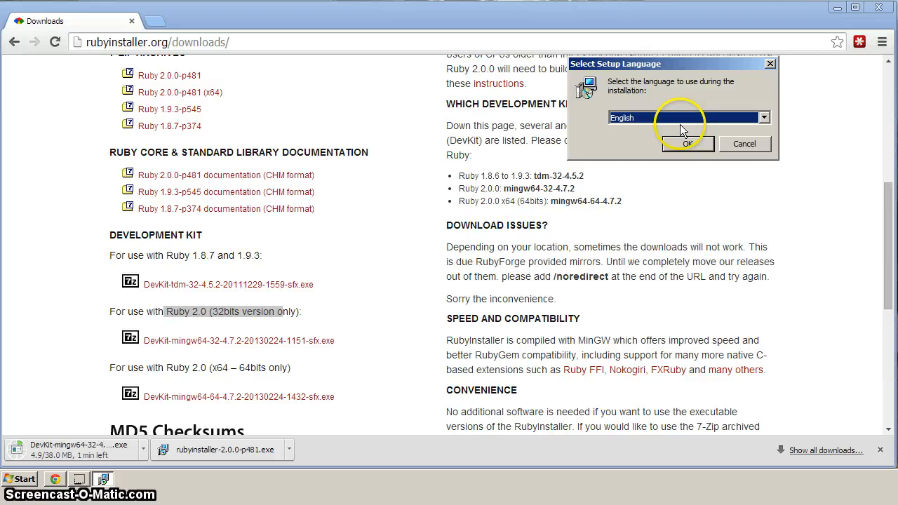
left_click(687, 143)
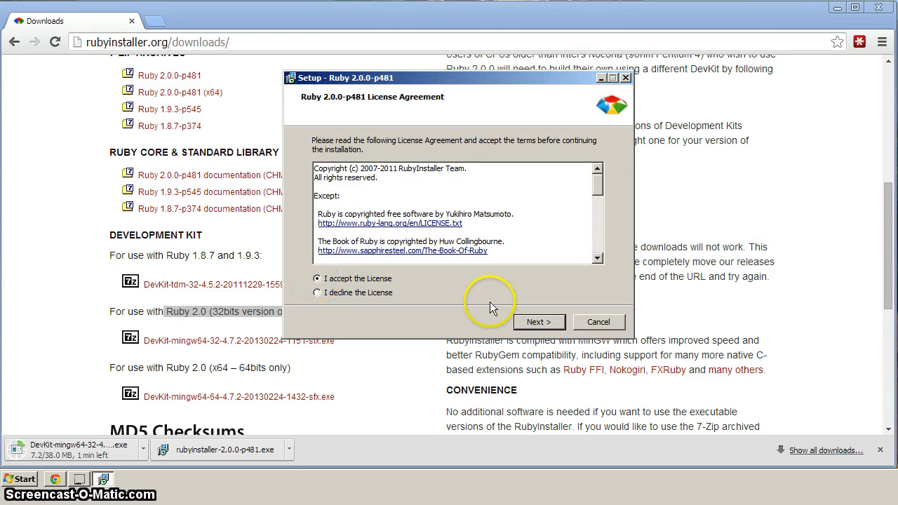
left_click(539, 321)
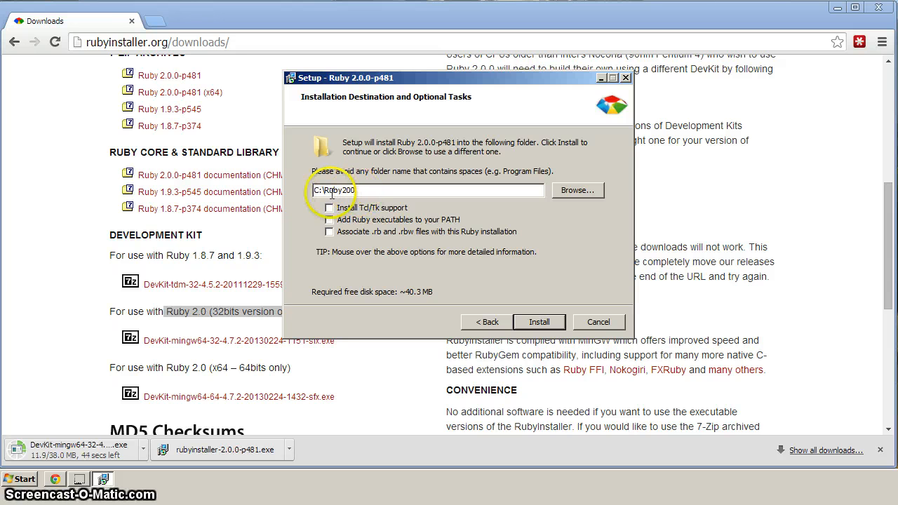
mouse_move(330, 219)
type("\\row")
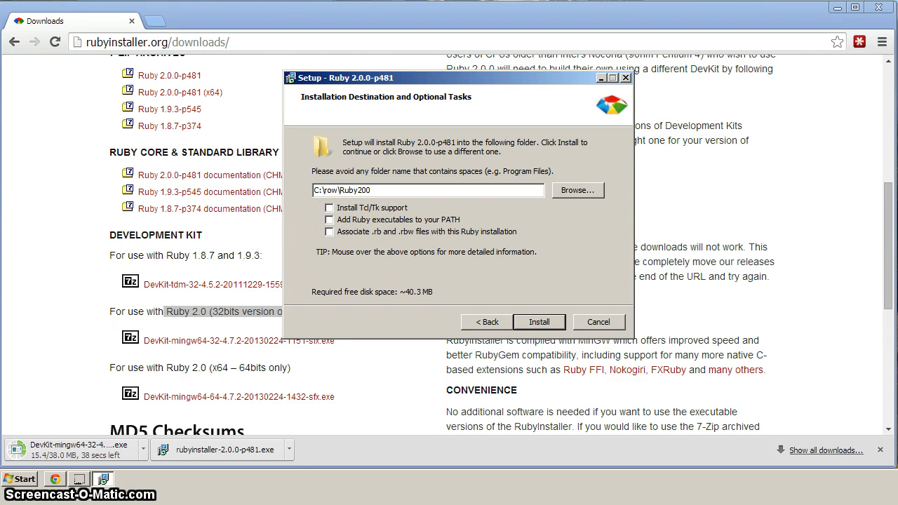
mouse_move(331, 216)
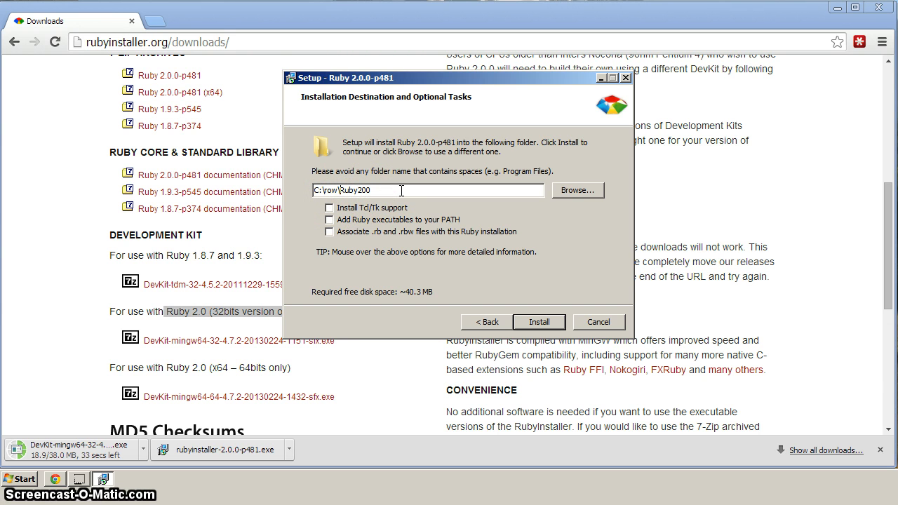
Install Ruby 2.0.0-p481 into C:\row\Ruby200 with executables added to PATH, then finish setup
left_click(329, 219)
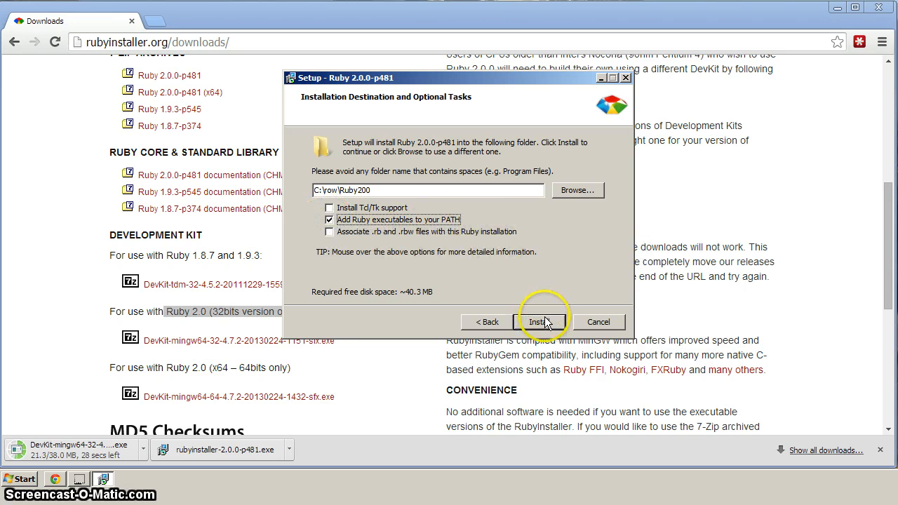
left_click(540, 321)
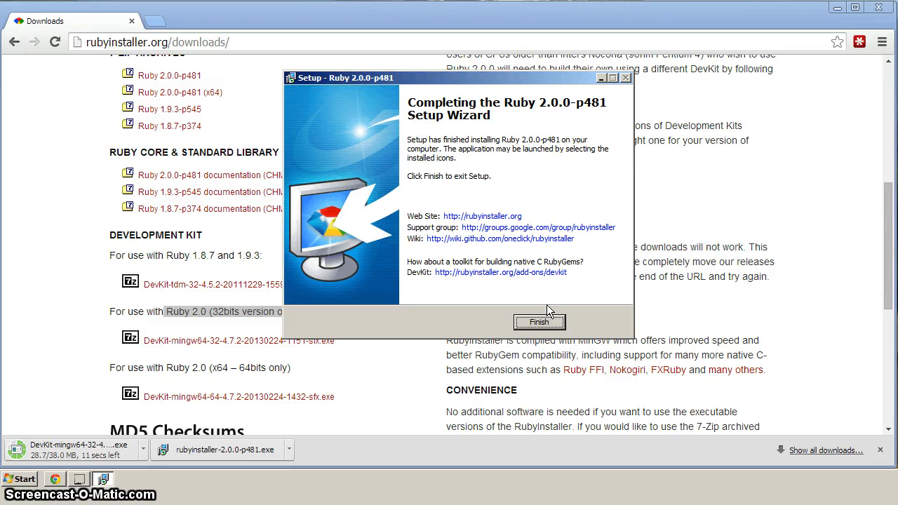
left_click(539, 321)
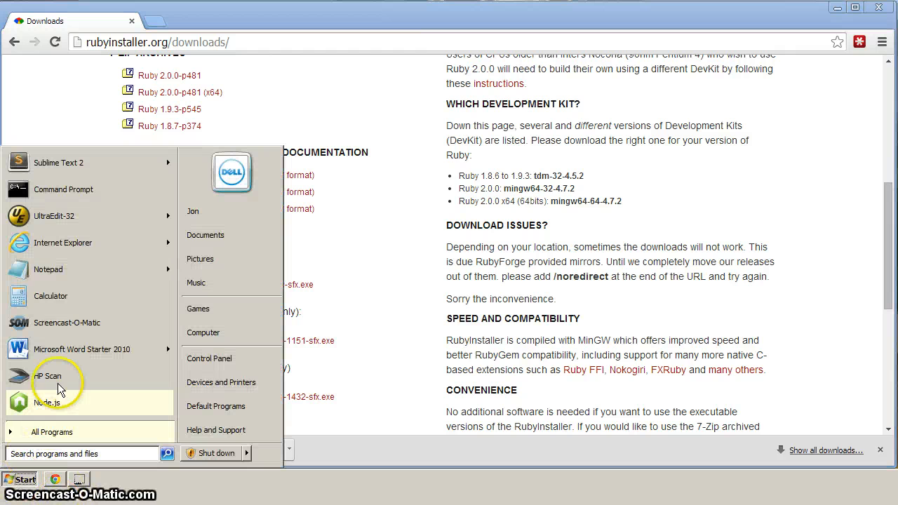
mouse_move(63, 189)
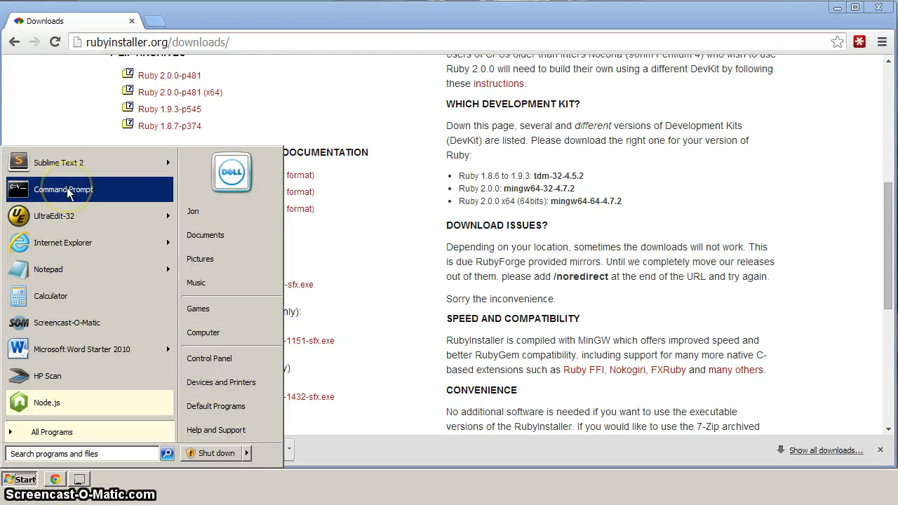
mouse_move(71, 185)
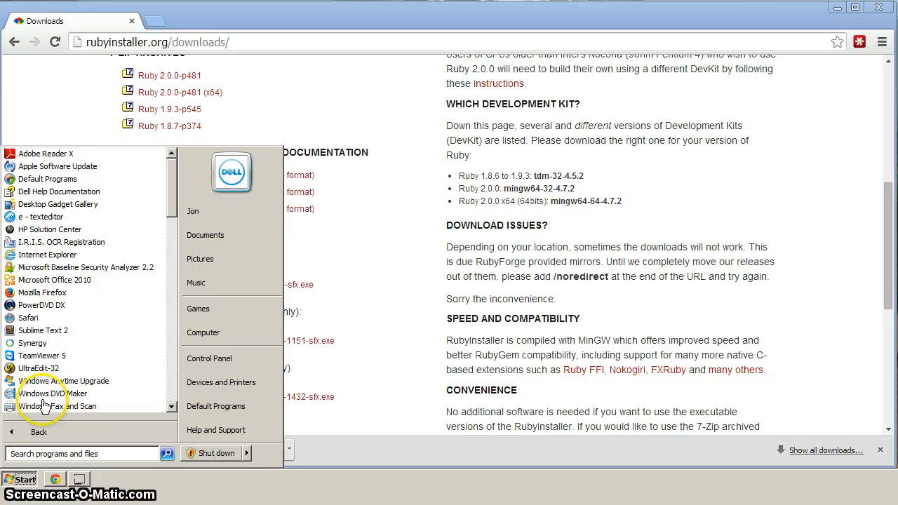
Run Command Prompt as administrator from Start > All Programs > Accessories
left_click(52, 433)
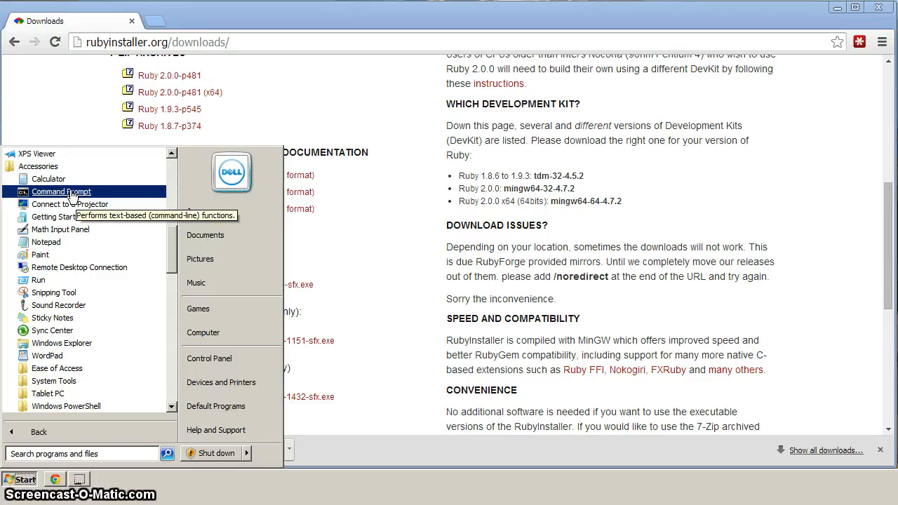
right_click(62, 191)
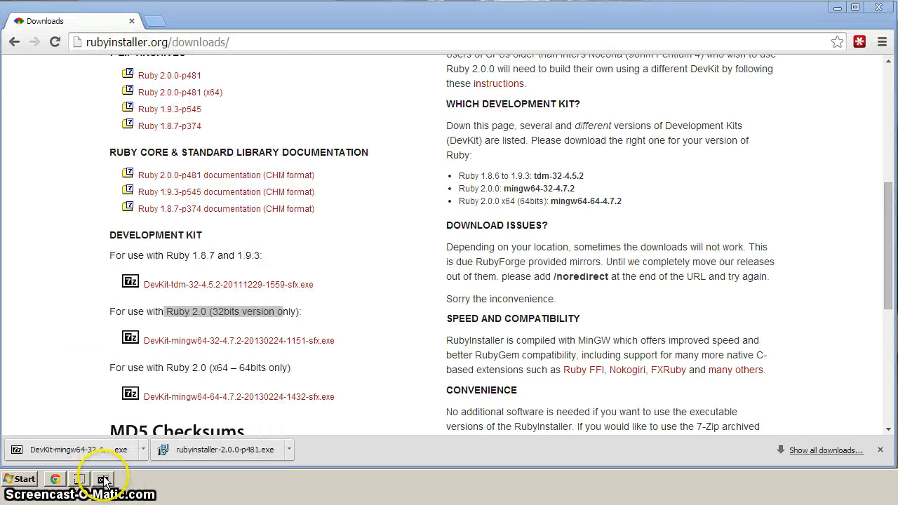
Run ruby -v to confirm Ruby 2.0.0p481 (i386-mingw32) is installed and on the path
left_click(102, 480)
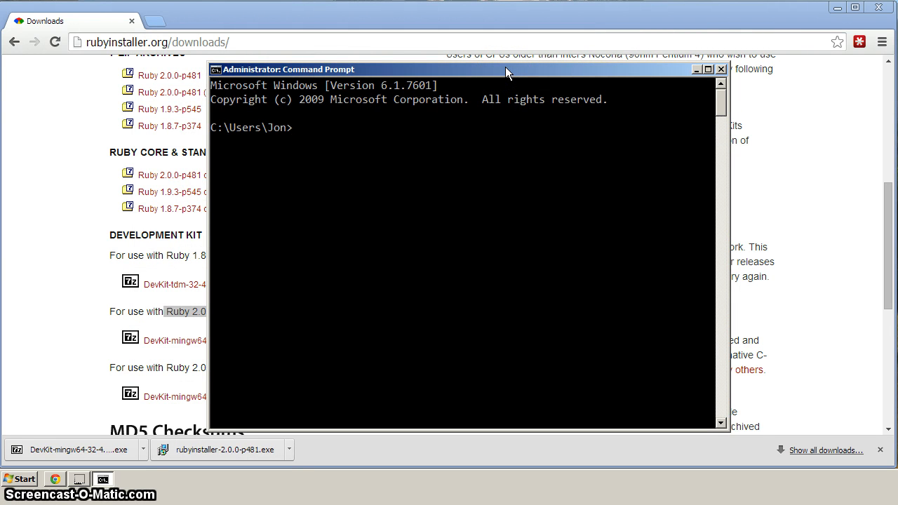
type("ruby -v")
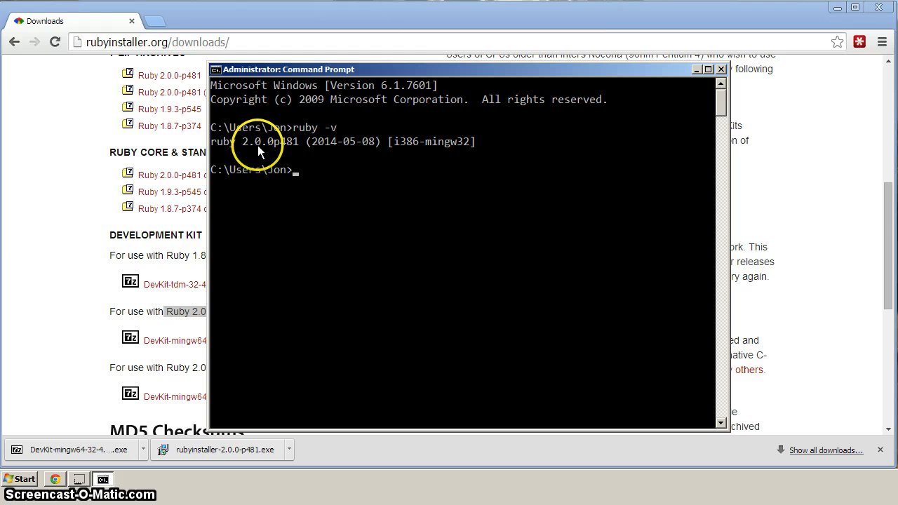
mouse_move(348, 153)
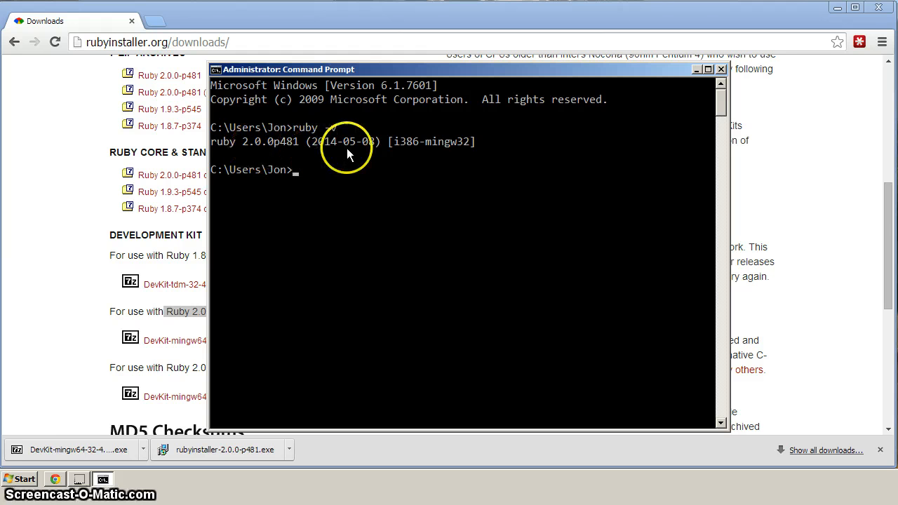
mouse_move(404, 152)
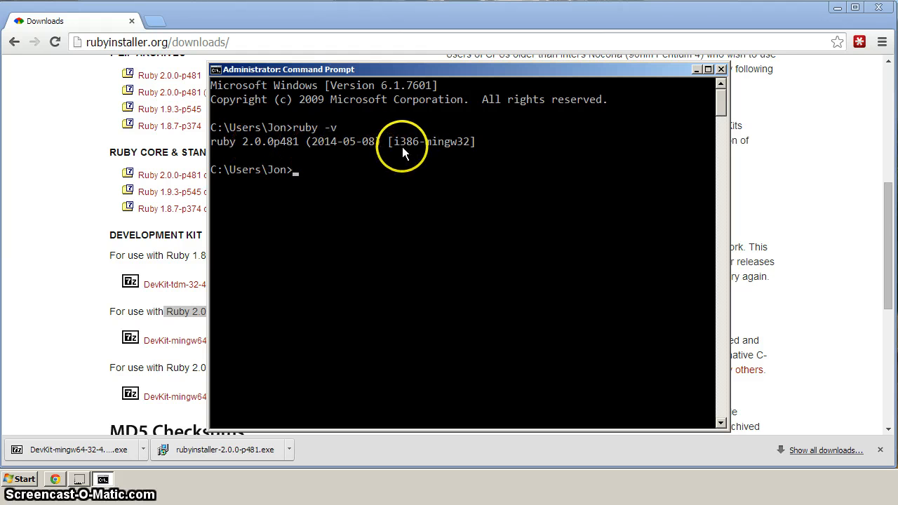
mouse_move(412, 152)
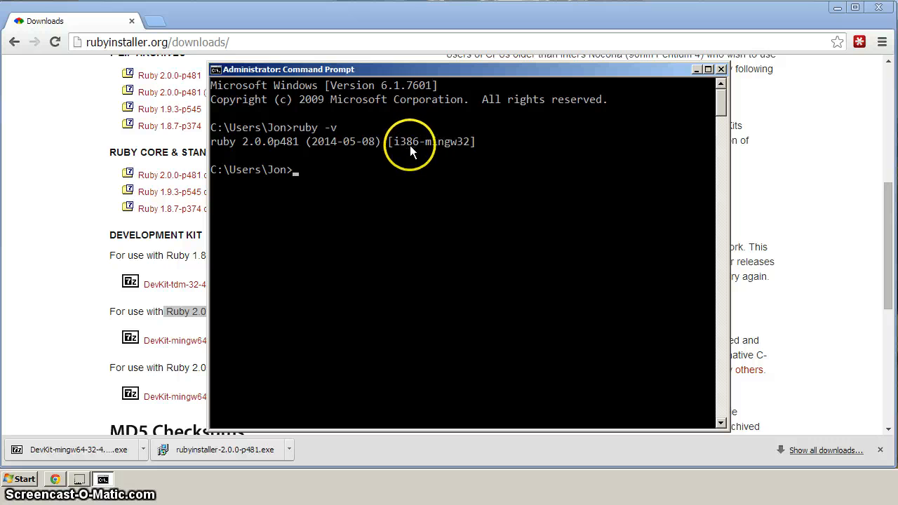
mouse_move(438, 152)
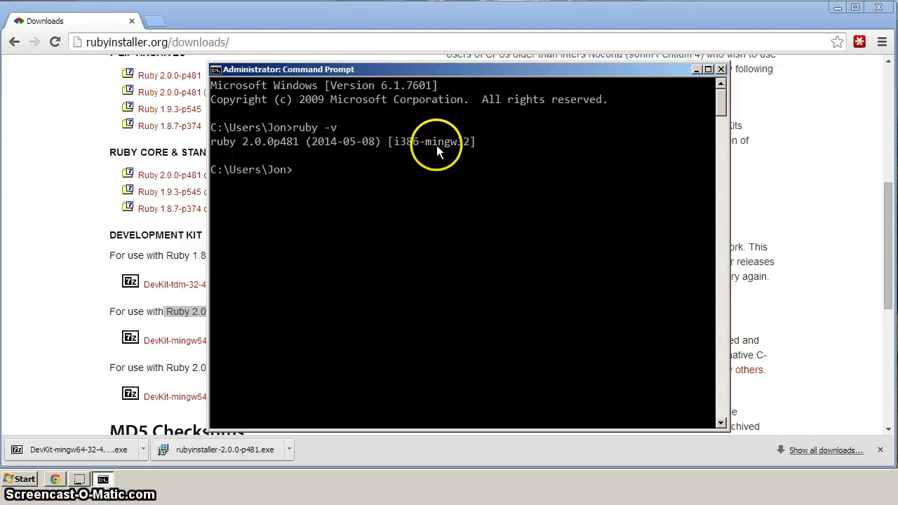
mouse_move(449, 151)
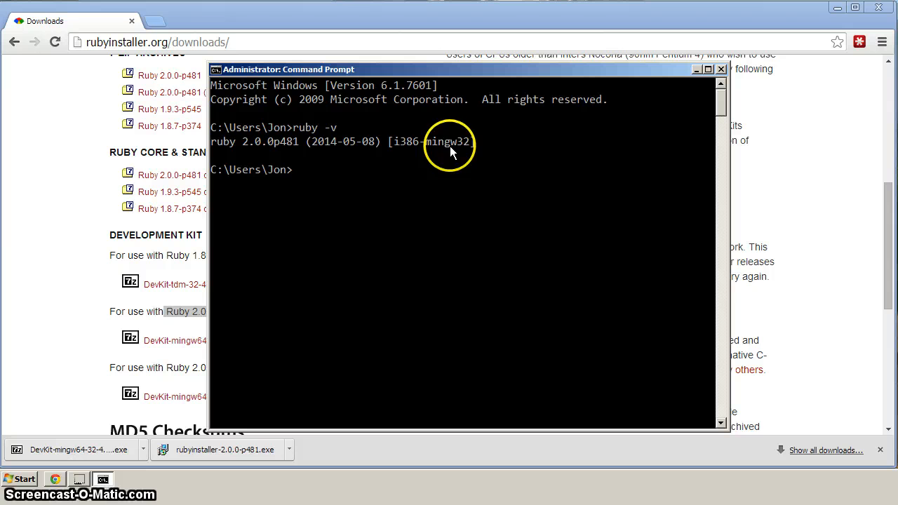
mouse_move(477, 156)
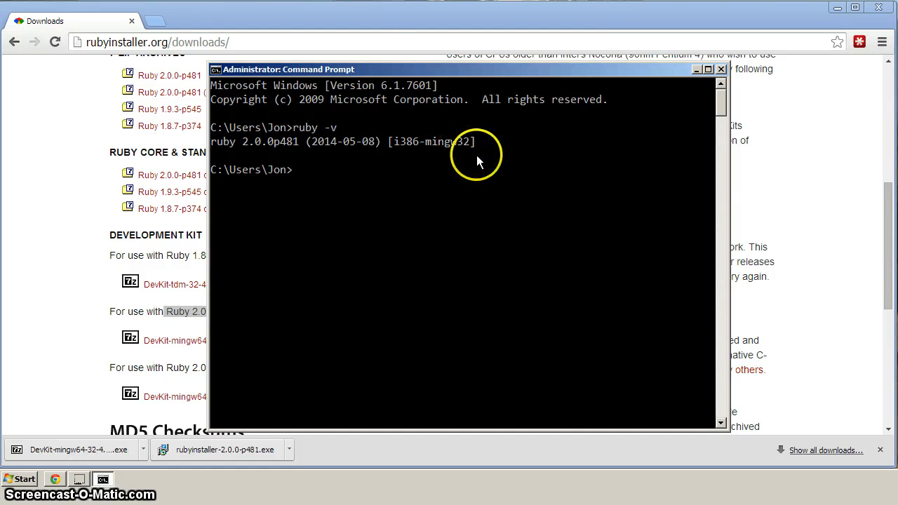
mouse_move(717, 71)
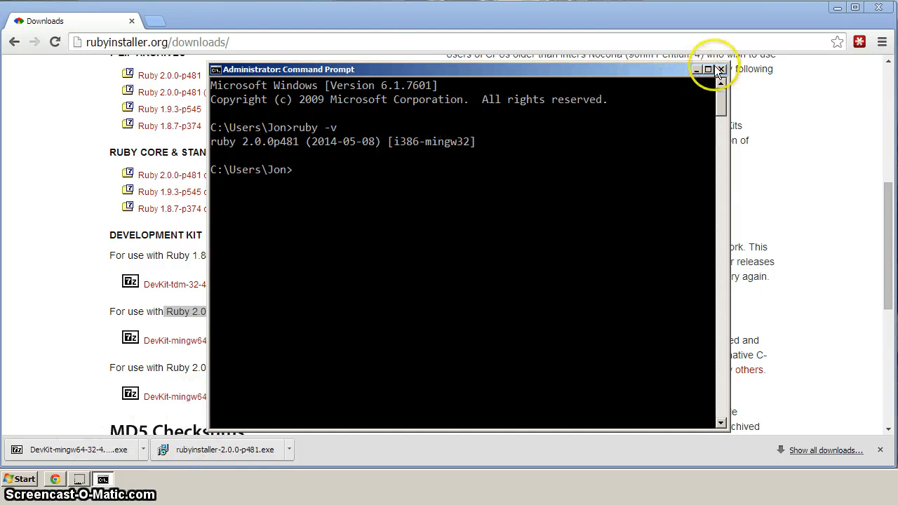
Run the DevKit self-extractor and browse its destination to the C:\row folder
left_click(719, 69)
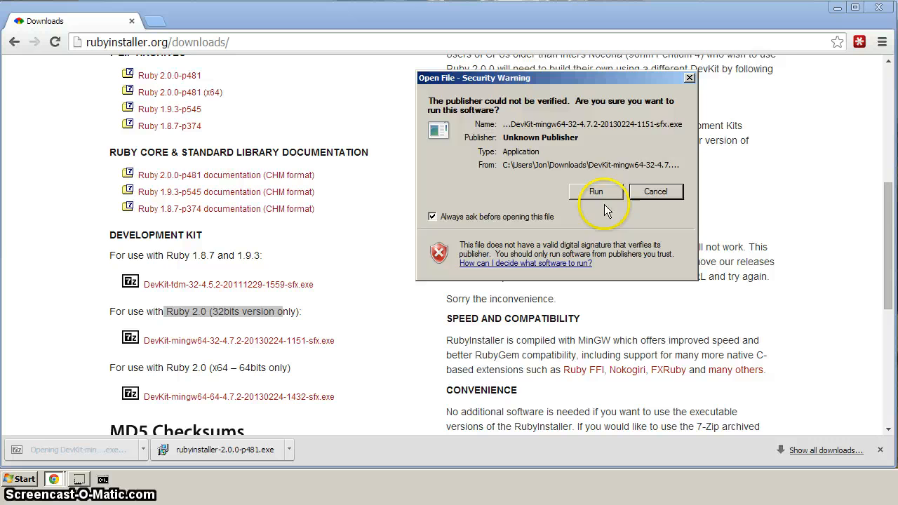
left_click(595, 191)
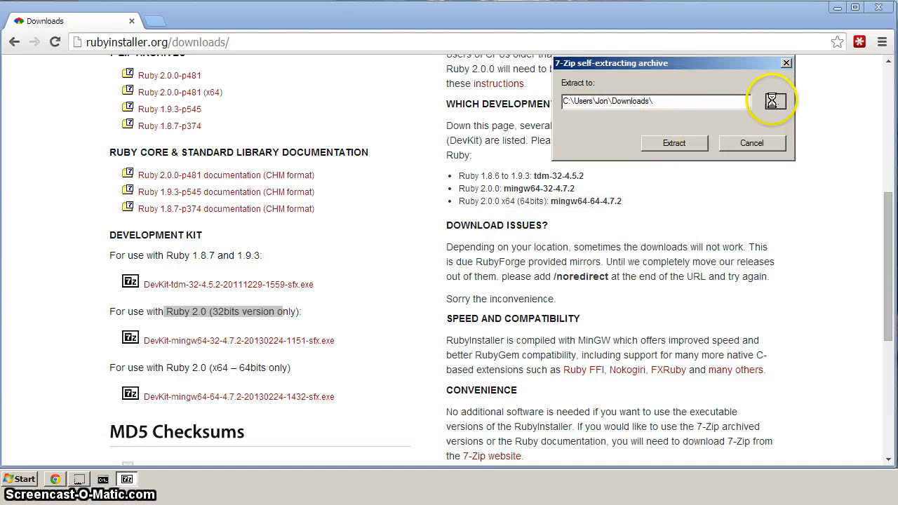
left_click(775, 101)
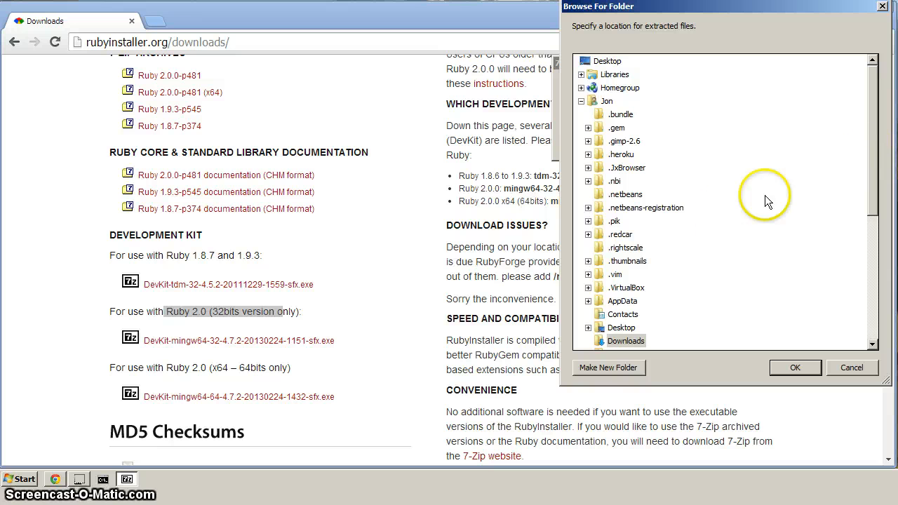
scroll("down", 3)
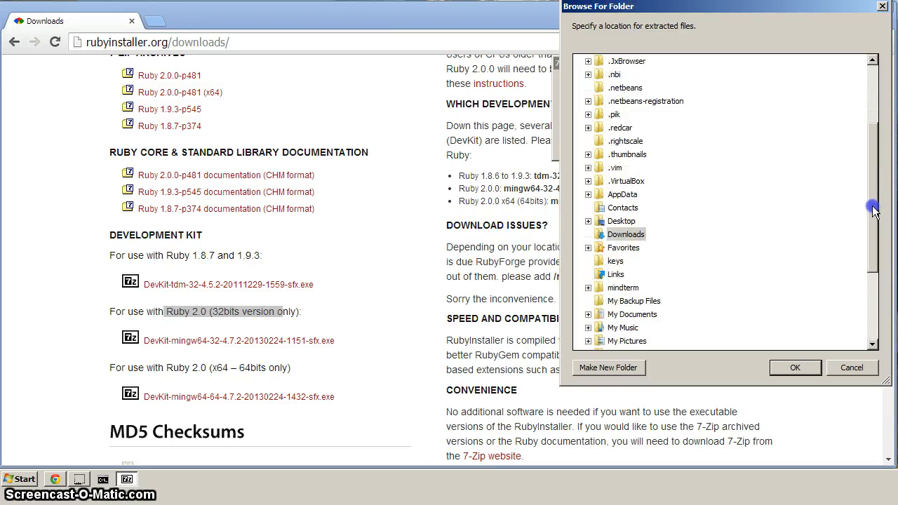
scroll("down", 3)
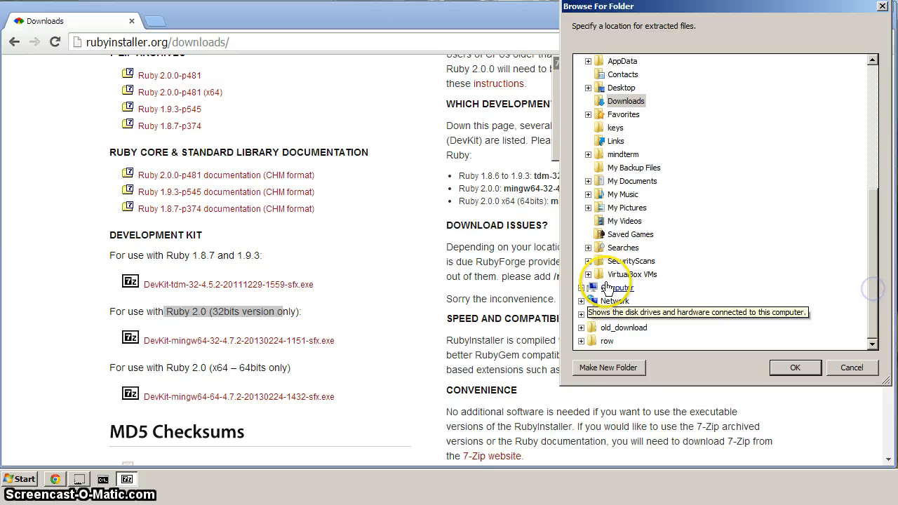
left_click(617, 288)
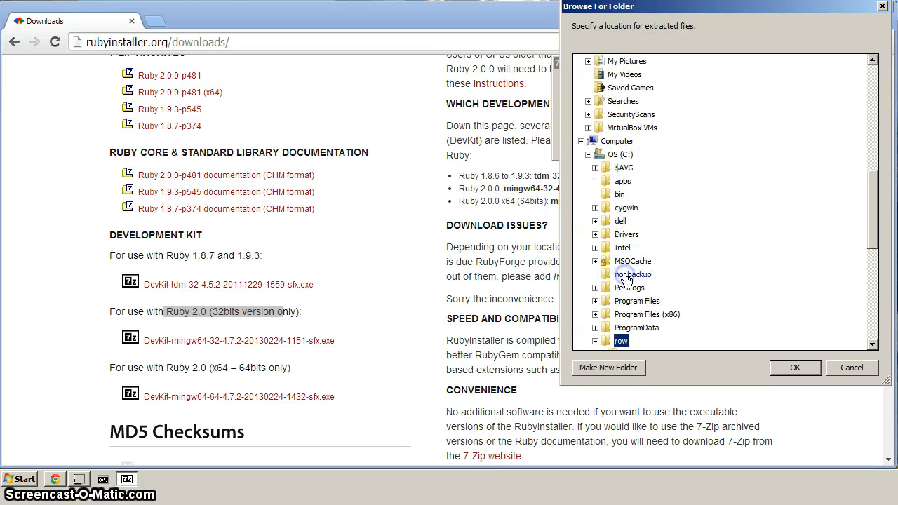
left_click(596, 341)
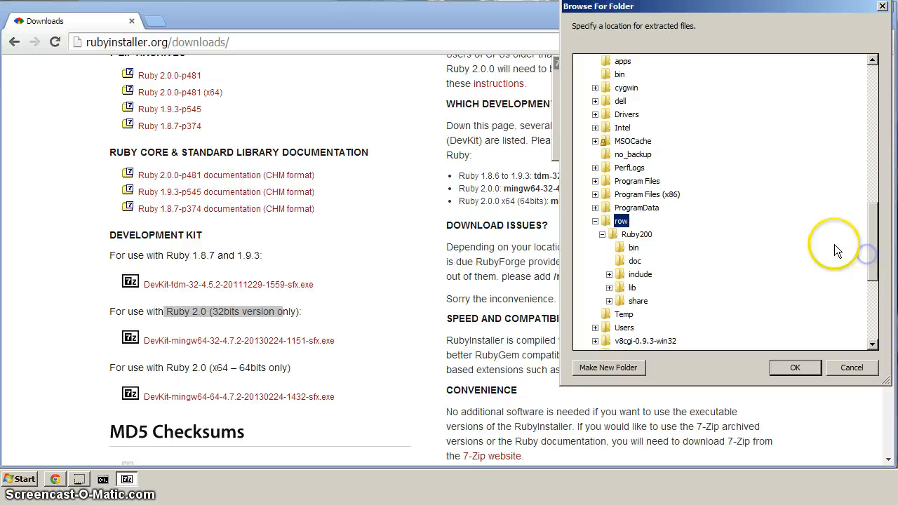
mouse_move(622, 221)
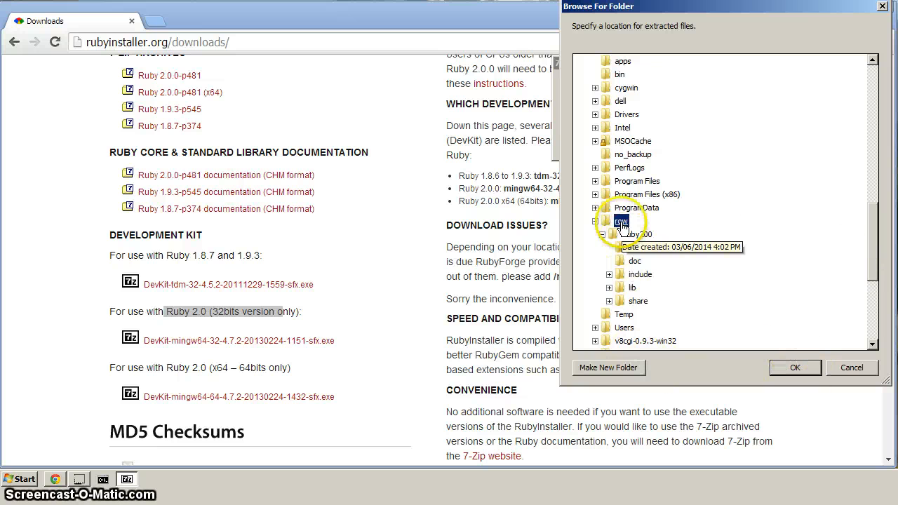
Create a new devkit folder inside C:\row and extract the DevKit into it
left_click(607, 368)
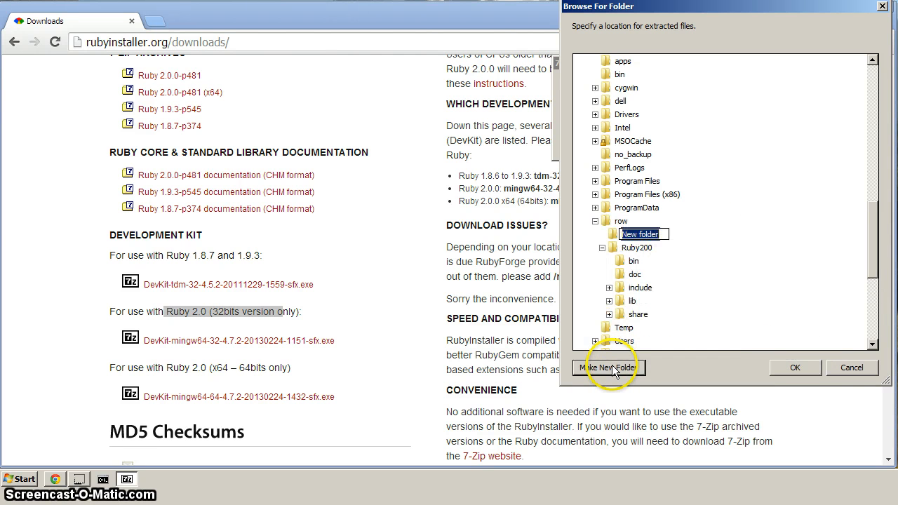
type("devkit")
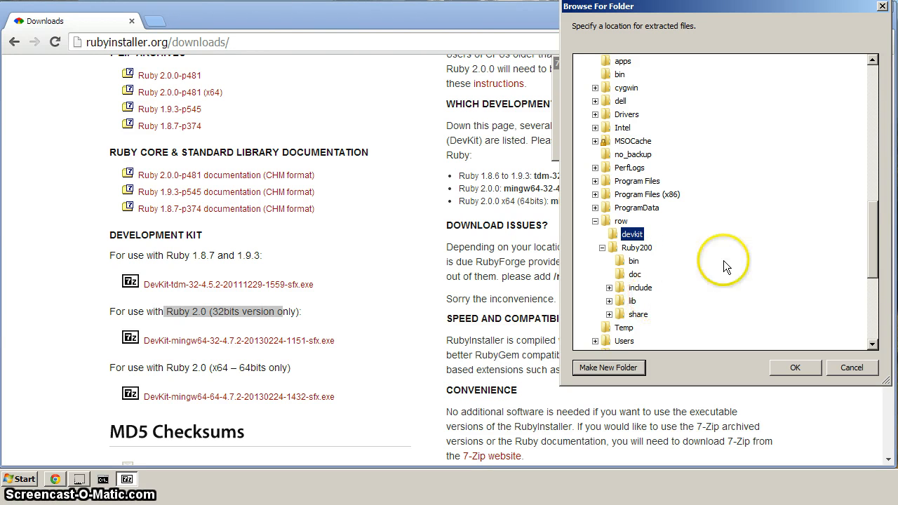
left_click(794, 367)
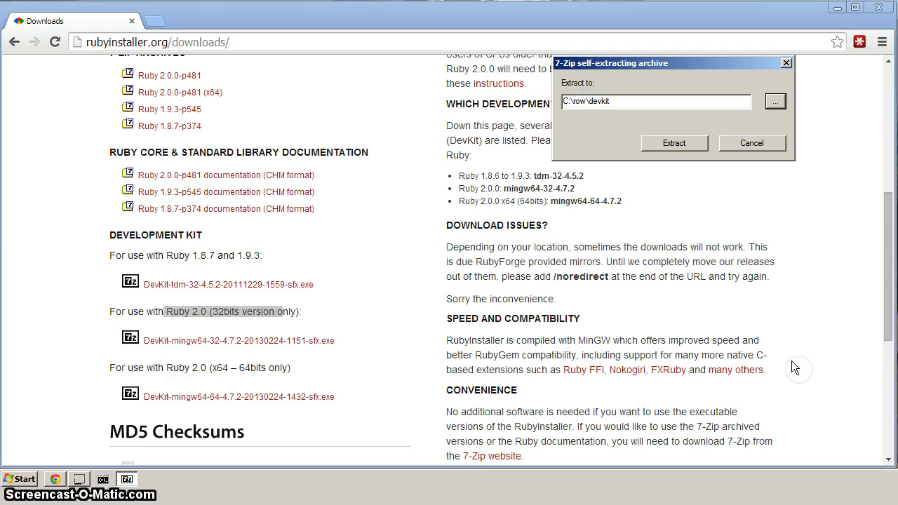
mouse_move(588, 103)
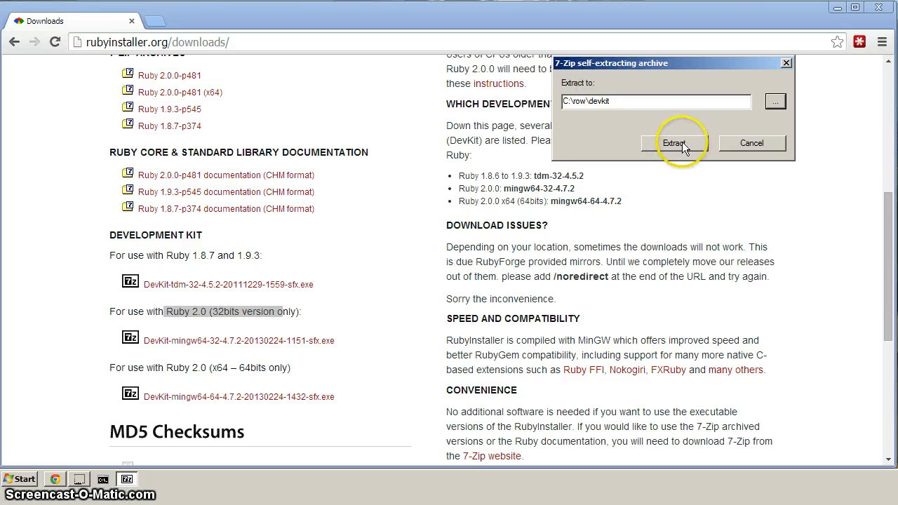
left_click(674, 144)
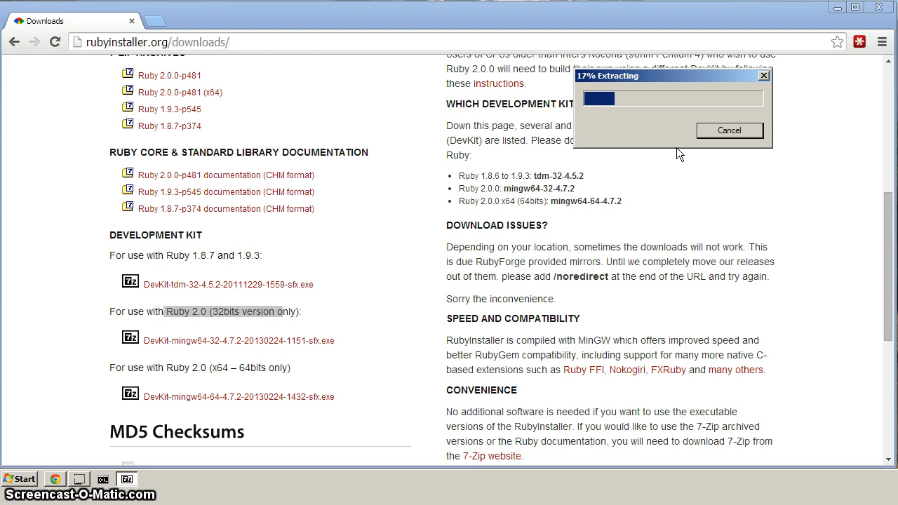
mouse_move(246, 109)
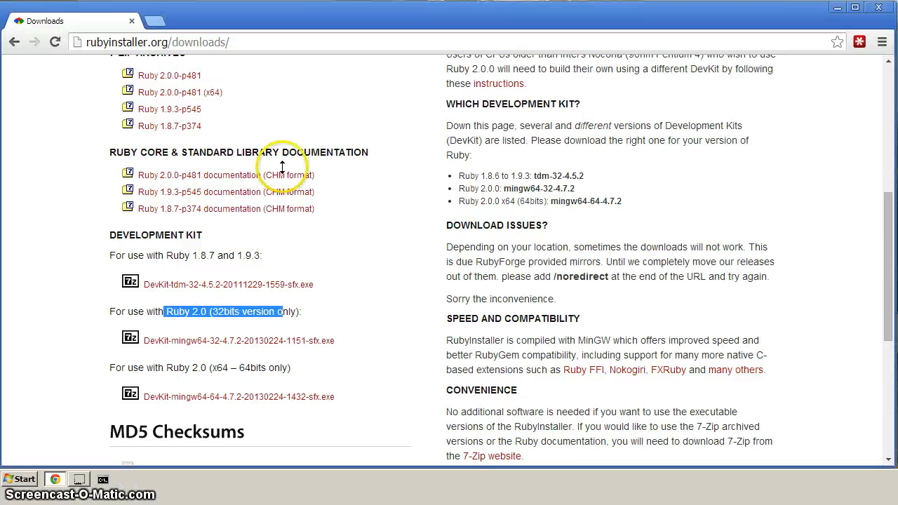
mouse_move(348, 221)
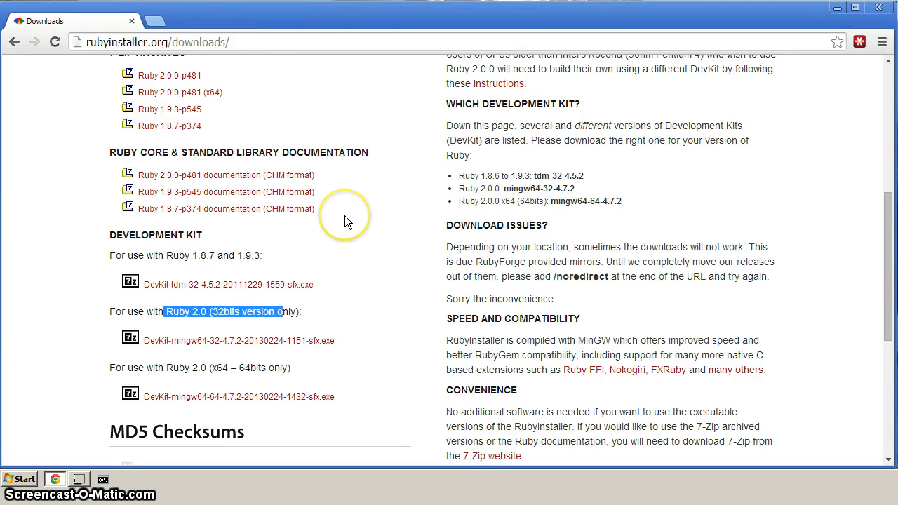
mouse_move(21, 479)
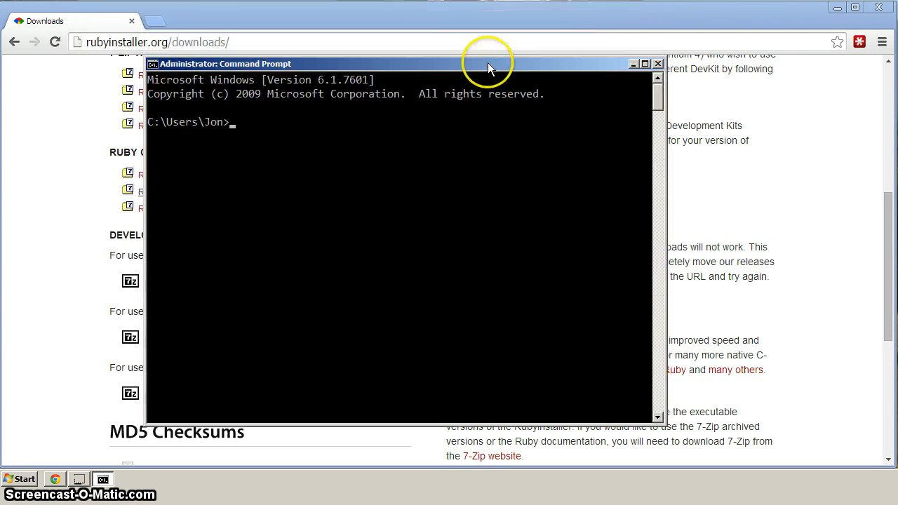
Change into C:\row, then C:\row\devkit, listing the extracted DevKit files such as dk.rb and msys.bat
type("cd")
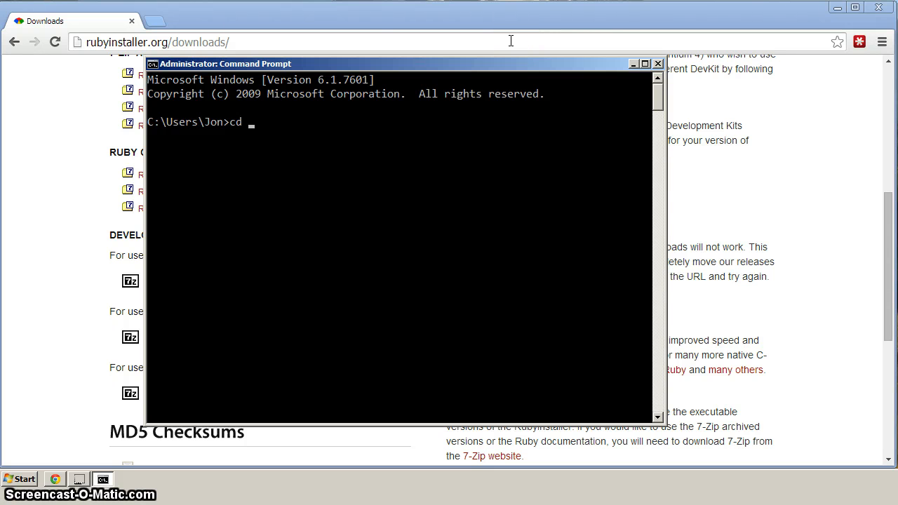
type("\\ro")
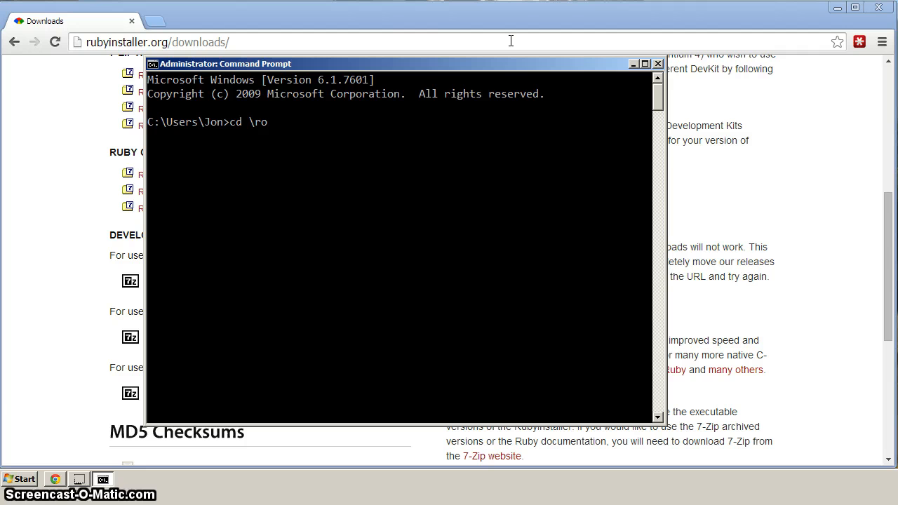
type("dir")
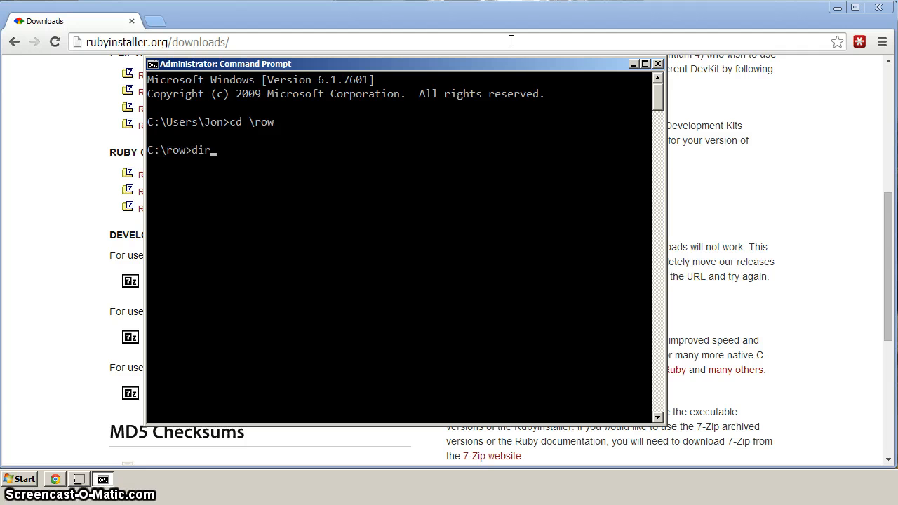
key("Return")
type("cd devkit")
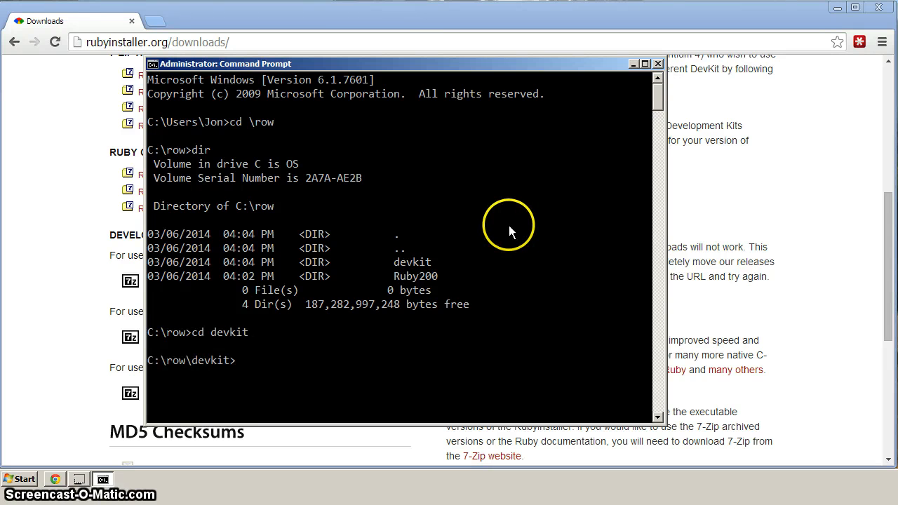
type("dir")
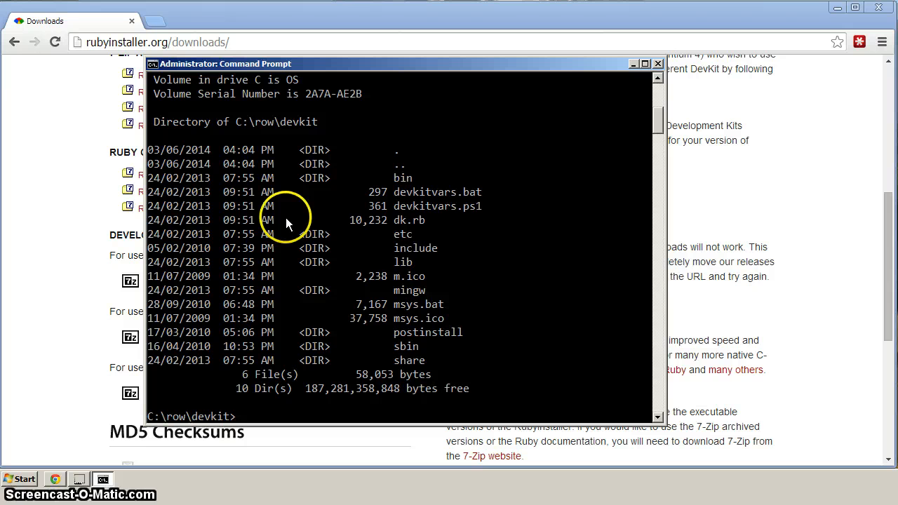
mouse_move(452, 347)
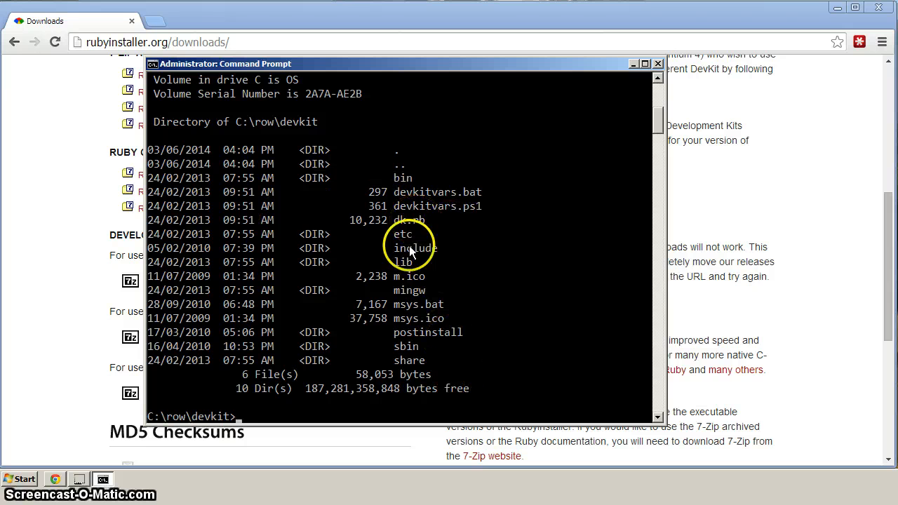
mouse_move(438, 330)
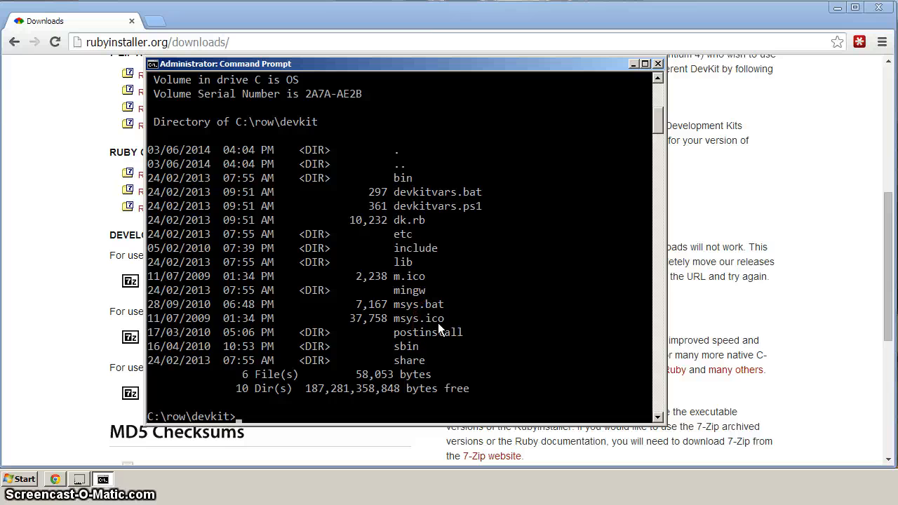
Run ruby dk.rb init, which finds Ruby 2.0.0 at C:/row/Ruby200
type("ruby")
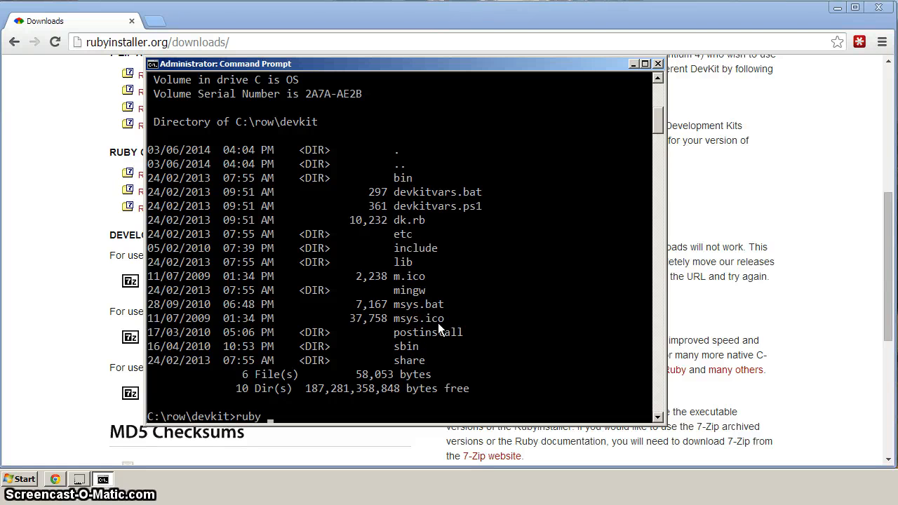
type("dk.rb")
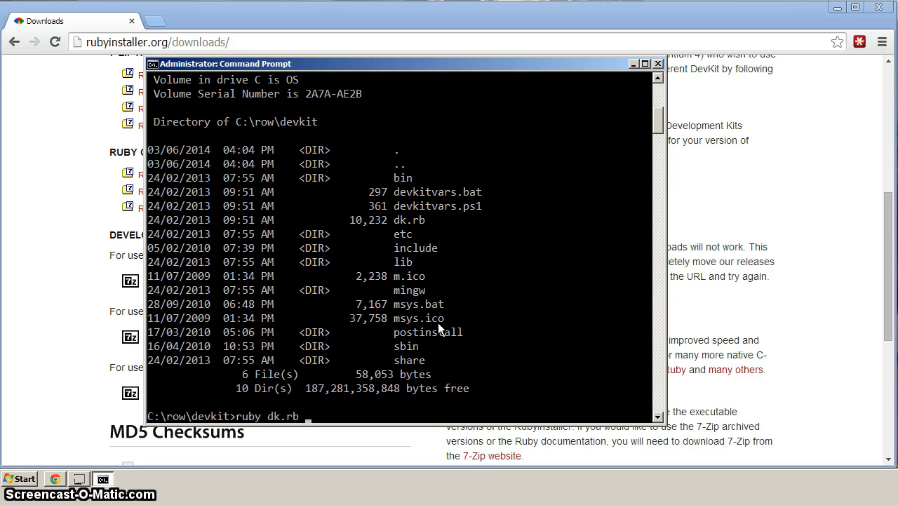
type("init")
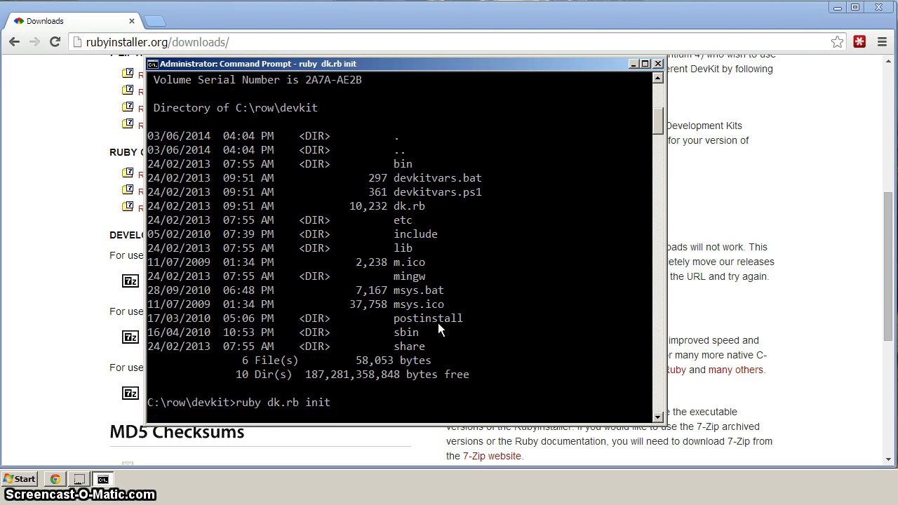
key("Return")
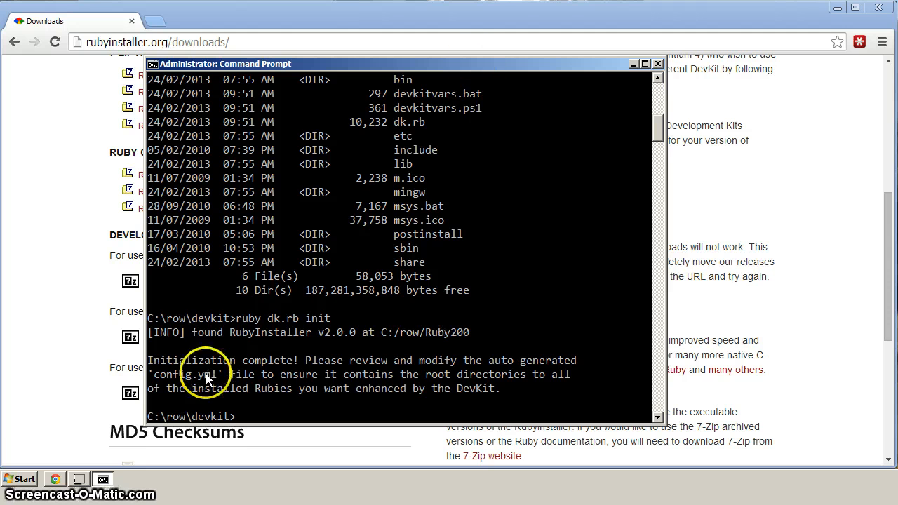
mouse_move(449, 332)
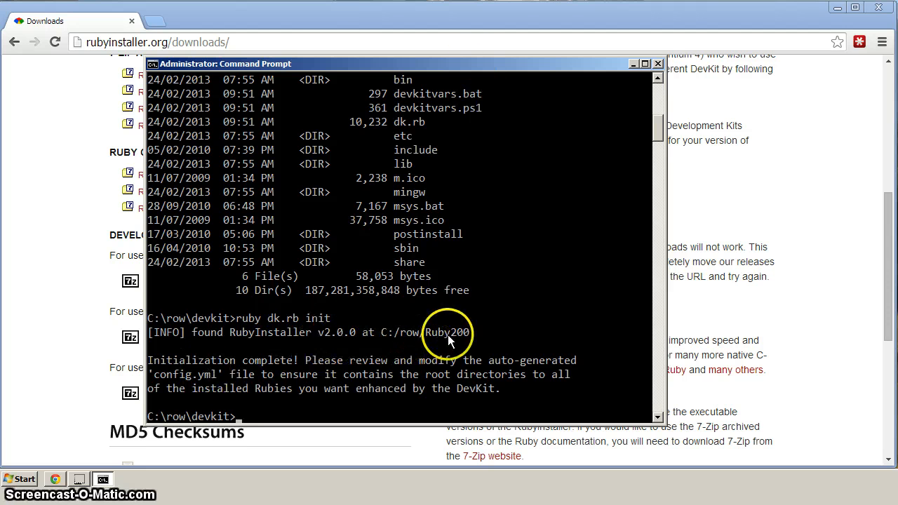
mouse_move(428, 272)
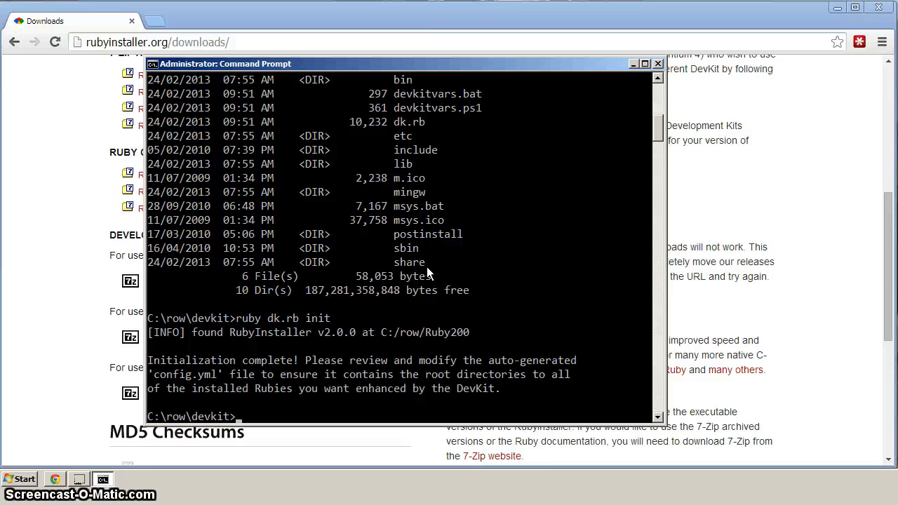
Run ruby dk.rb install to install devkit.rb into the Ruby200 site_ruby folder
type("ruby dk.rb init")
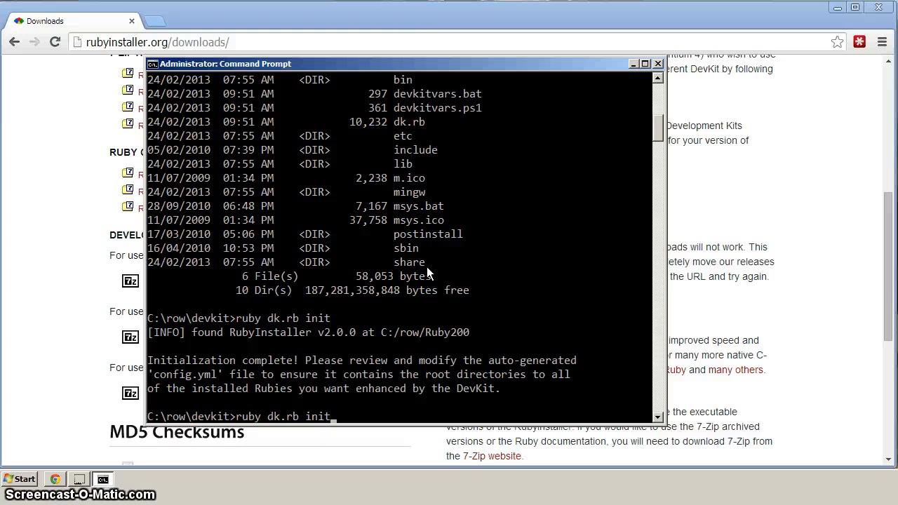
type("dir")
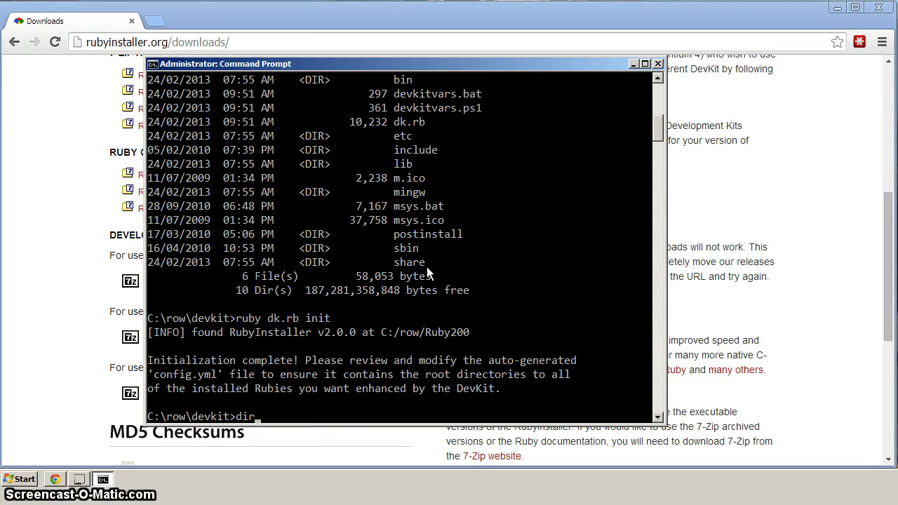
type("ruby dk.rb init")
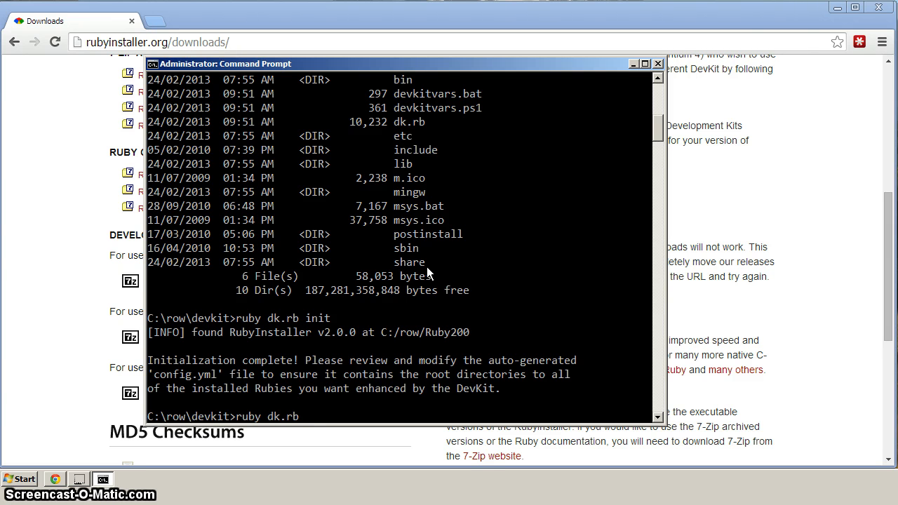
type("install")
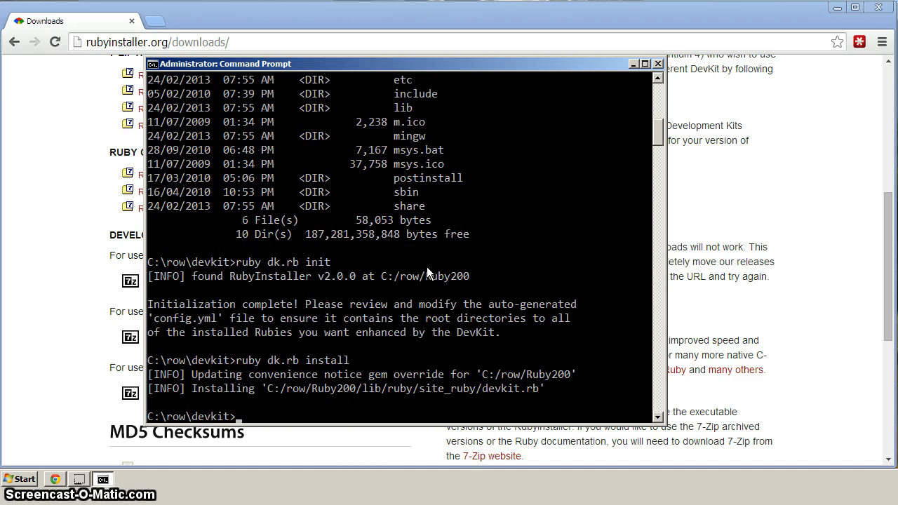
mouse_move(353, 393)
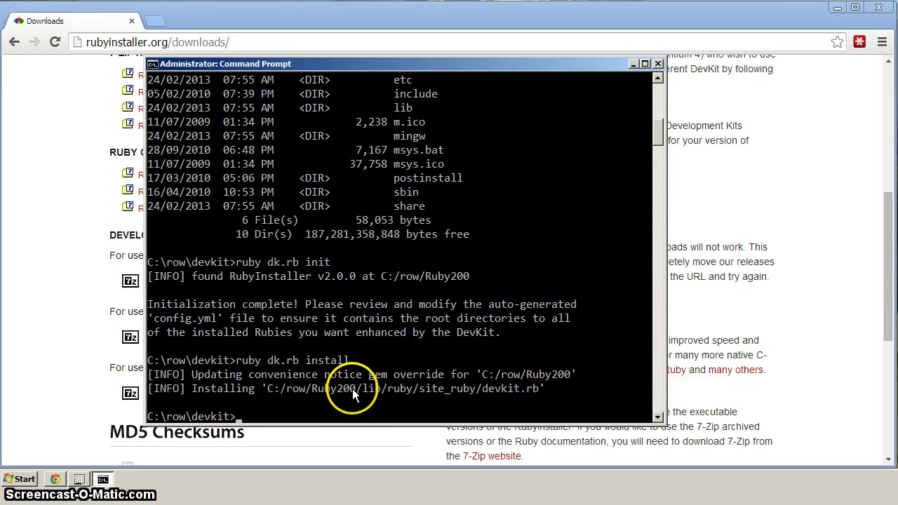
mouse_move(338, 359)
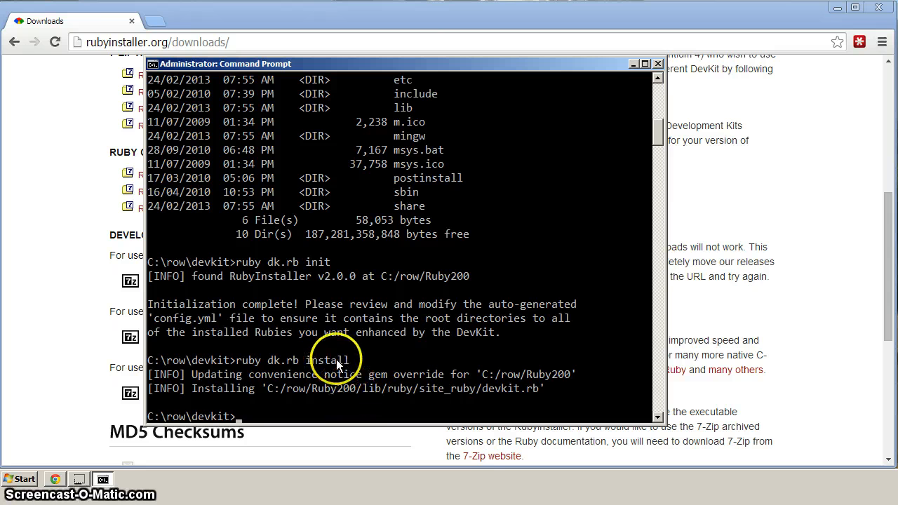
mouse_move(511, 34)
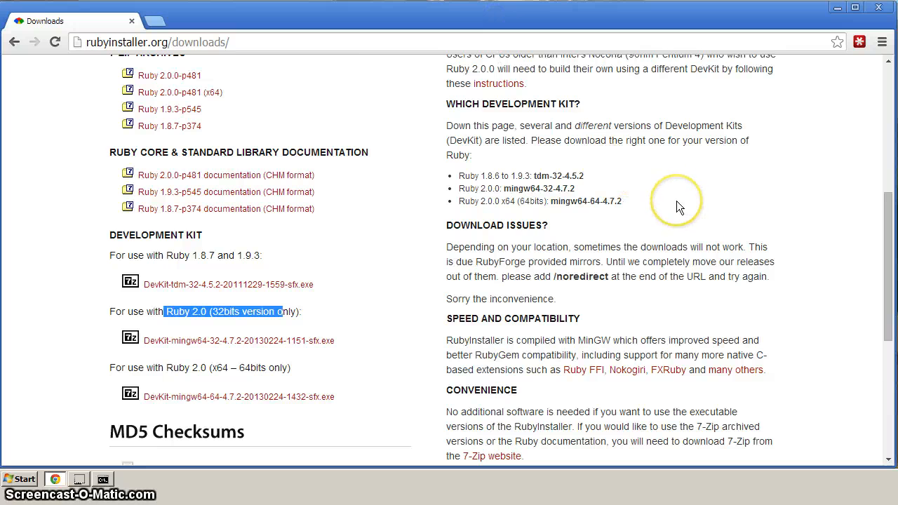
Open the RubyInstaller Development Kit (DevKit) wiki page on GitHub
scroll("down", 3)
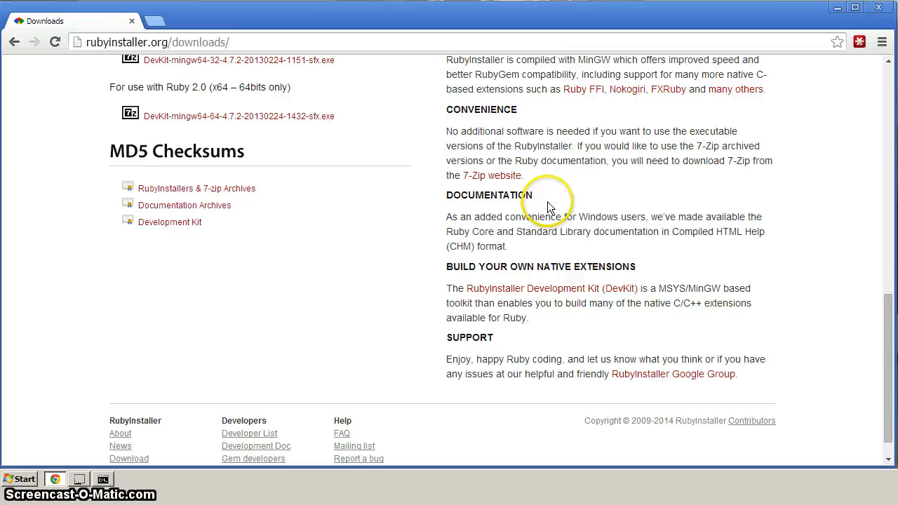
mouse_move(562, 290)
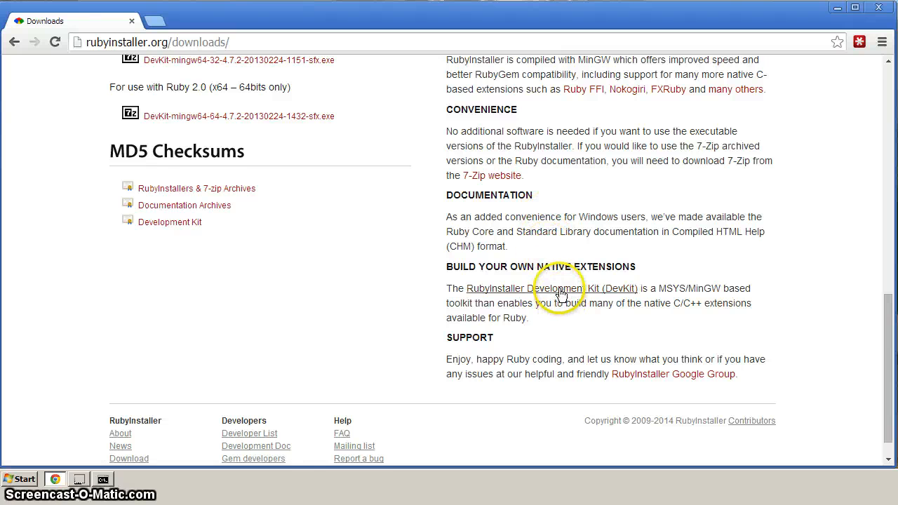
left_click(553, 289)
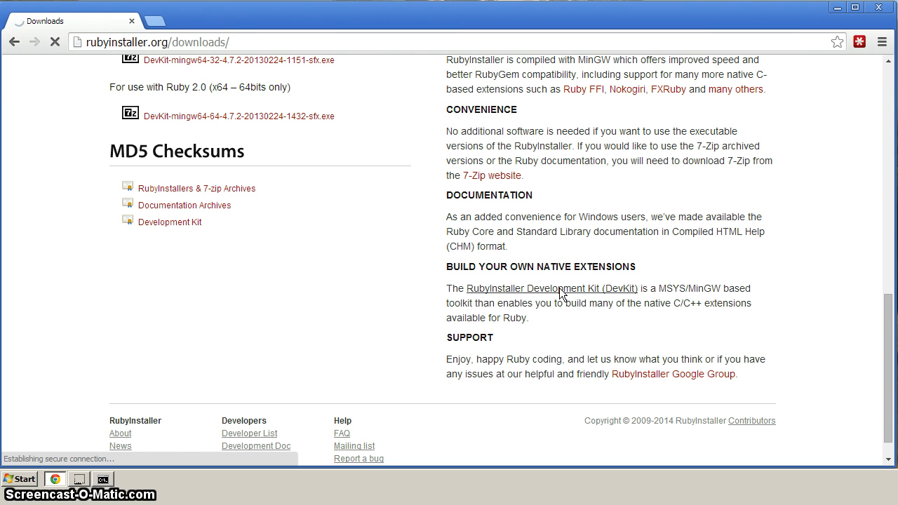
left_click(553, 289)
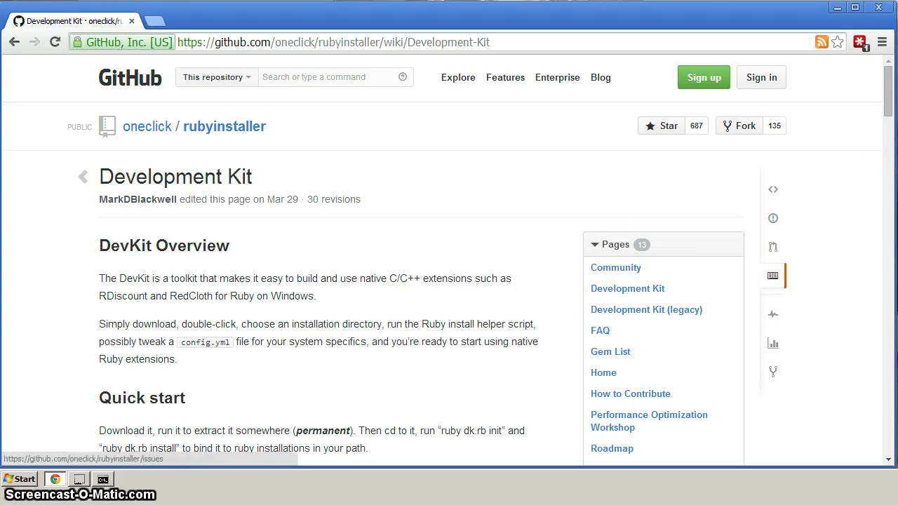
Copy 'gem install json --platform=ruby' from the wiki's 5. Test Installation section
scroll("down", 3)
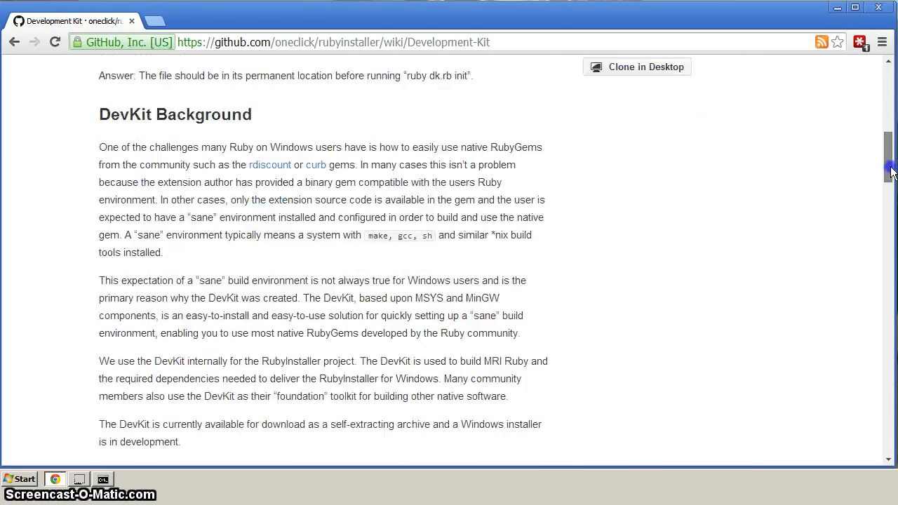
scroll("down", 3)
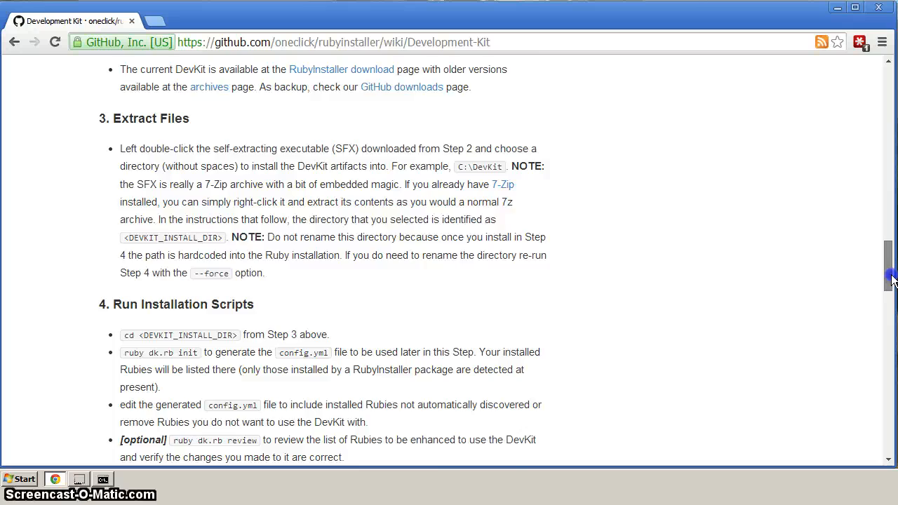
scroll("down", 3)
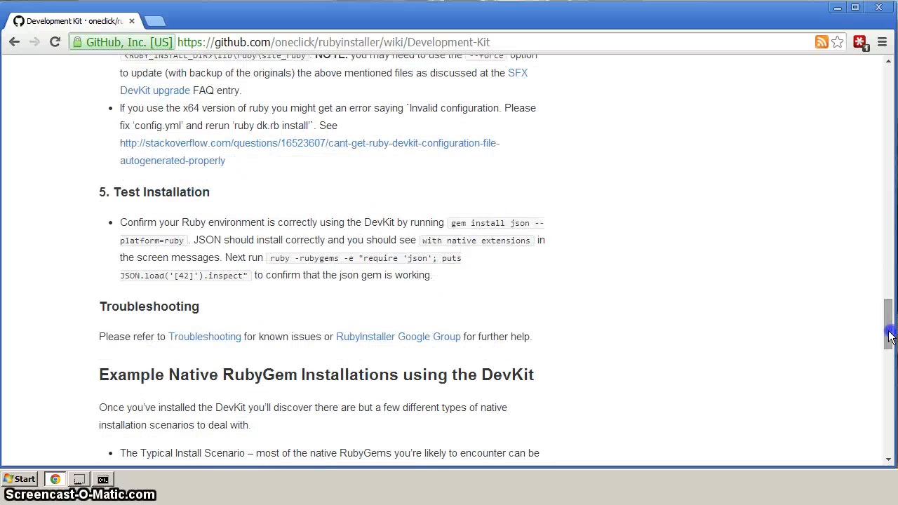
mouse_move(278, 270)
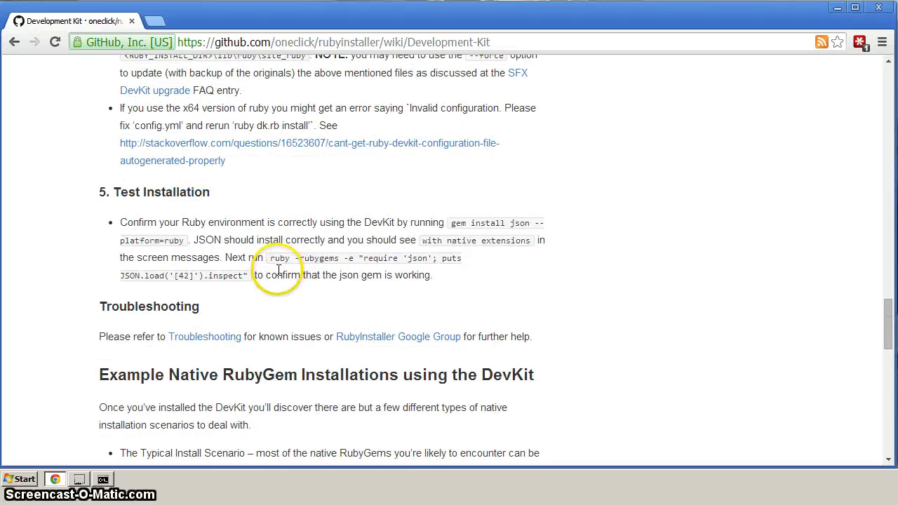
mouse_move(452, 227)
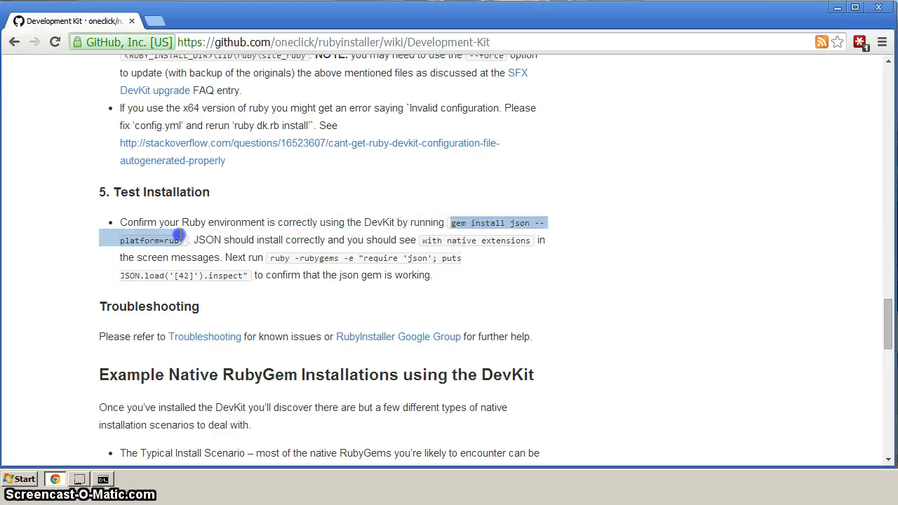
right_click(169, 240)
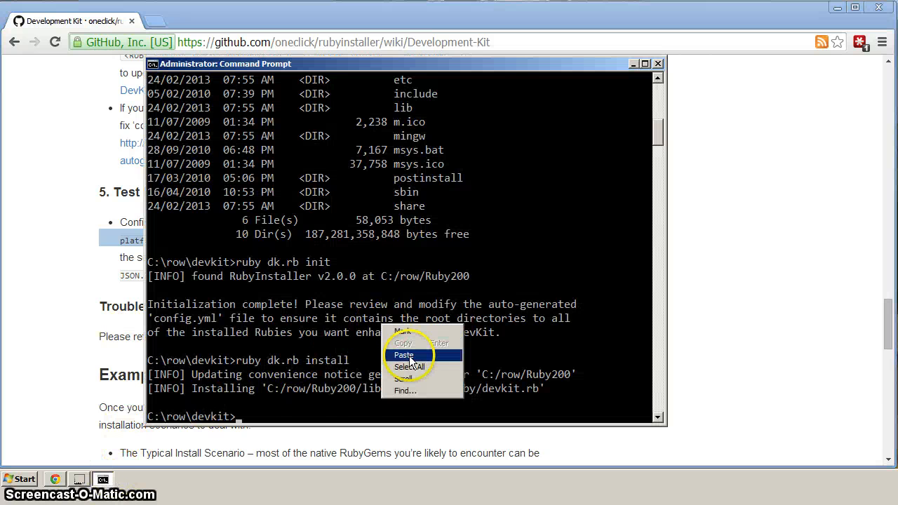
Paste and run gem install json --platform=ruby, building json-1.8.1 with native extensions
left_click(404, 355)
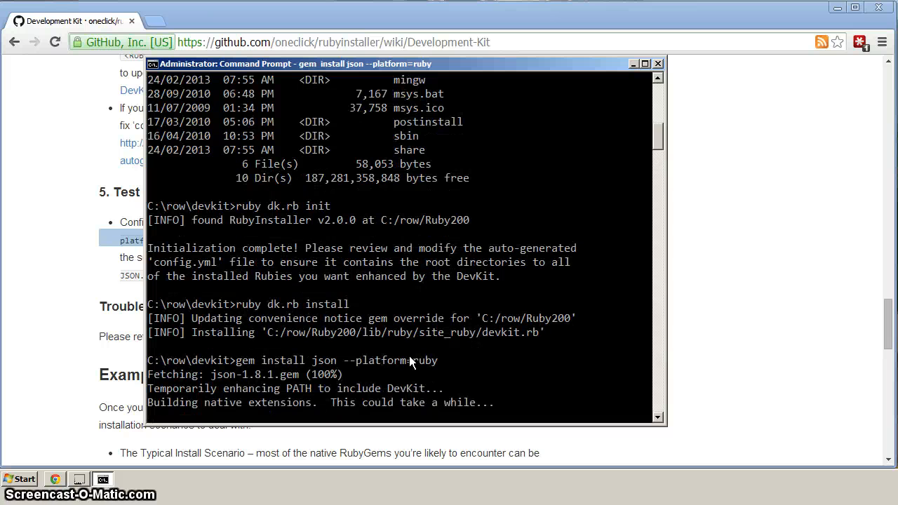
mouse_move(354, 384)
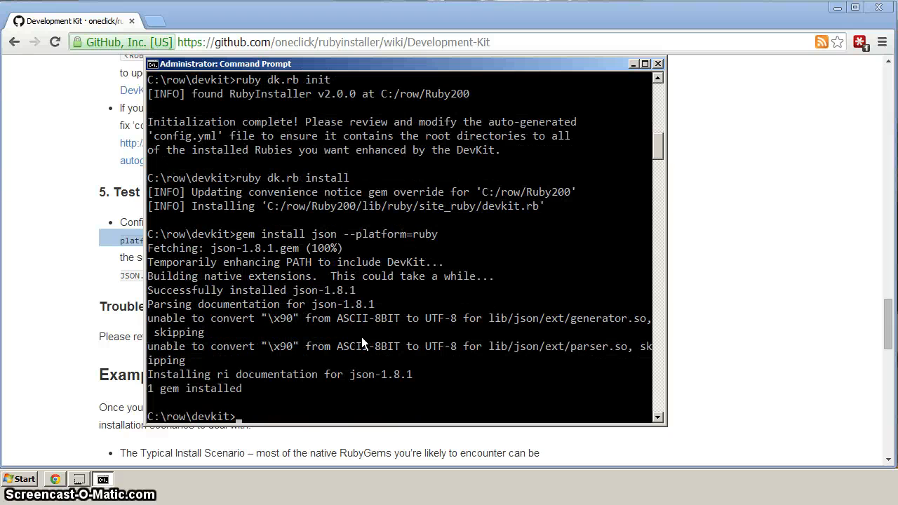
mouse_move(294, 371)
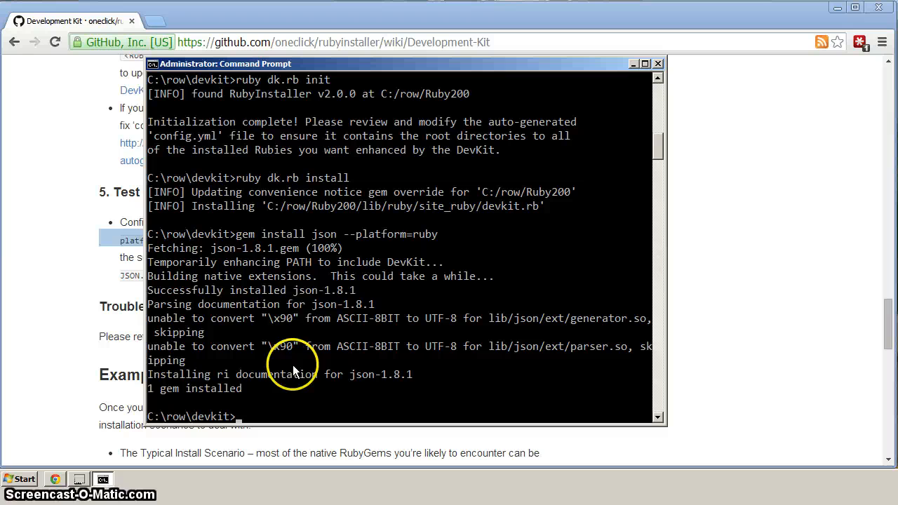
mouse_move(317, 348)
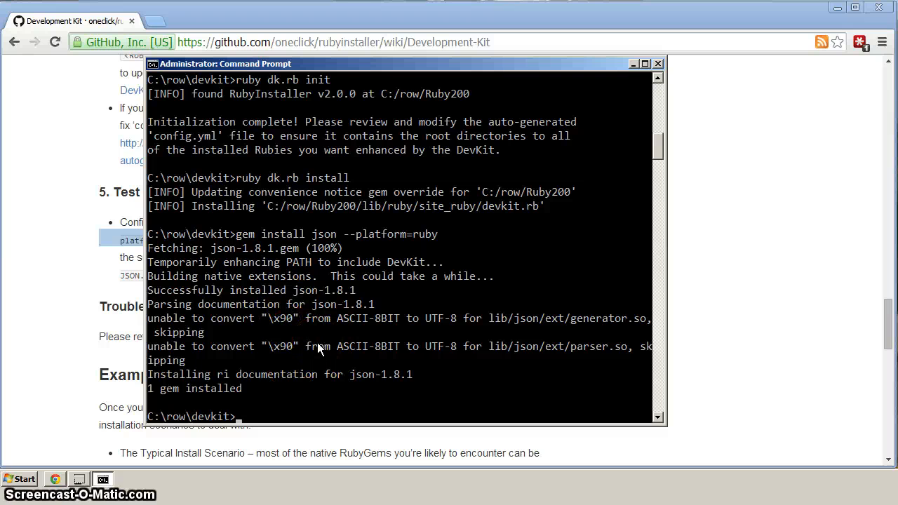
mouse_move(592, 132)
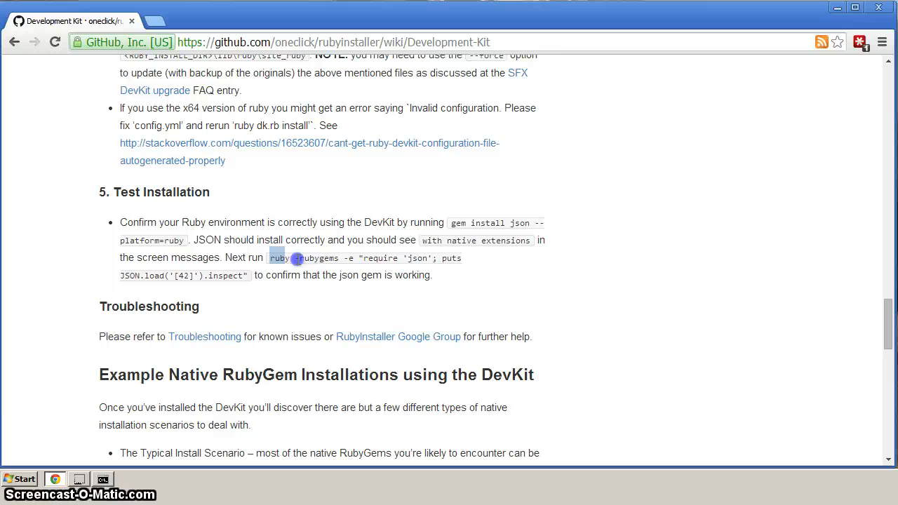
Select the wiki's ruby -rubygems -e "require 'json'; puts JSON.load('[42]').inspect" test command
left_click_drag(295, 258, 250, 275)
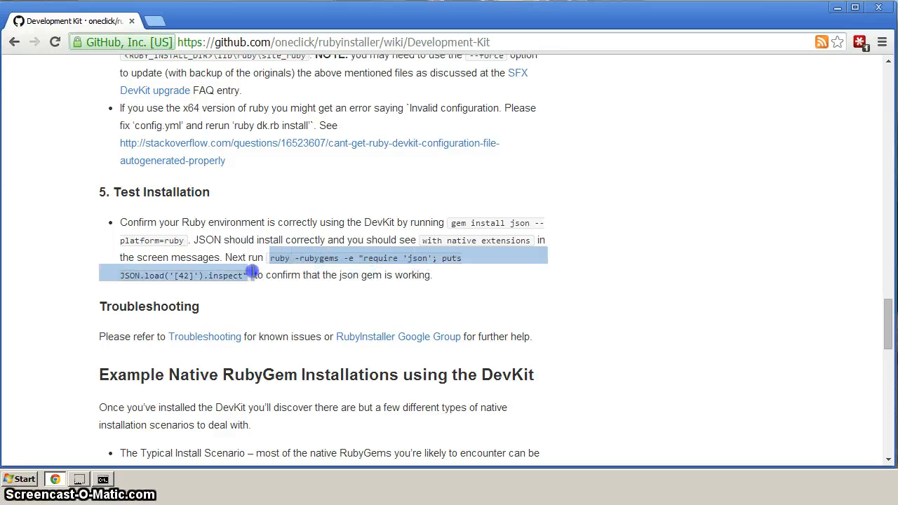
mouse_move(330, 273)
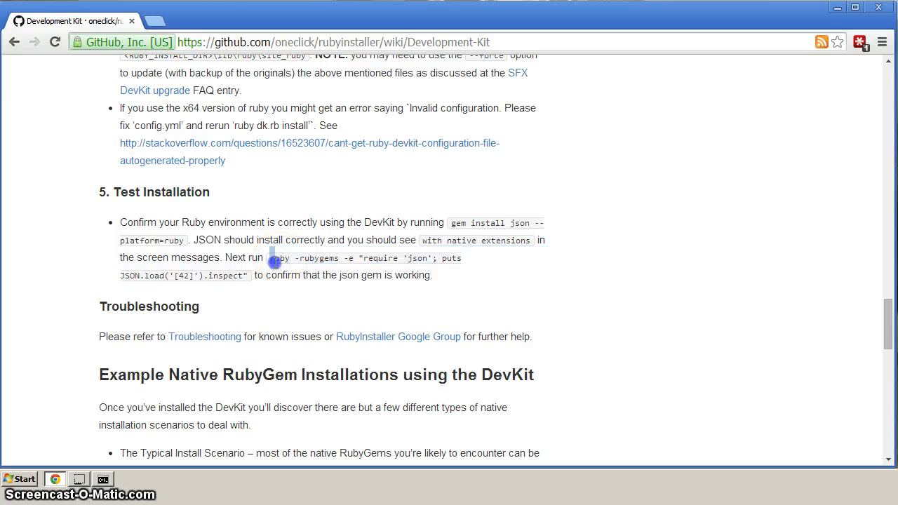
left_click_drag(269, 258, 247, 275)
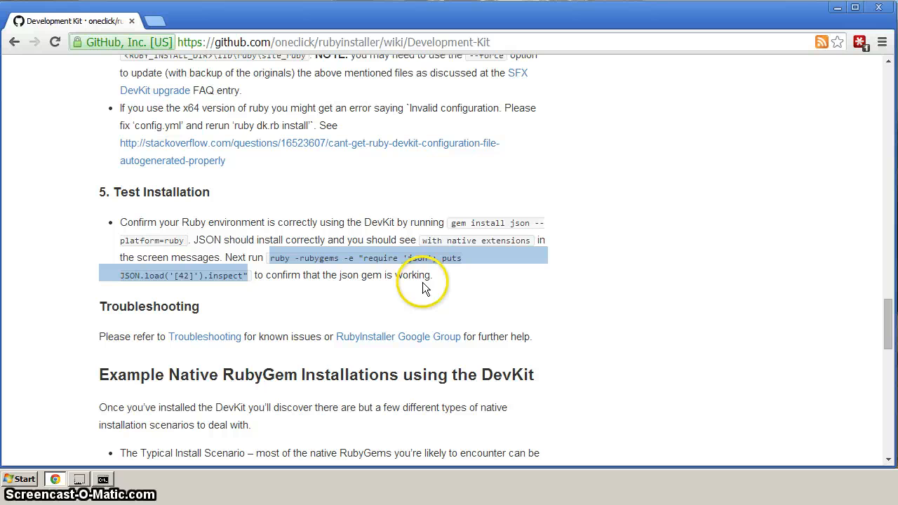
mouse_move(435, 258)
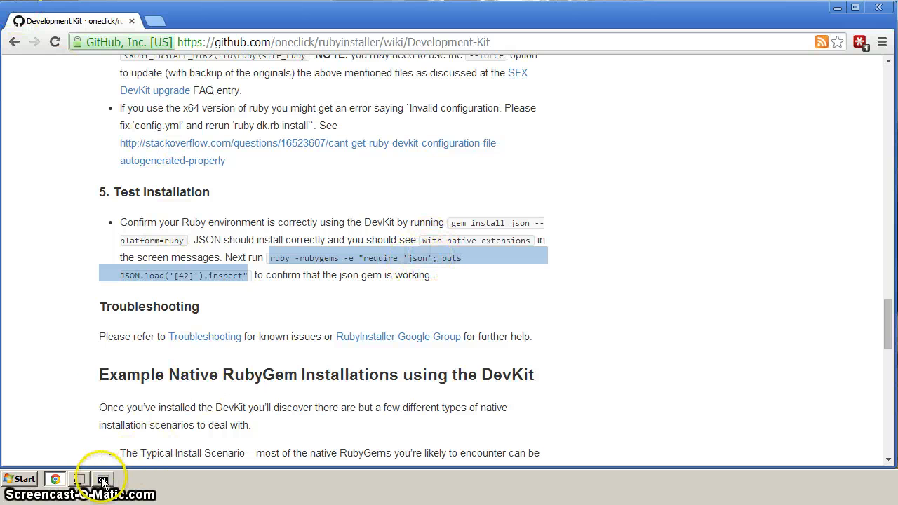
left_click(103, 480)
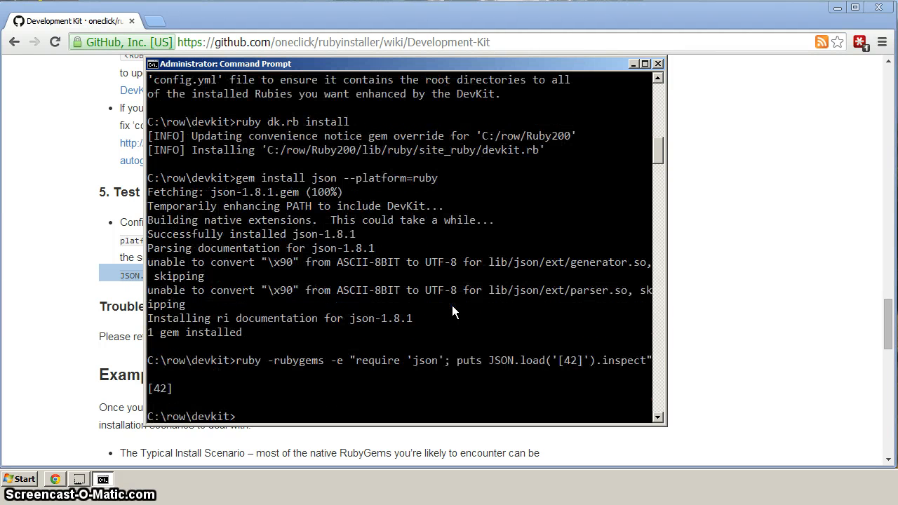
mouse_move(200, 396)
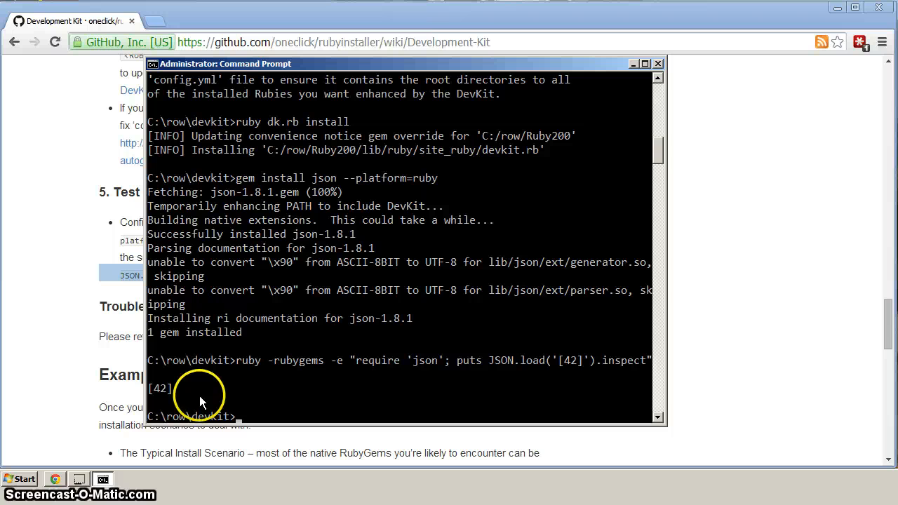
mouse_move(195, 392)
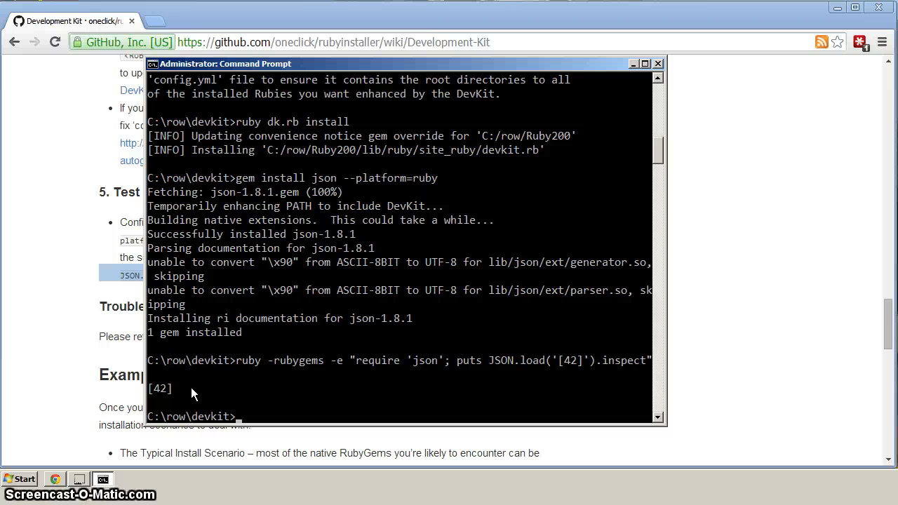
Change directory up to C:\row and launch notepad.exe for a blank document
type("cd ..")
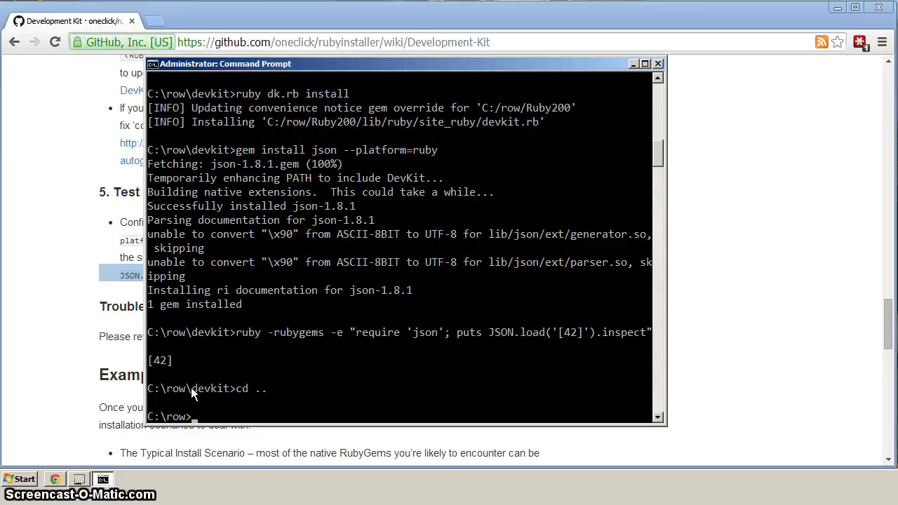
mouse_move(190, 414)
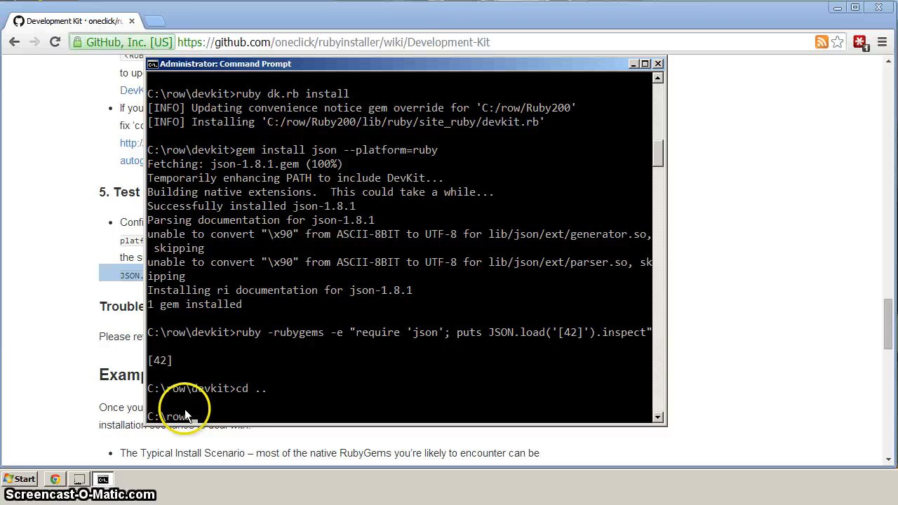
mouse_move(226, 405)
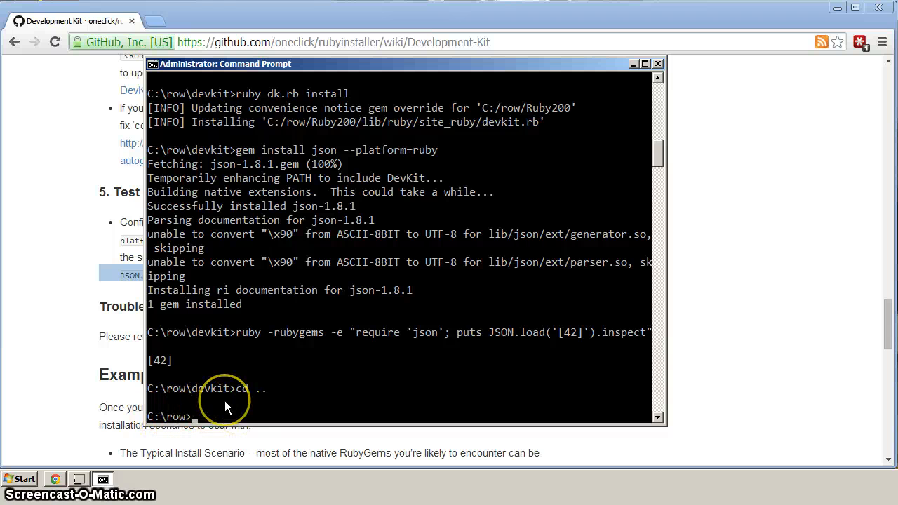
type("notepad.exe")
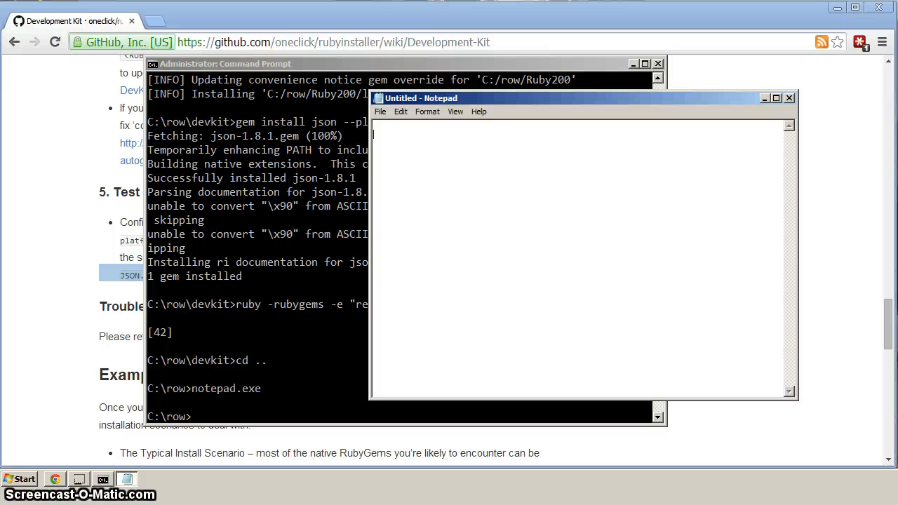
Write the first script line set PATH=c:\windows;c:\windows\system32 and begin the second with set
type("set PATH")
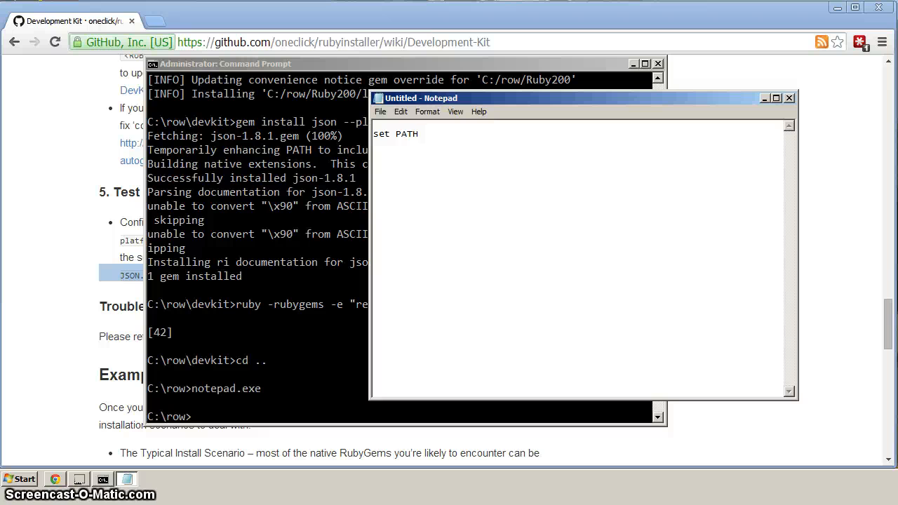
type("=c:\\")
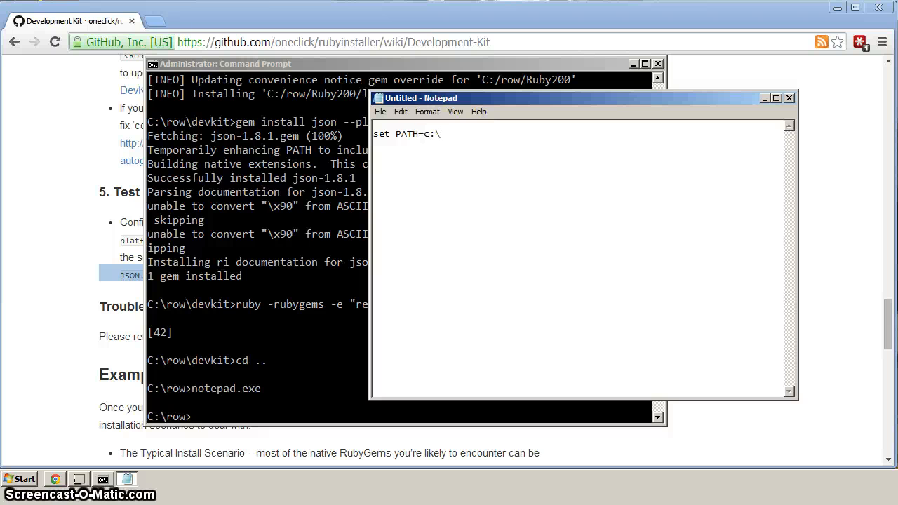
type("windows")
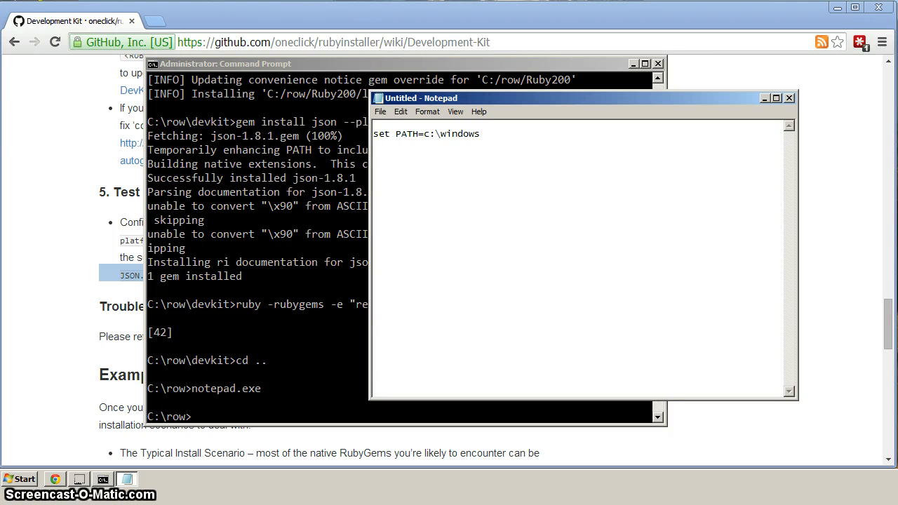
type(";c")
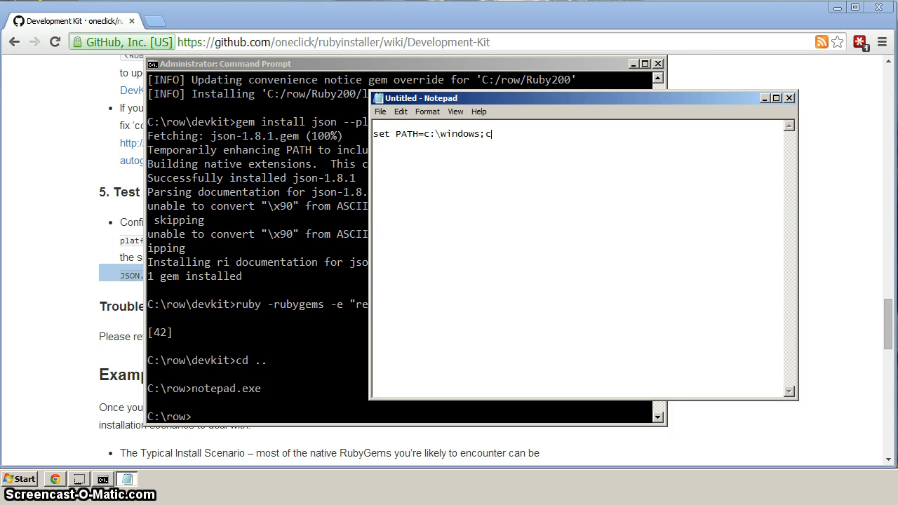
type(":\\windows\\s")
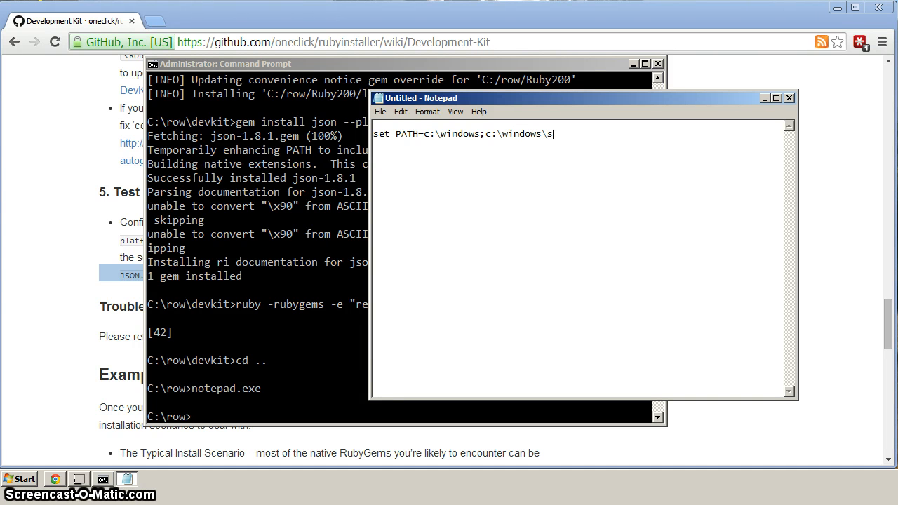
type("ystem32")
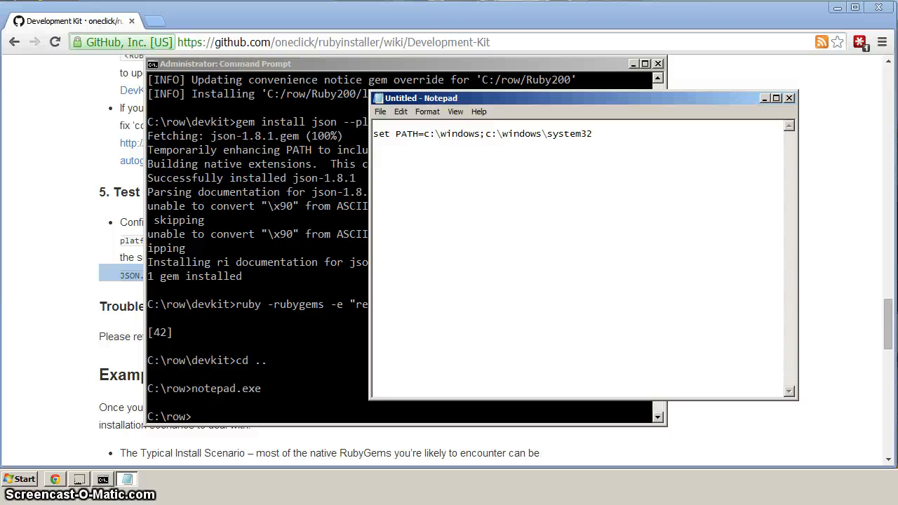
type("set")
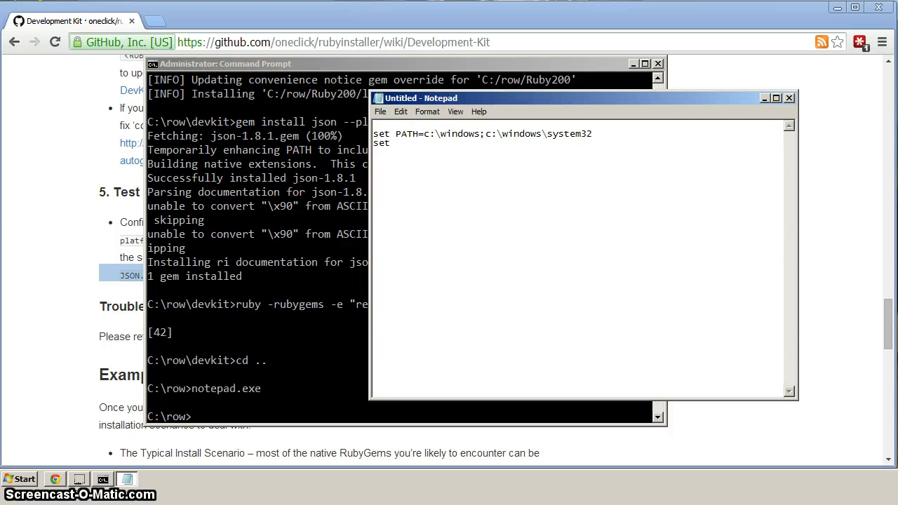
Complete the second line as set PATH=%PATH%;c:\row\Ruby200\bin
type("PATH=")
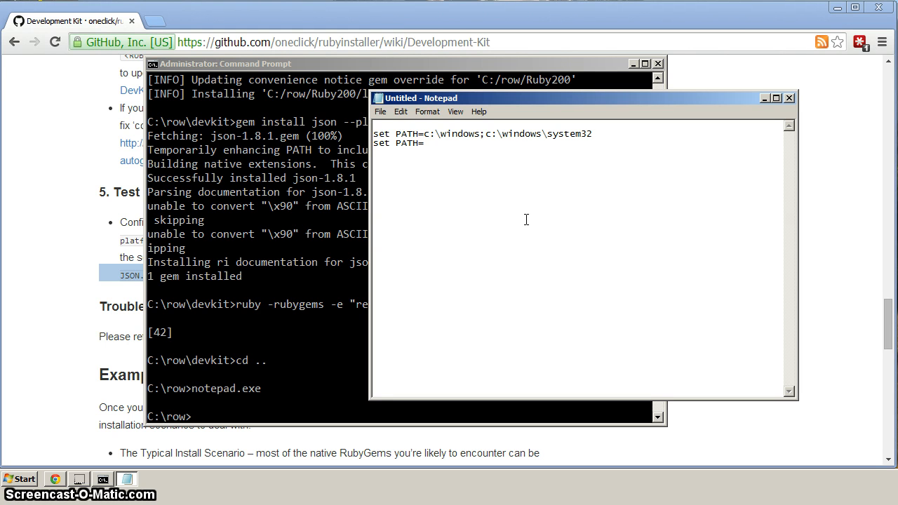
type(";")
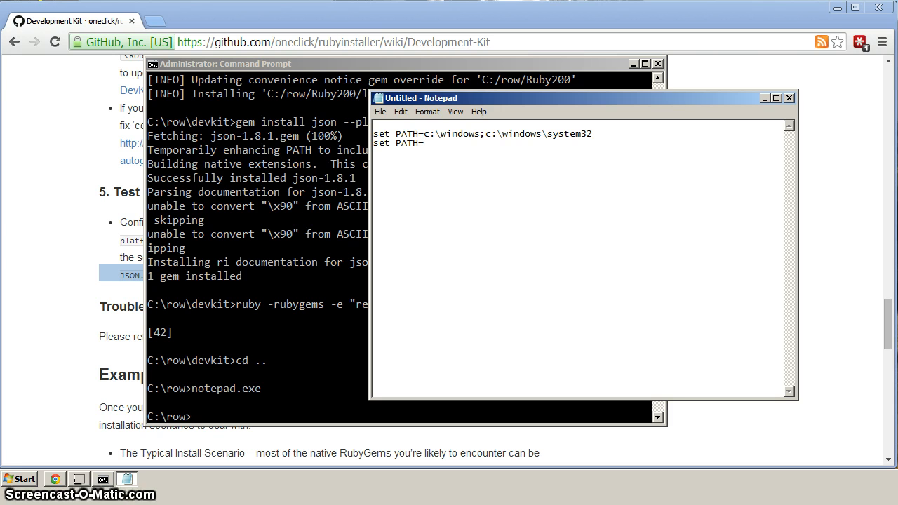
type("%")
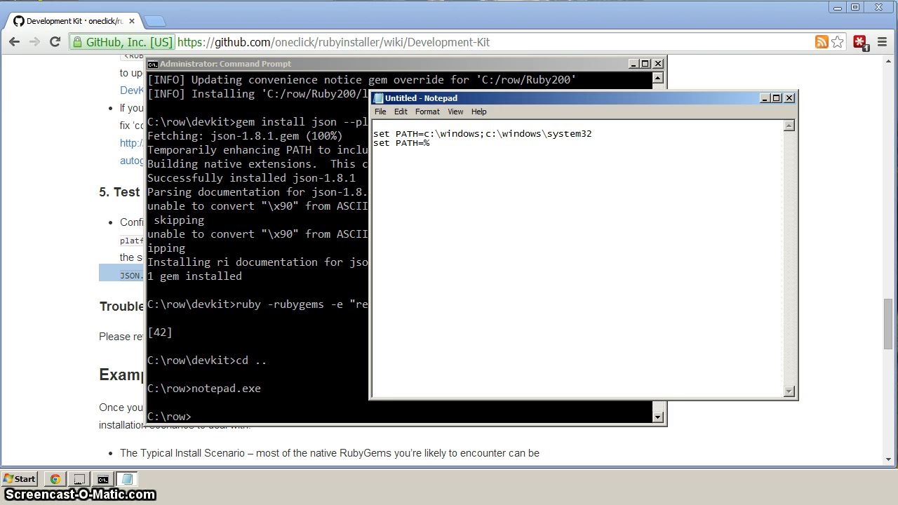
type("PATH%")
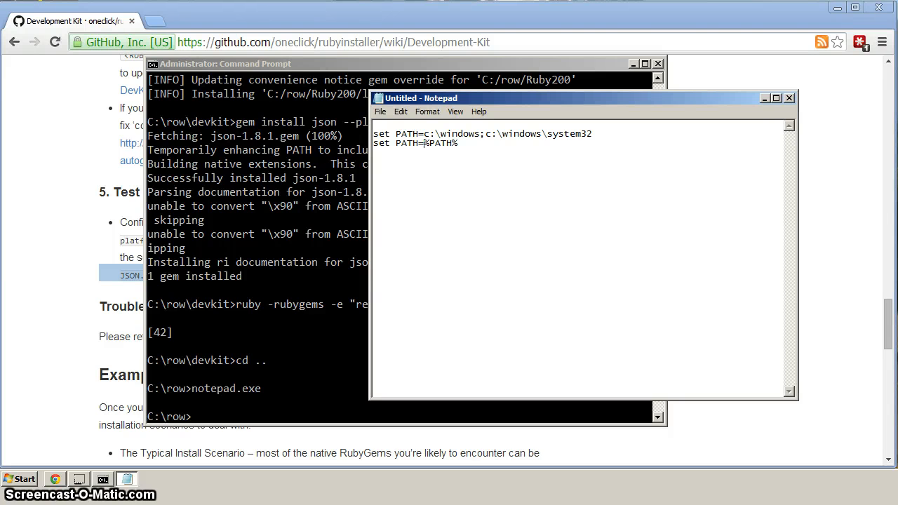
mouse_move(421, 84)
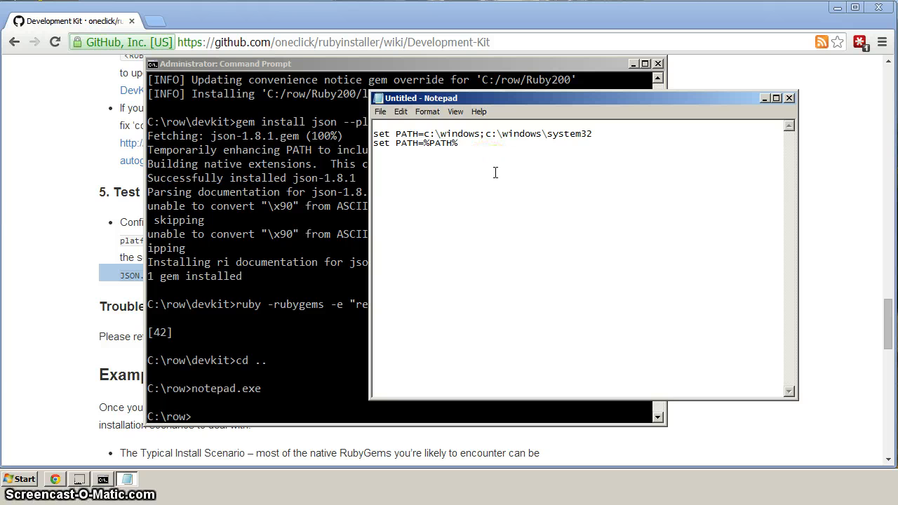
type(";")
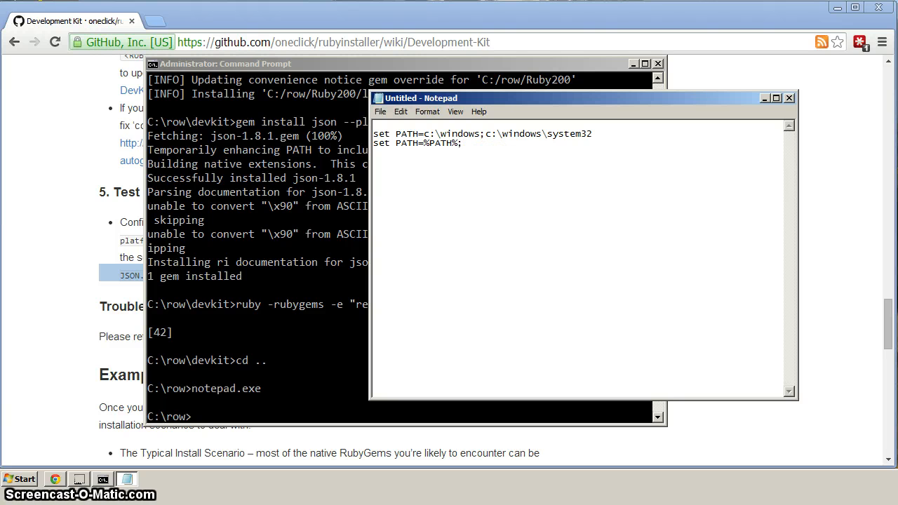
type("c:\\")
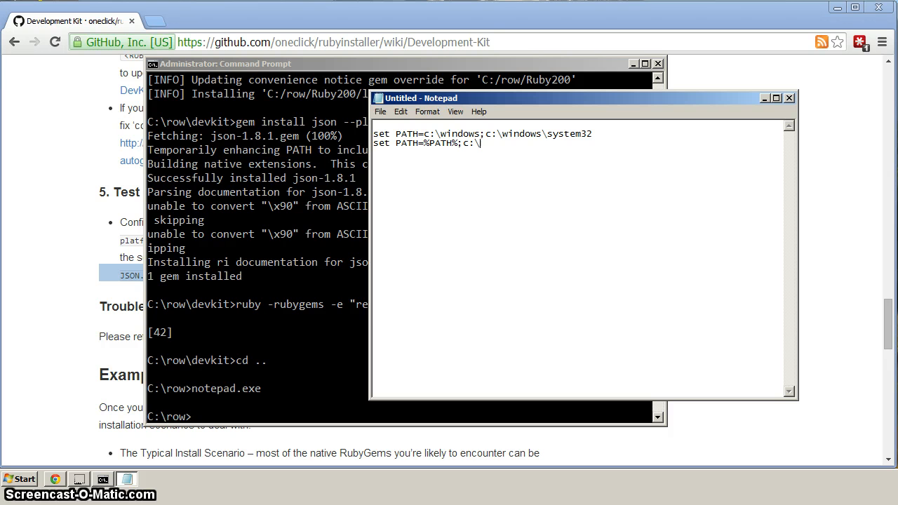
type("row\\")
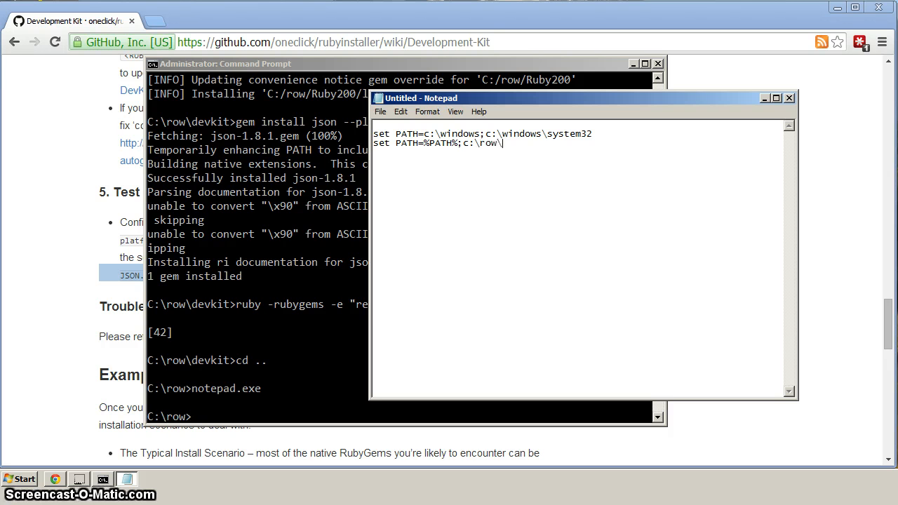
type("Ruby")
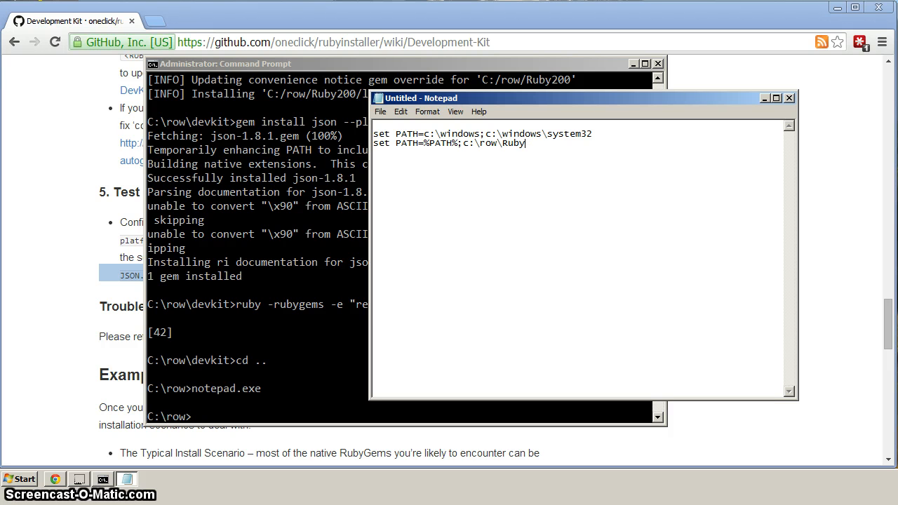
type("200")
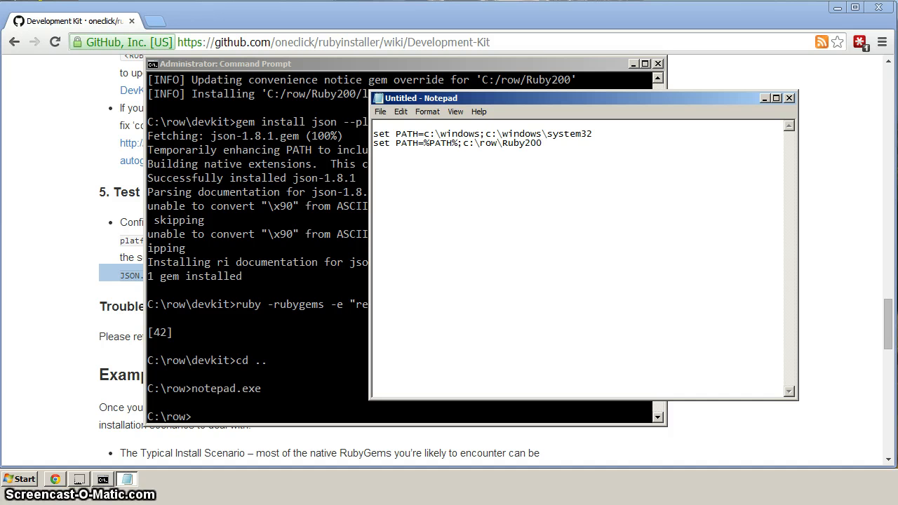
type("\\bin")
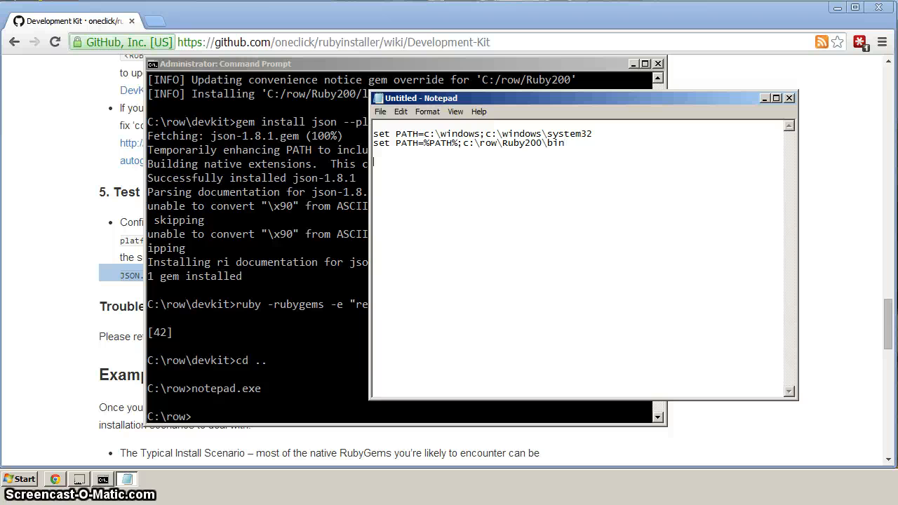
Write the third line start "Rails on Windows" /D c:\row
type("start")
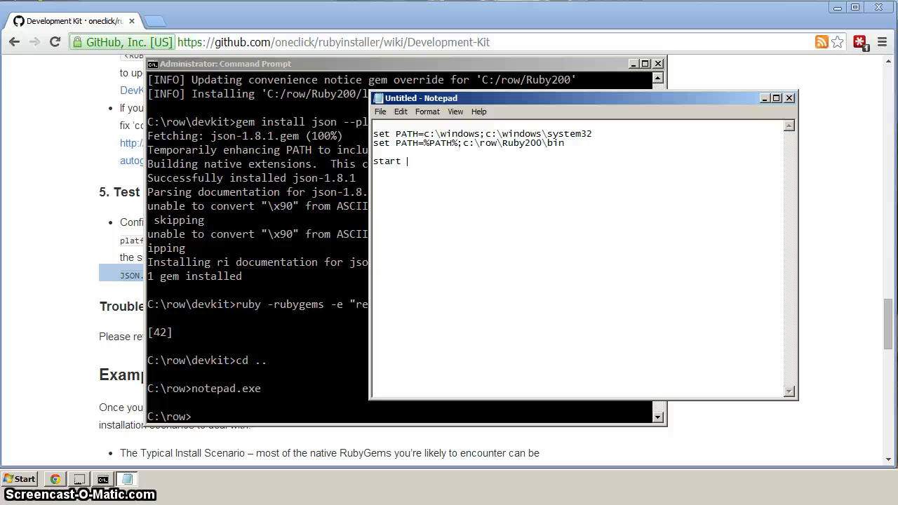
type("\"Rails")
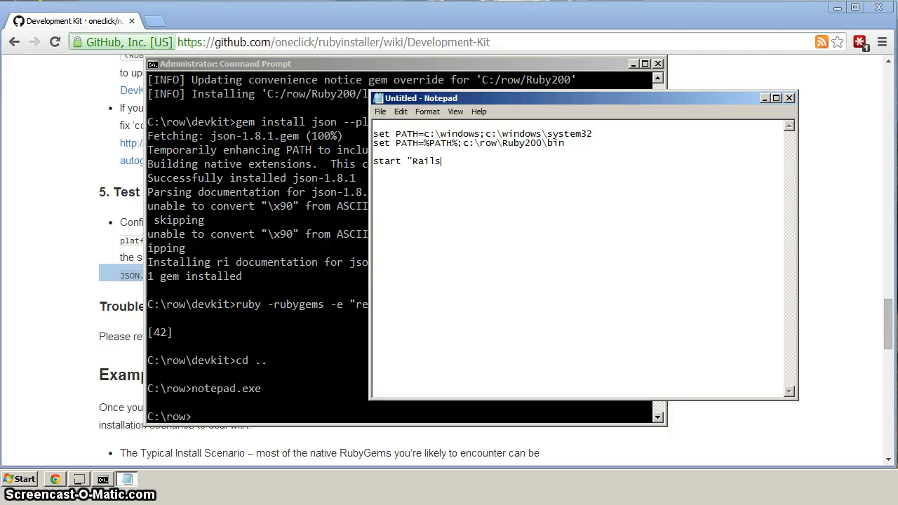
type("on windows\"")
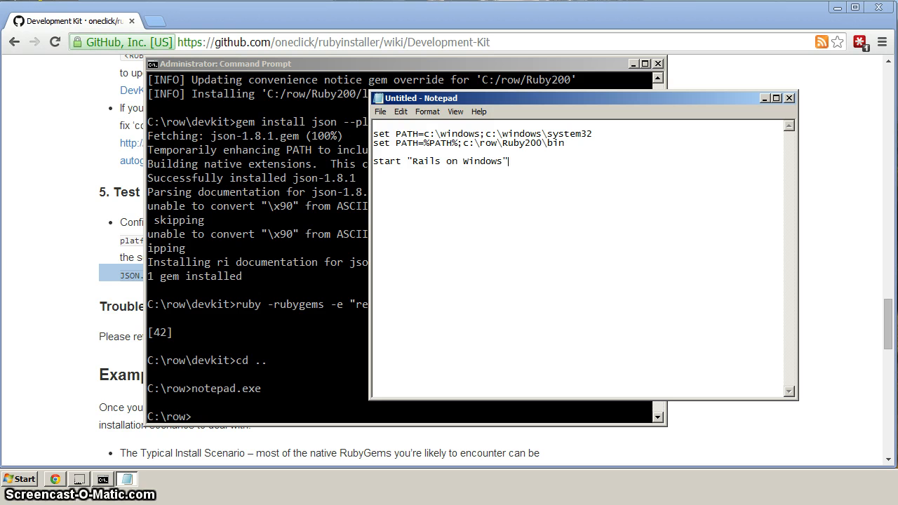
type("/")
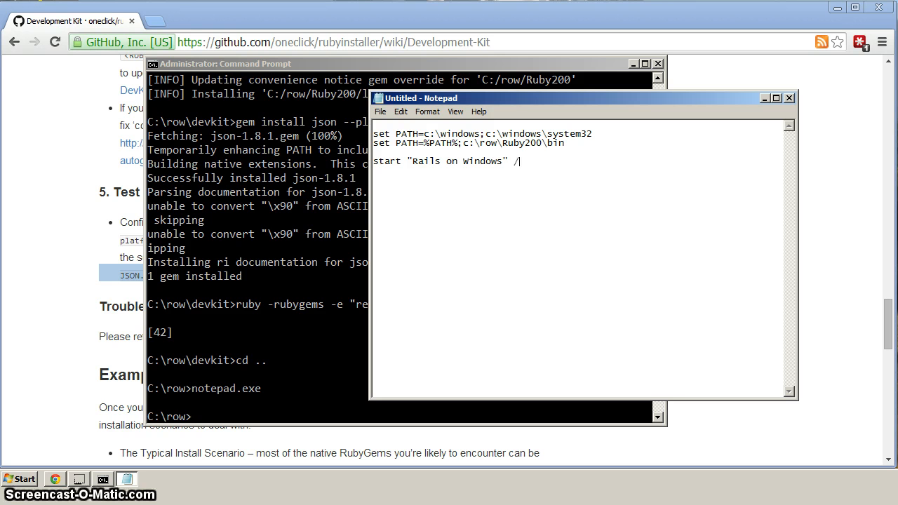
type("D")
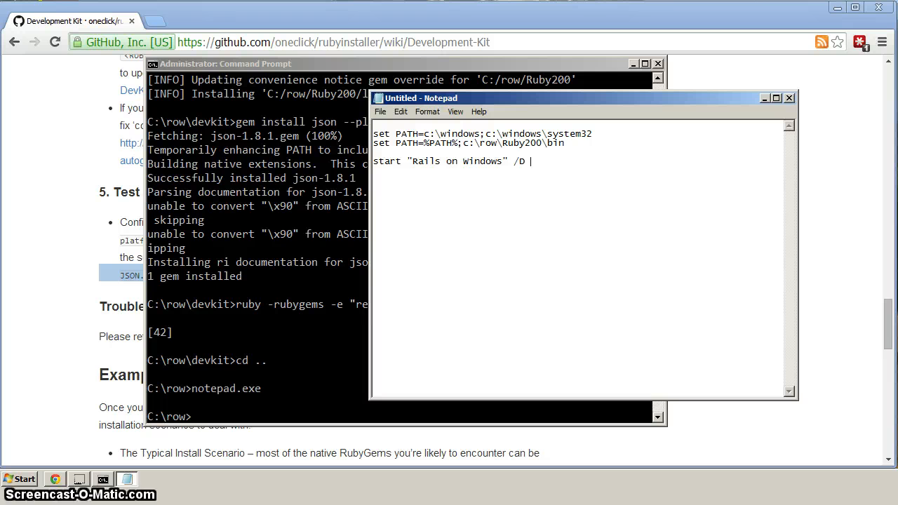
type("c:\\row")
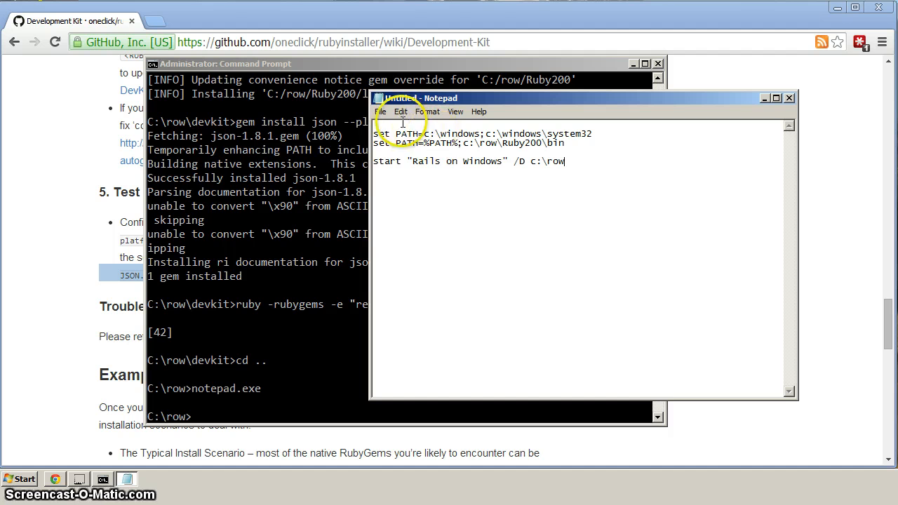
Save the script as row.bat in C:\row with All Files type and close Notepad
left_click(381, 113)
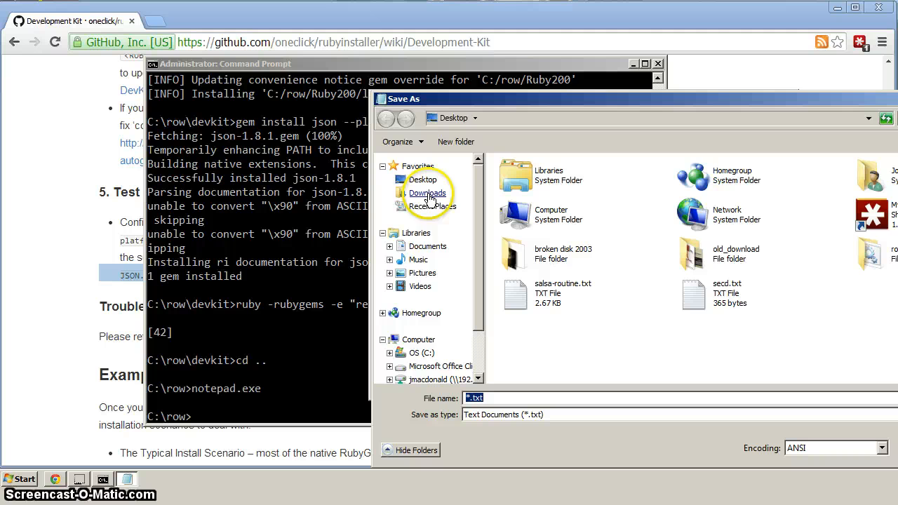
left_click(420, 352)
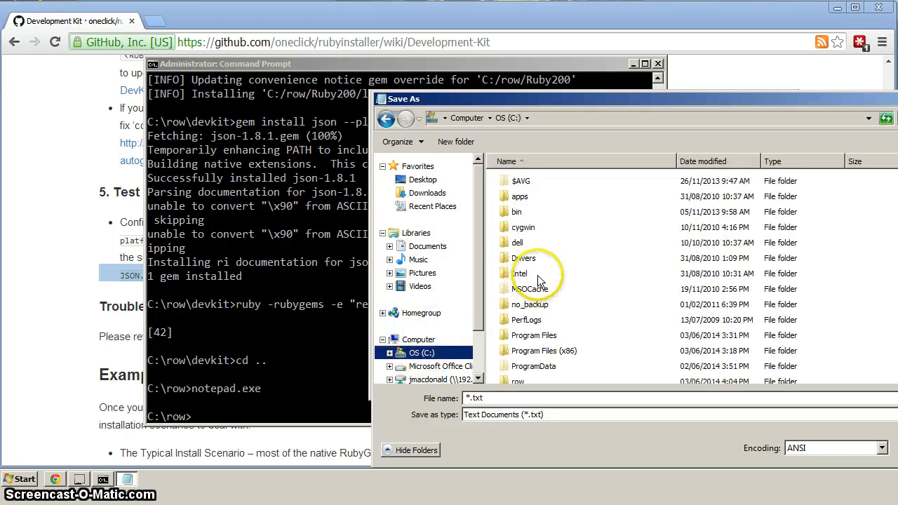
double_click(518, 382)
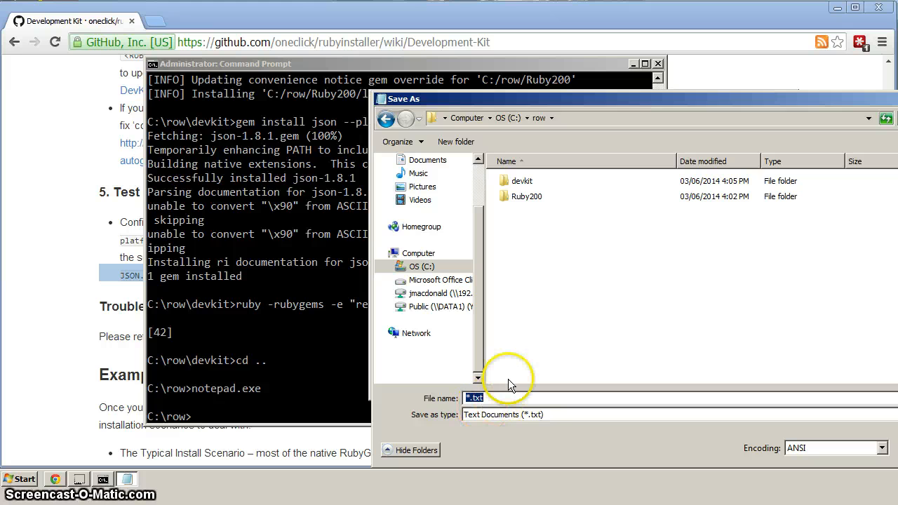
type("row.bat")
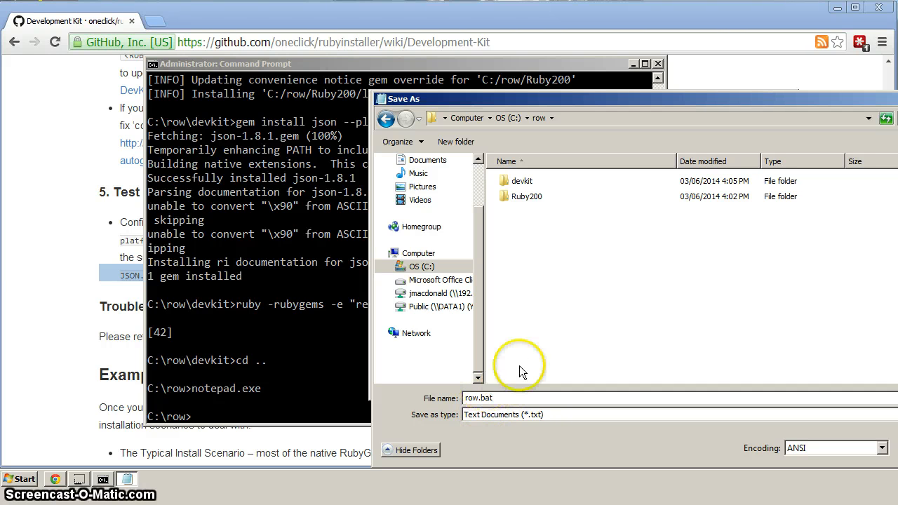
left_click(673, 414)
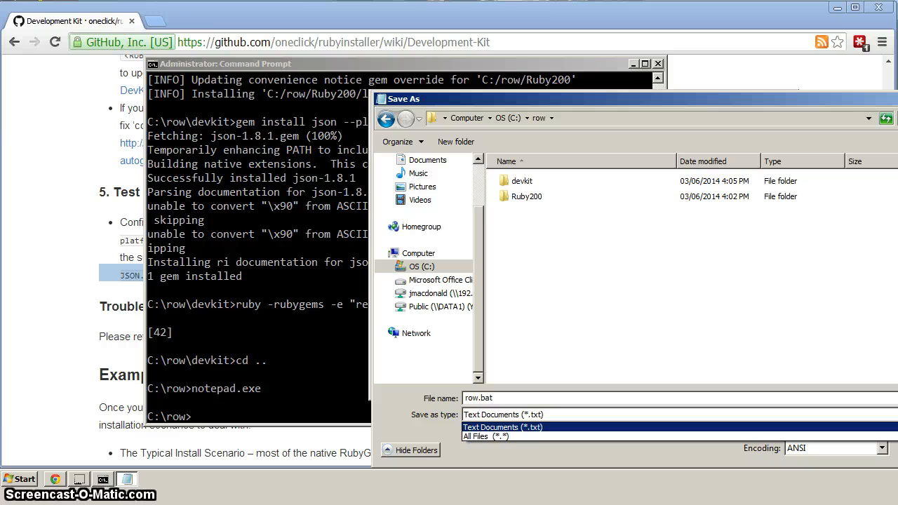
left_click(486, 435)
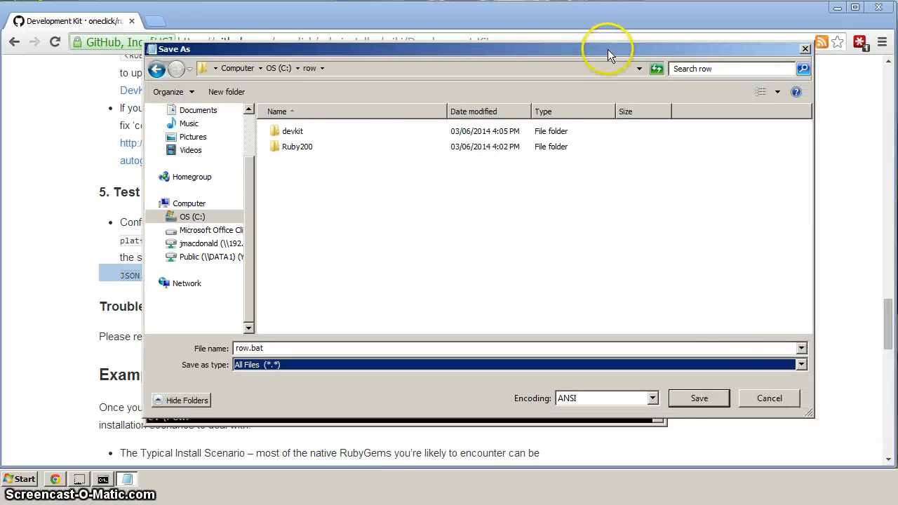
left_click(698, 399)
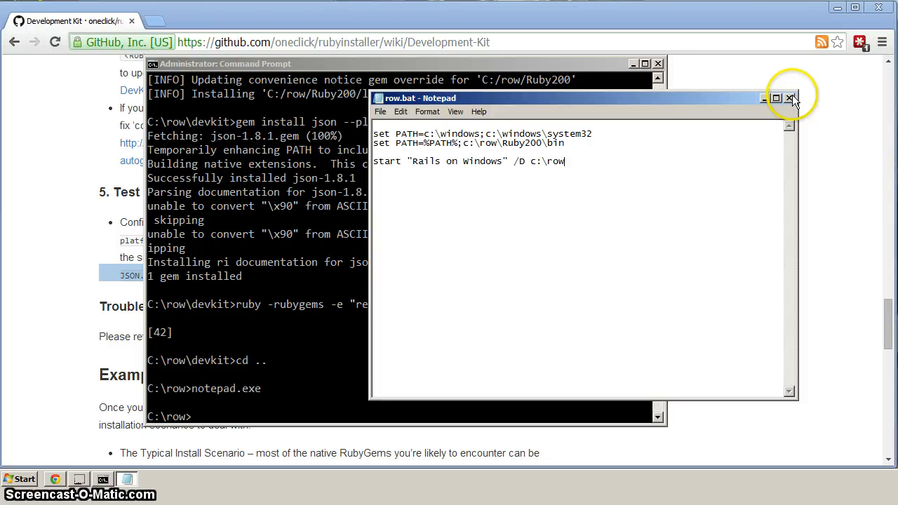
left_click(789, 99)
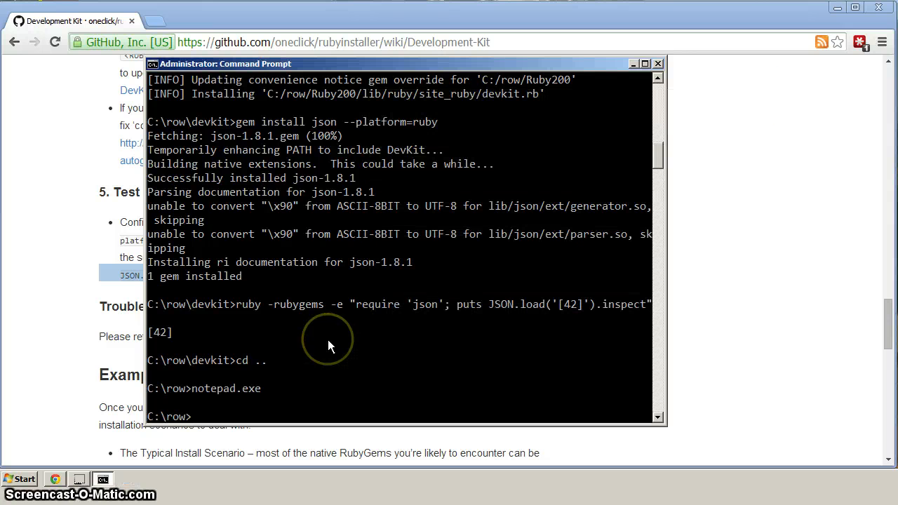
mouse_move(25, 478)
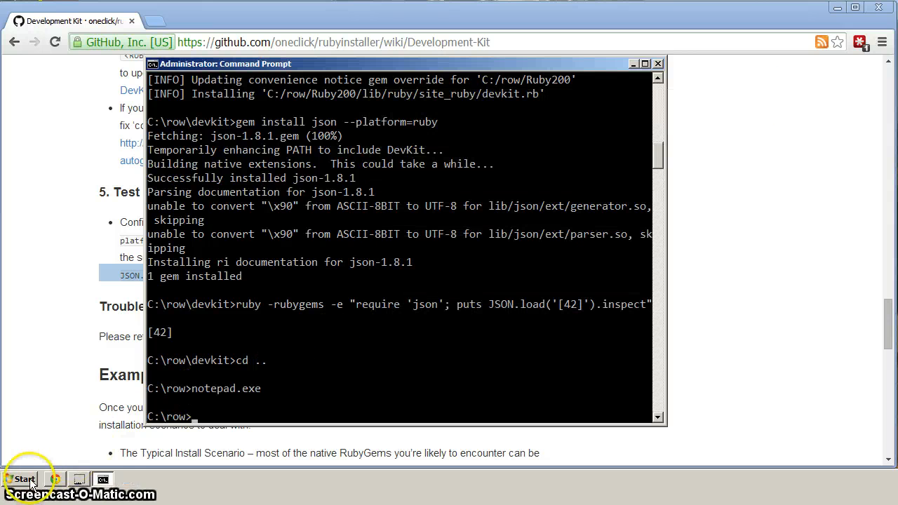
Browse to C:\row in Explorer and run row.bat to open the Rails on Windows console
left_click(126, 479)
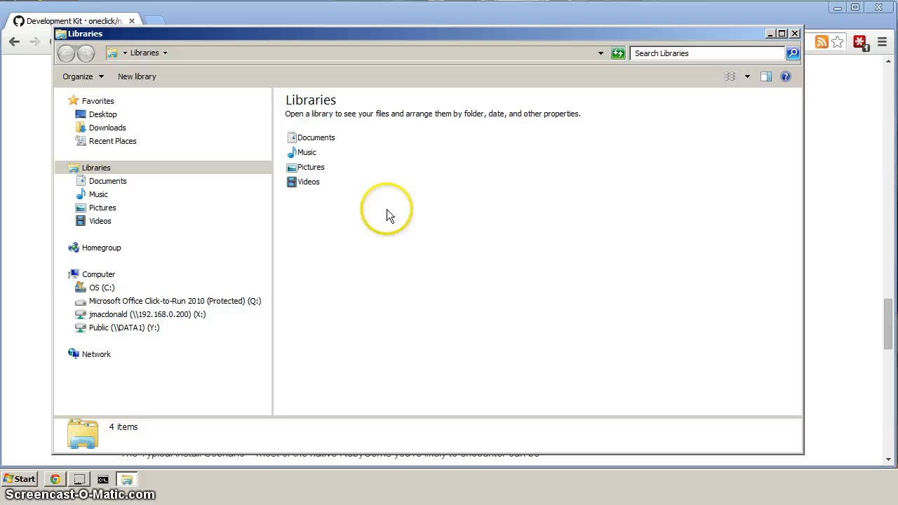
left_click(101, 288)
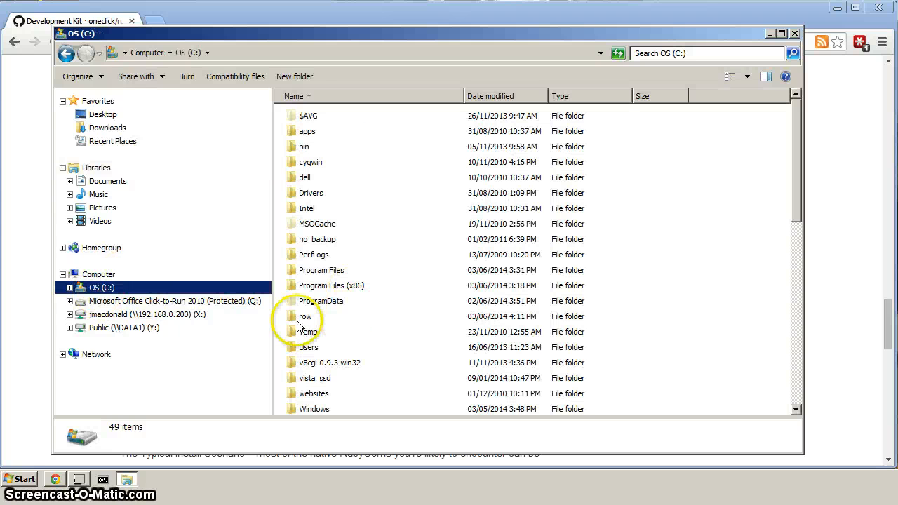
double_click(306, 316)
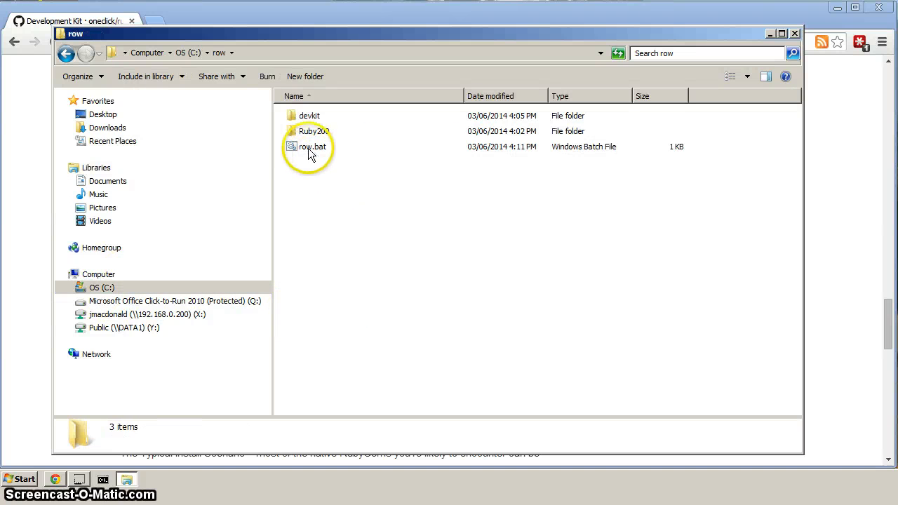
mouse_move(316, 161)
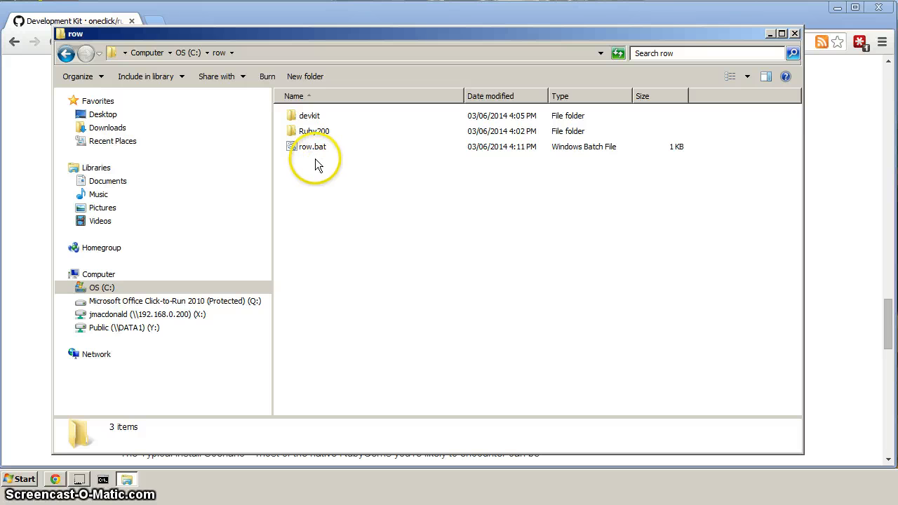
mouse_move(309, 146)
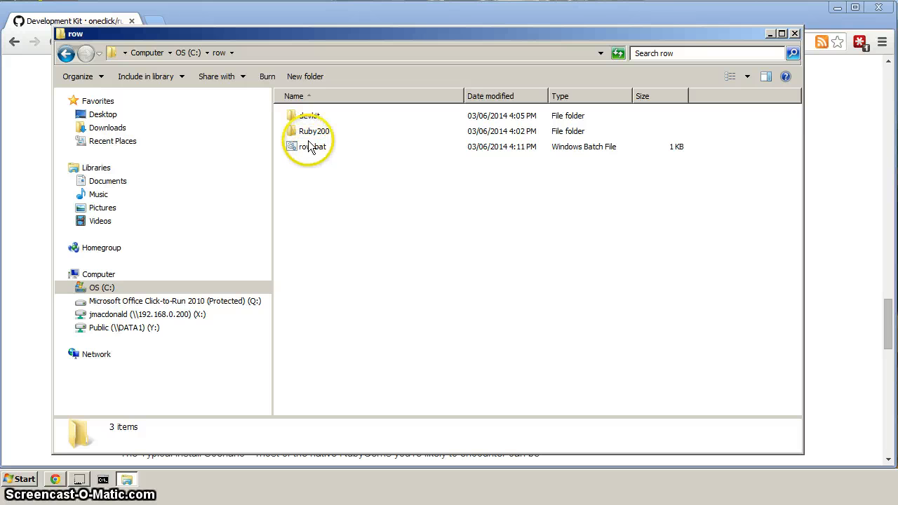
mouse_move(309, 148)
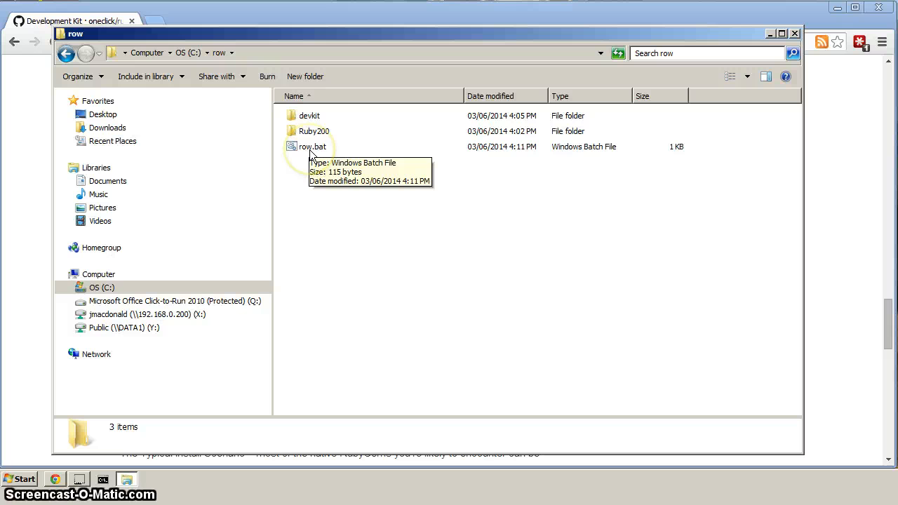
mouse_move(308, 151)
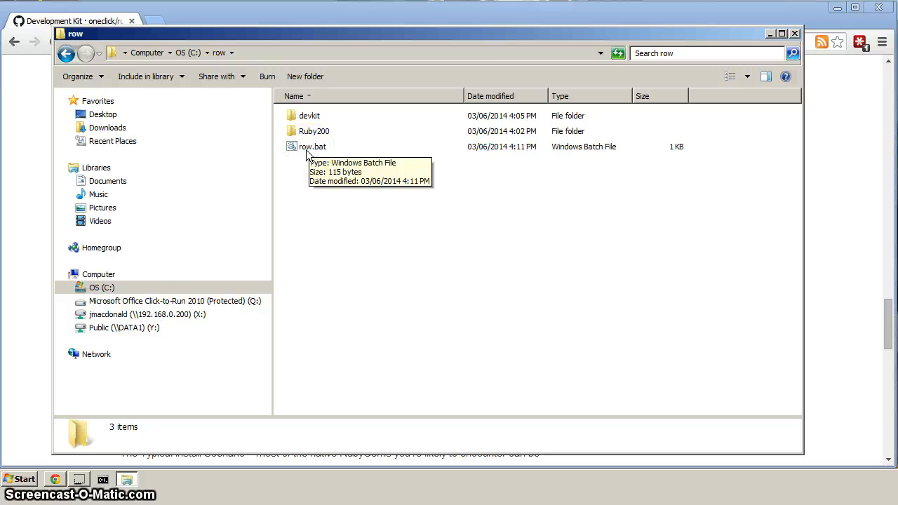
double_click(311, 146)
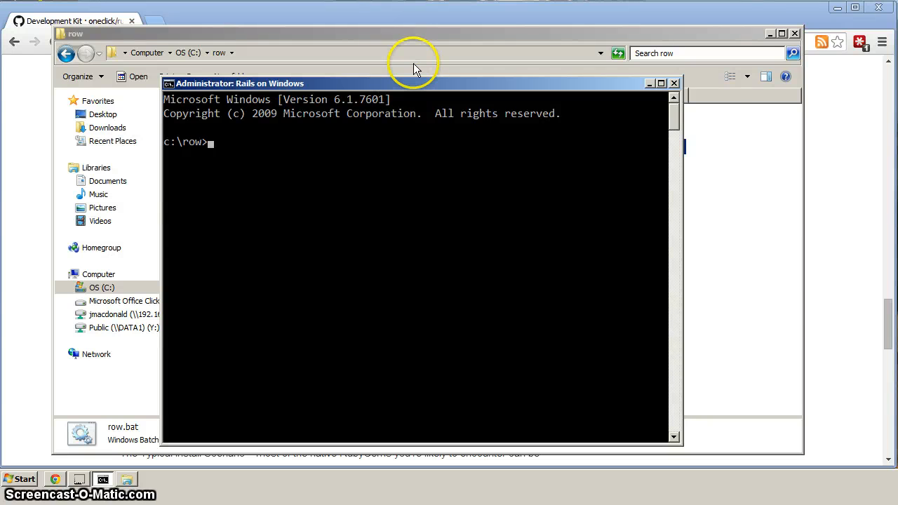
Run ruby -v in the Rails on Windows console to see 2.0.0p481, then close it
type("ruby -v")
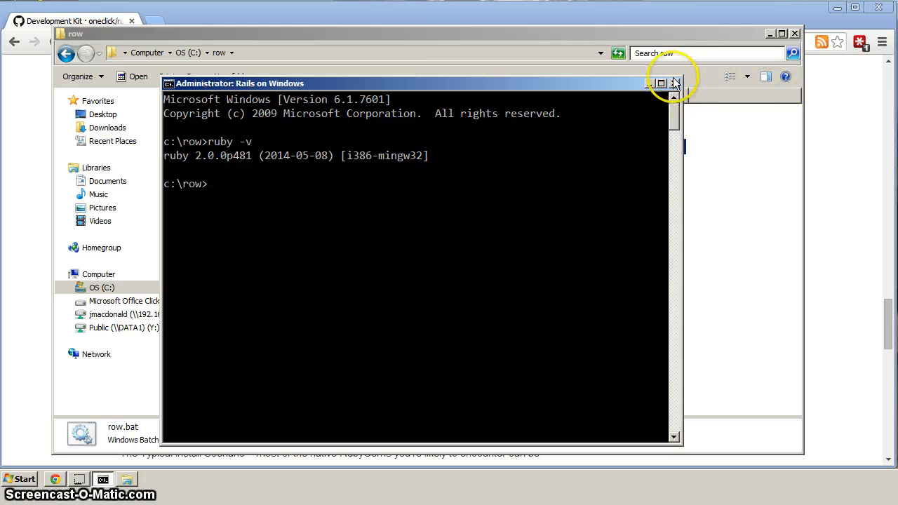
left_click(675, 83)
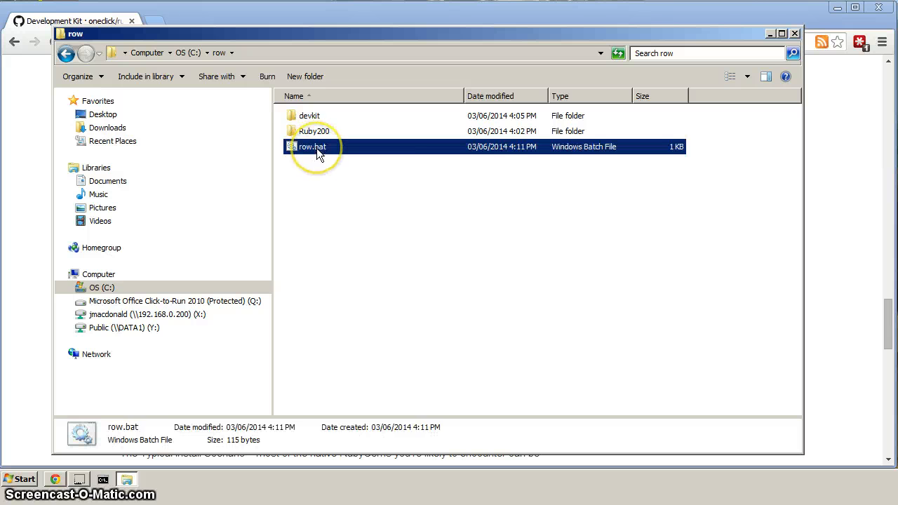
Send a row.bat shortcut to the desktop and close the C:\row Explorer window
right_click(311, 146)
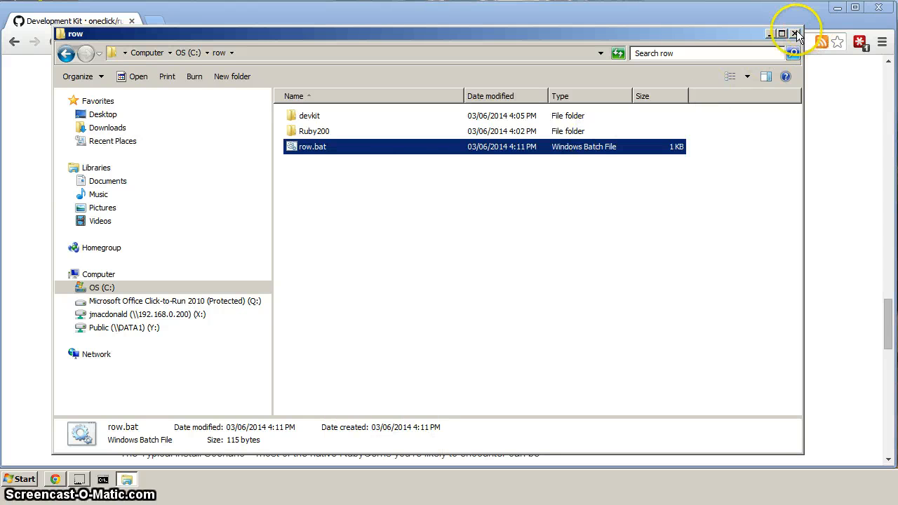
left_click(794, 33)
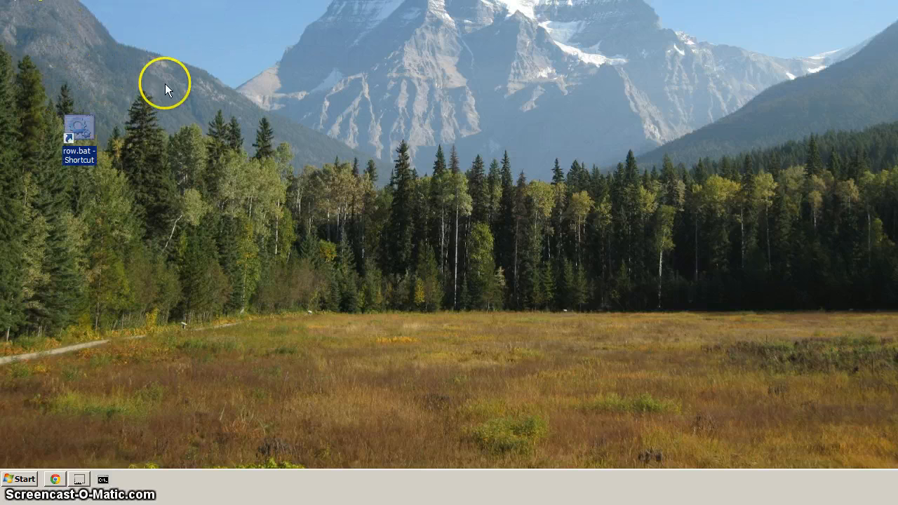
mouse_move(334, 269)
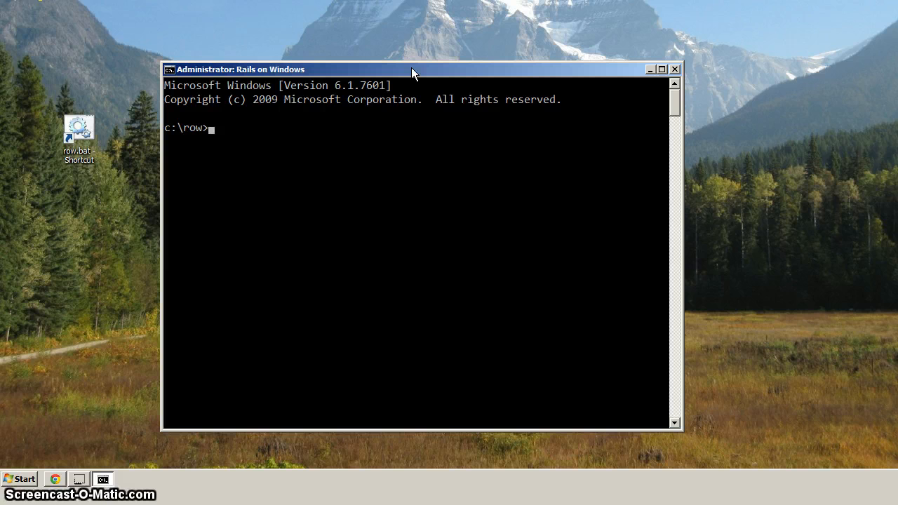
Run gem install rails --no-ri --no-rdoc, installing rails-4.1.1 and 28 gems
type("gem")
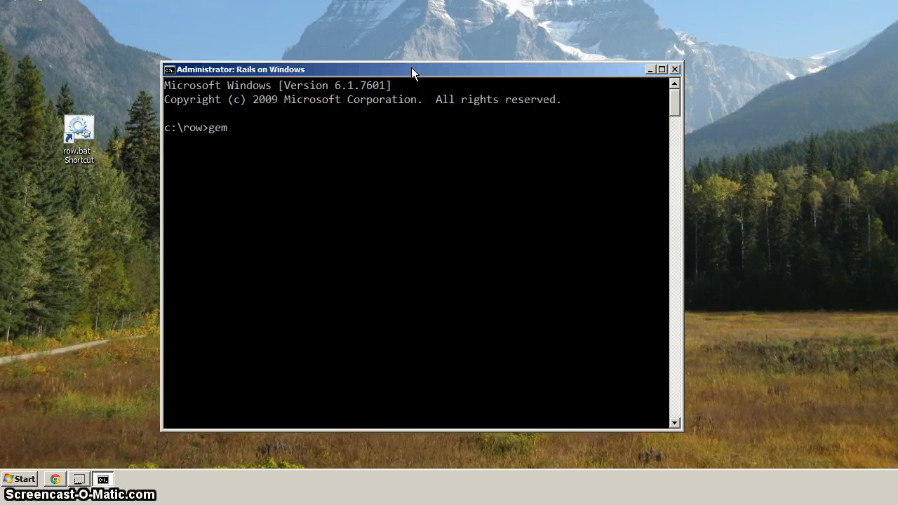
type("install rails")
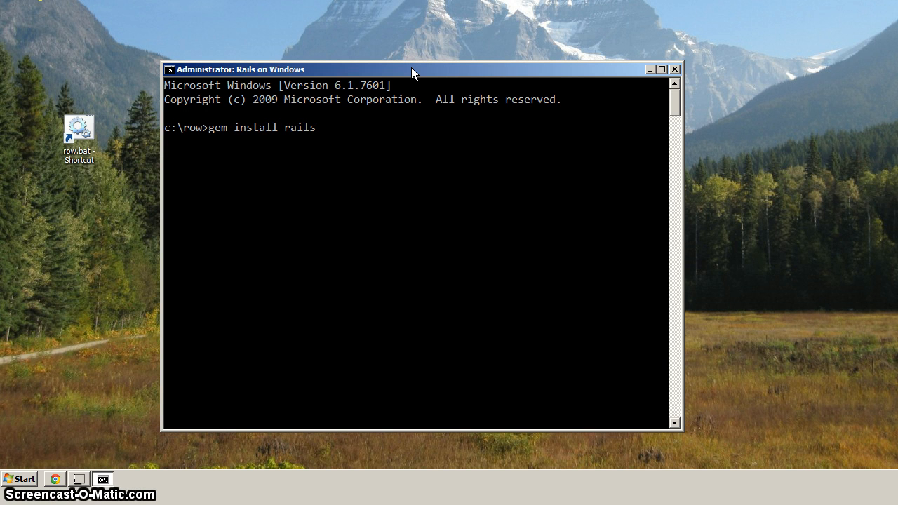
type("--no")
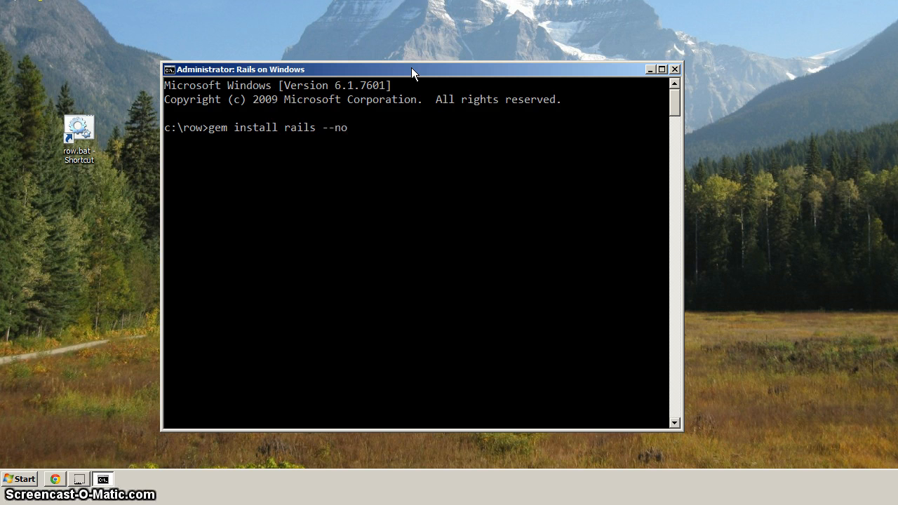
type("-ri --")
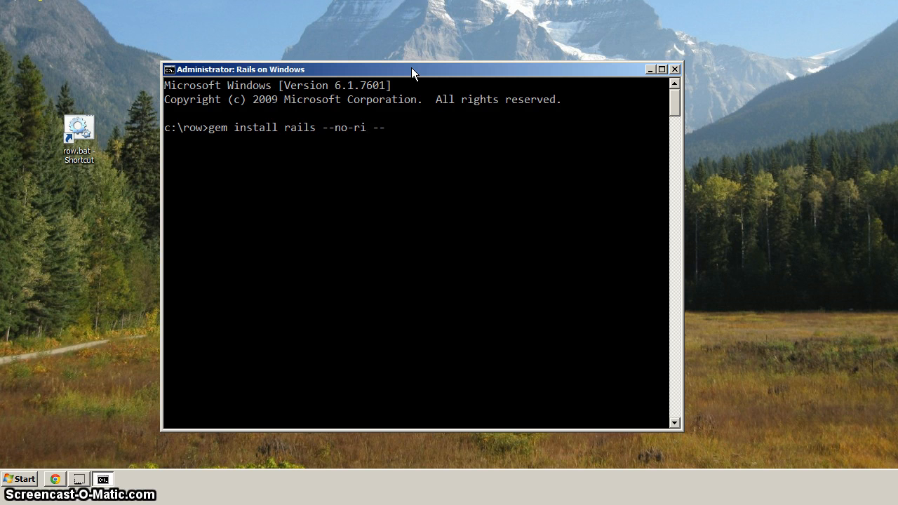
type("no-r")
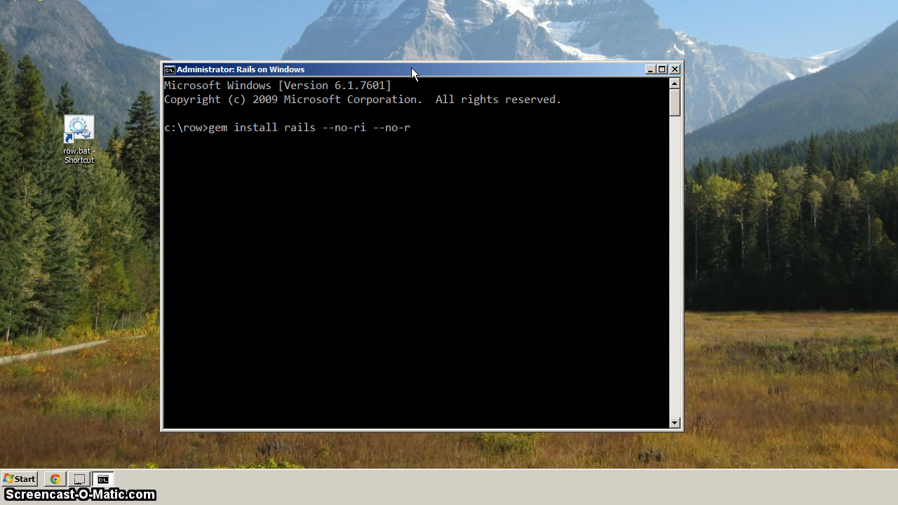
type("doc")
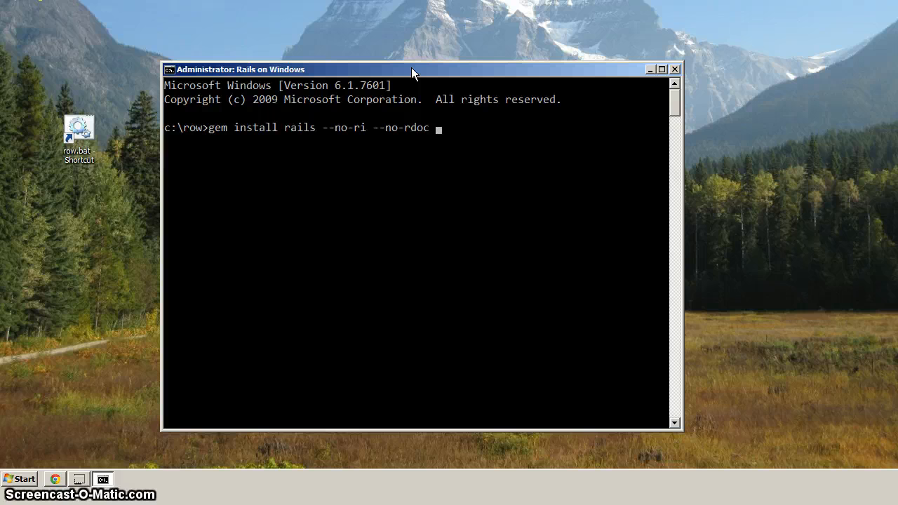
key("Return")
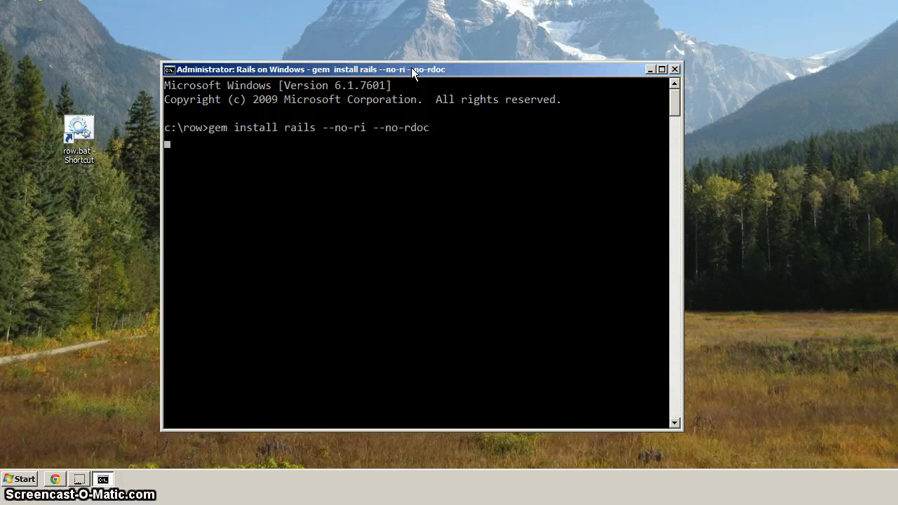
mouse_move(141, 59)
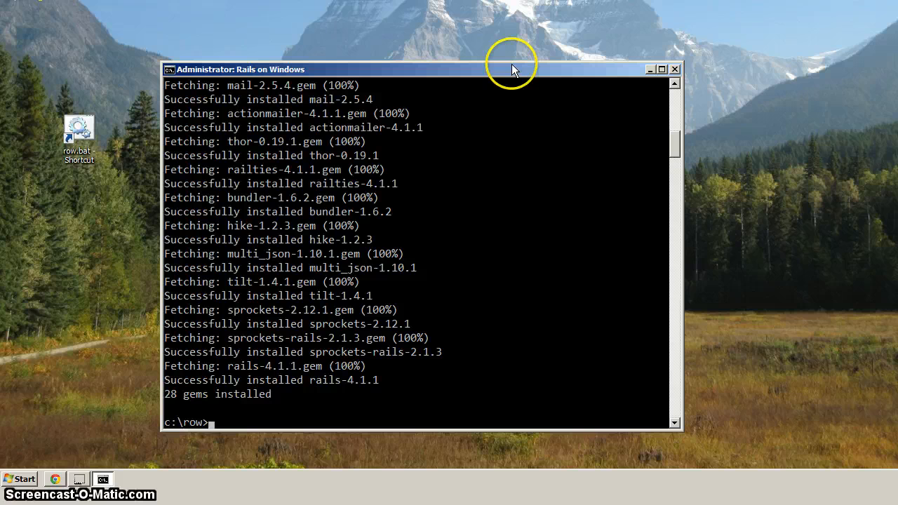
mouse_move(171, 401)
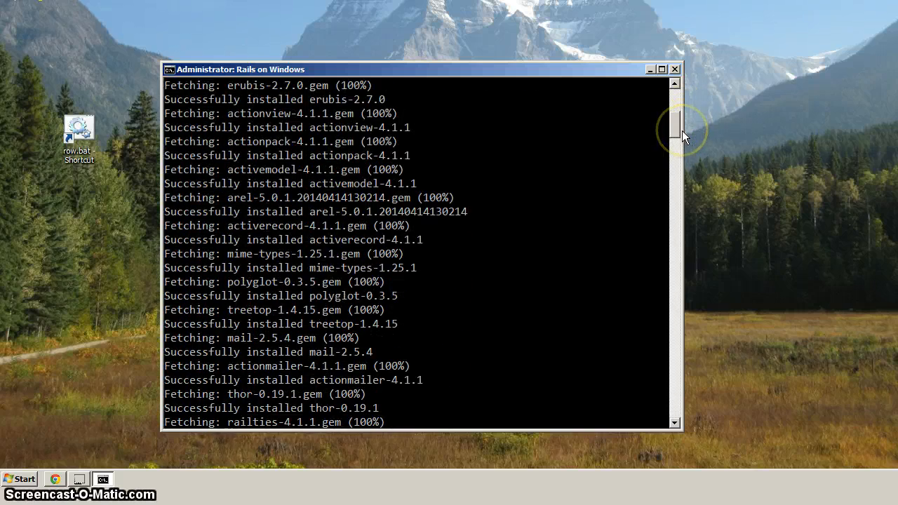
scroll("down", 3)
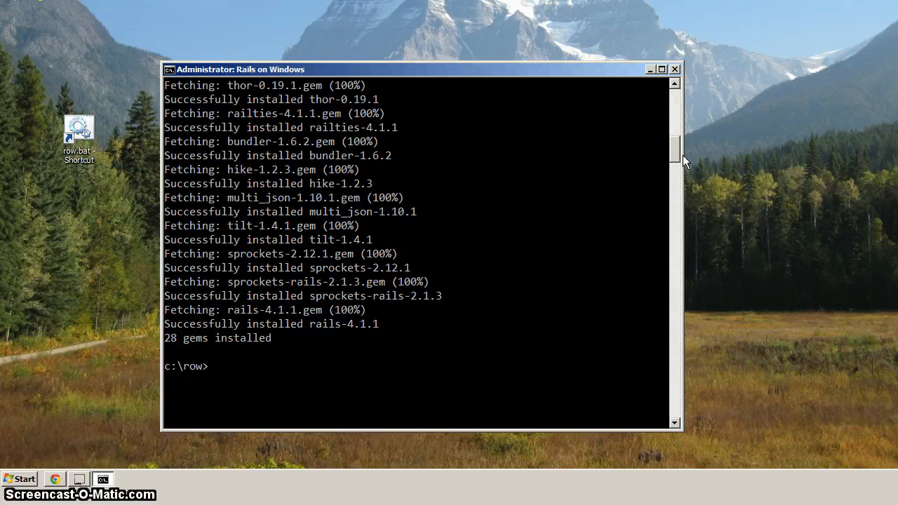
mouse_move(491, 323)
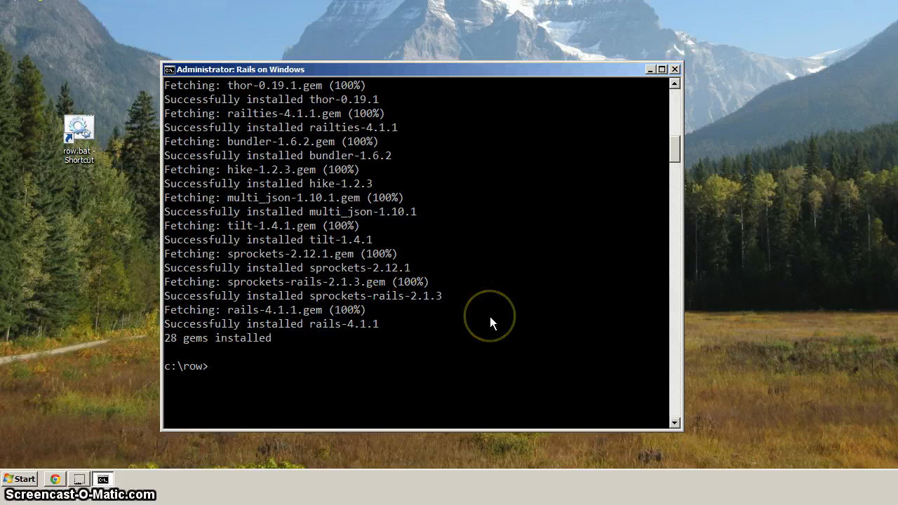
mouse_move(491, 322)
type("dir")
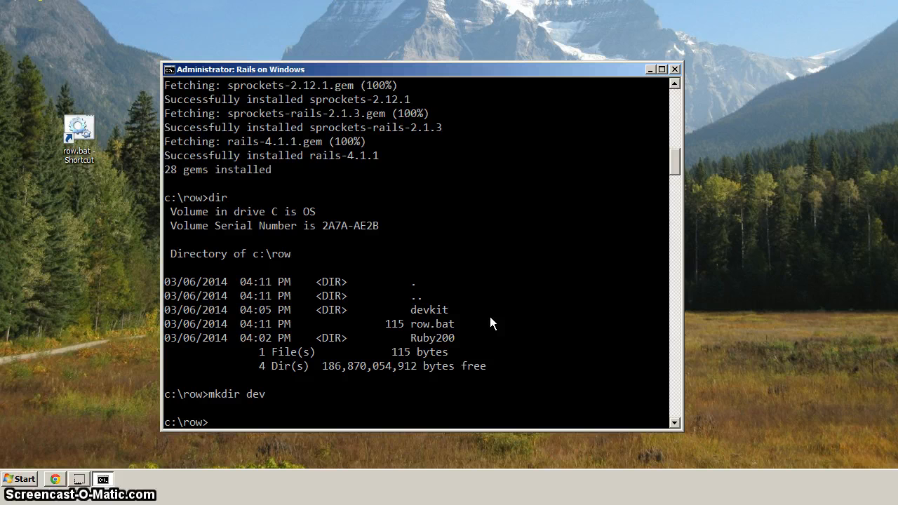
Move into the new dev folder inside C:\row
type("cd dev")
type("di")
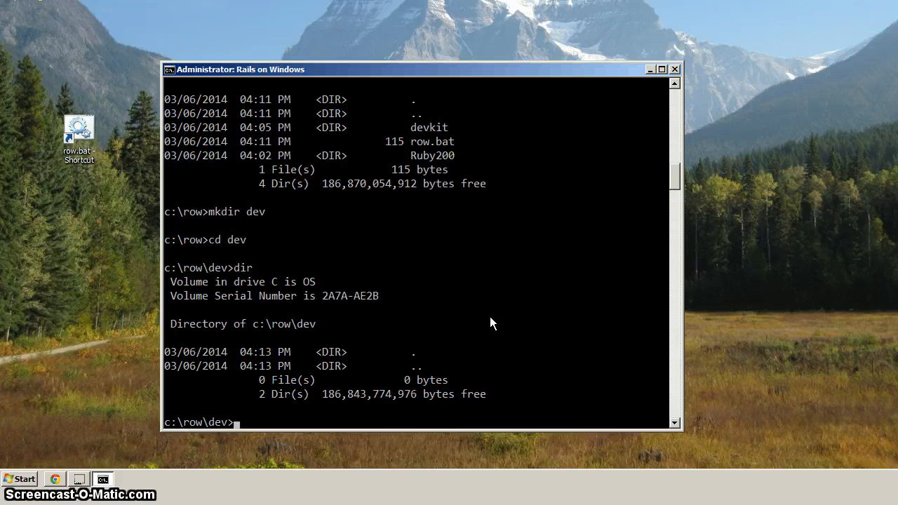
Run 'rails new hello_world' to generate the app and let bundle install finish
type("rails")
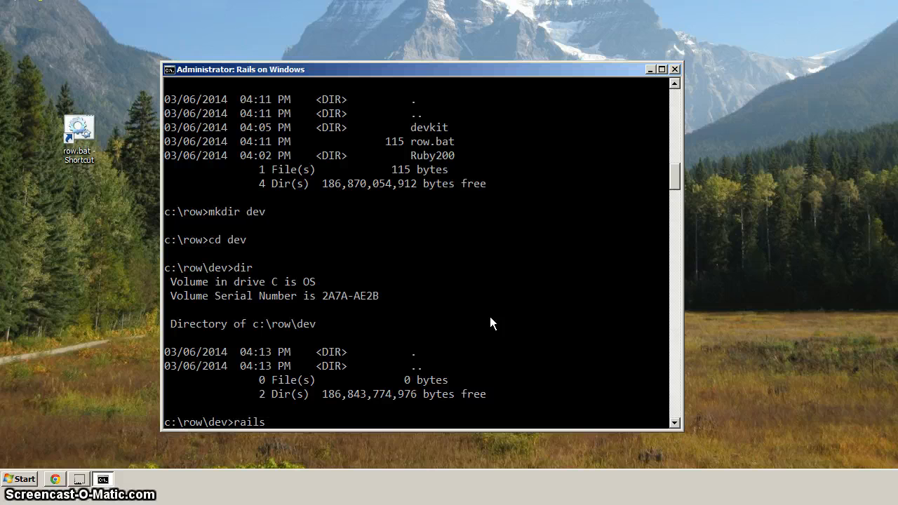
type("new he")
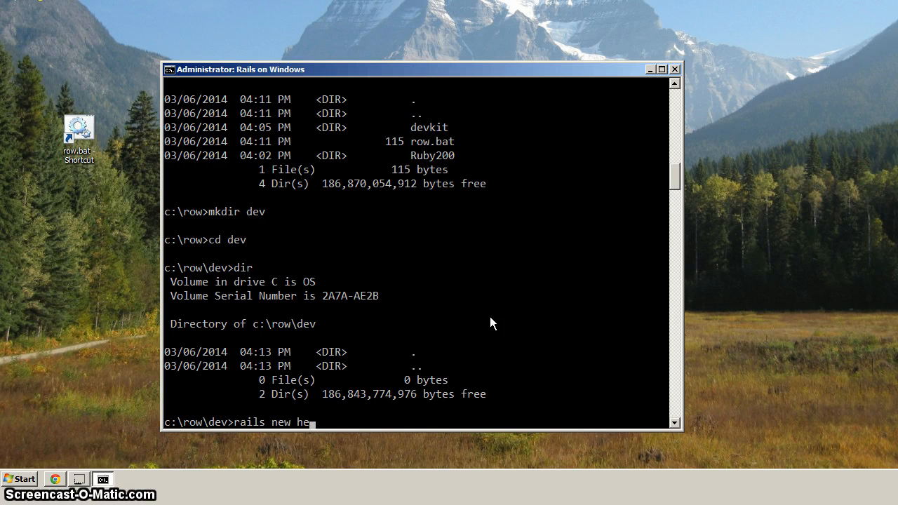
type("llo_w")
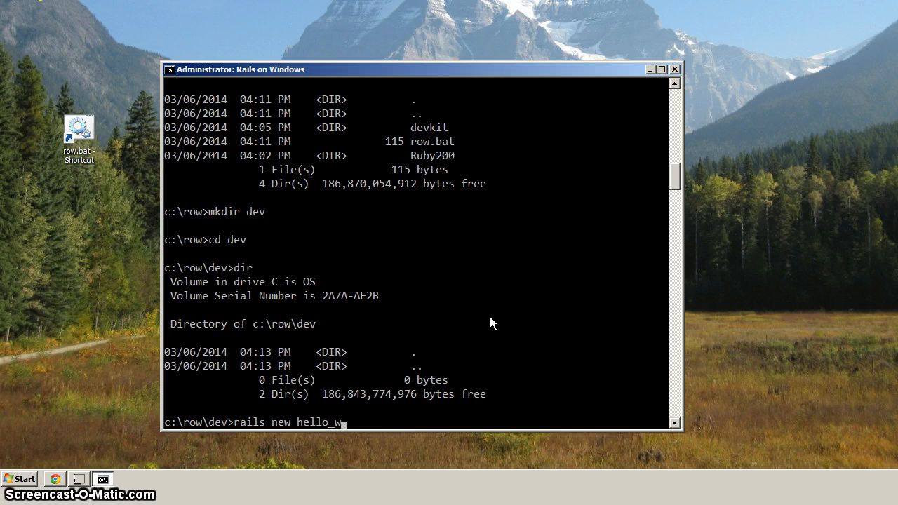
type("orld")
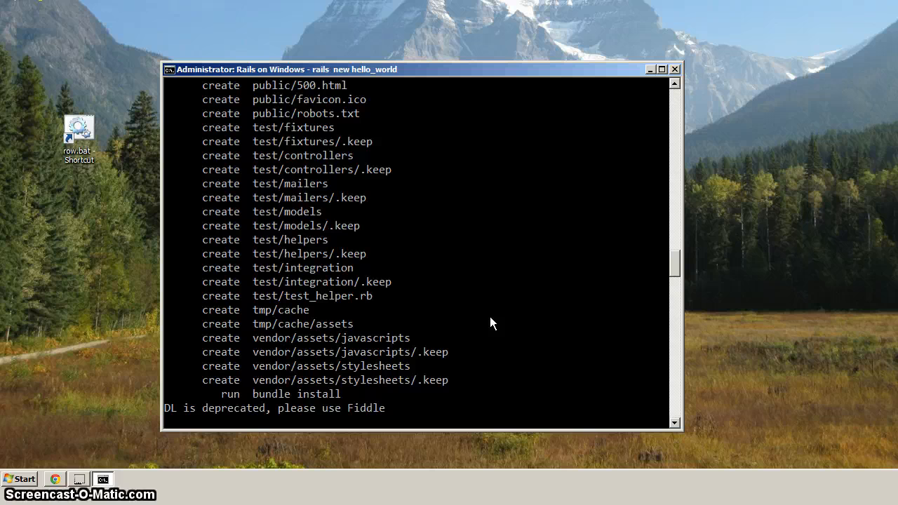
mouse_move(348, 393)
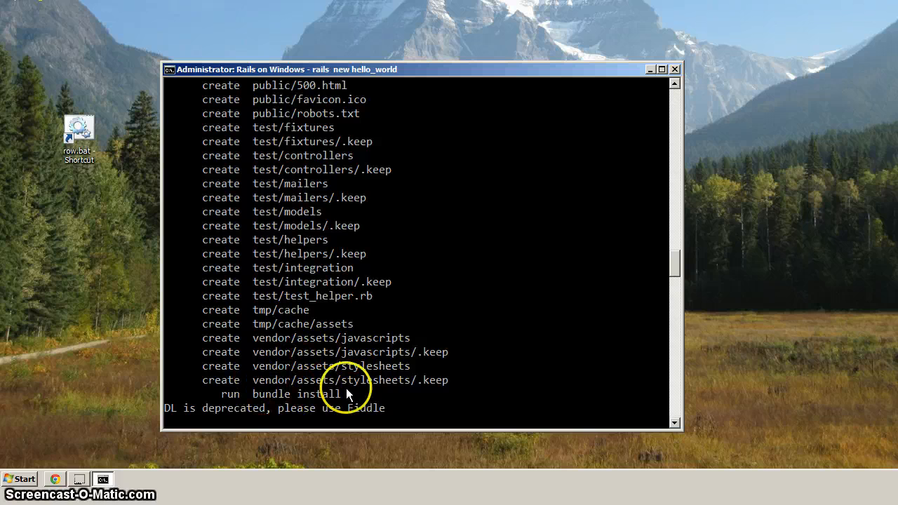
mouse_move(457, 315)
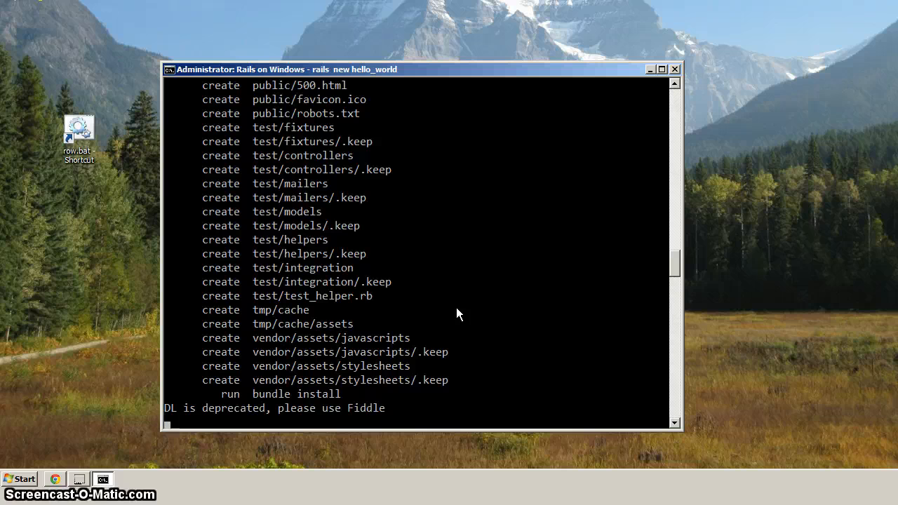
mouse_move(65, 15)
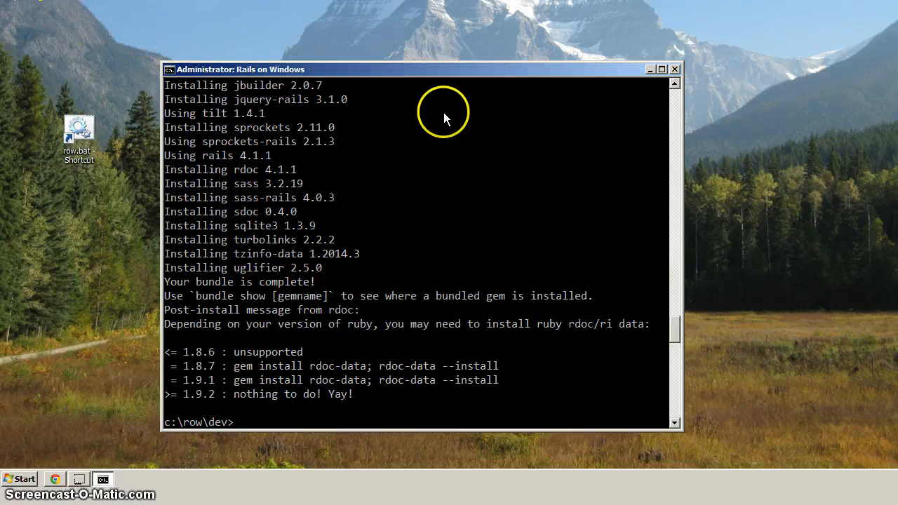
mouse_move(398, 191)
type("dir")
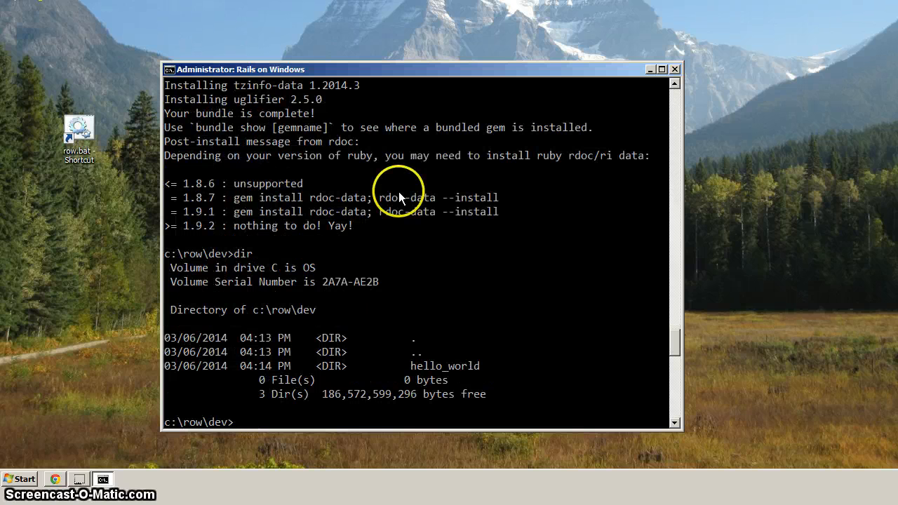
Change into the hello_world folder and run 'explorer .' to browse it in Windows Explorer
type("cd")
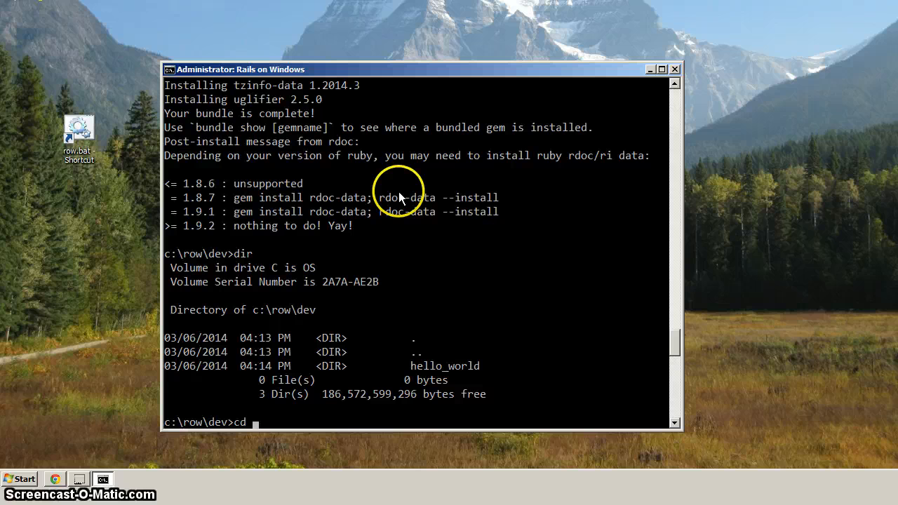
type("hello_world")
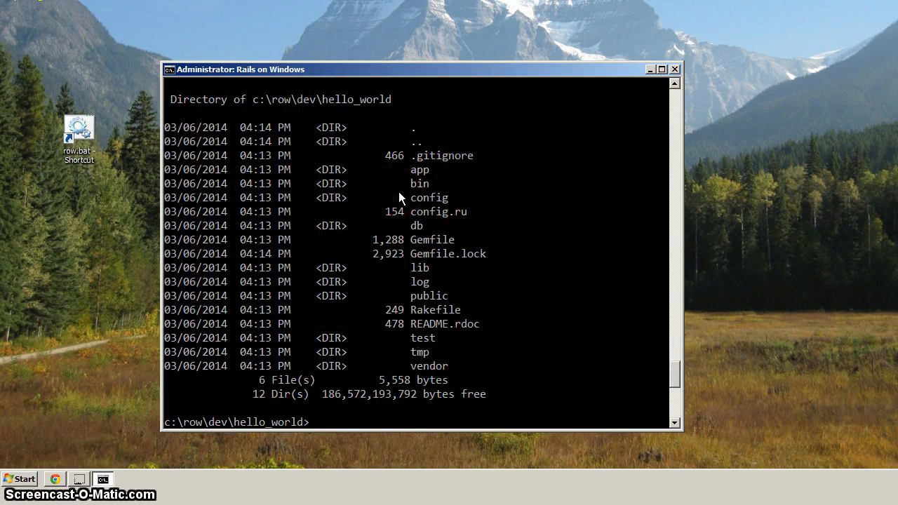
mouse_move(391, 390)
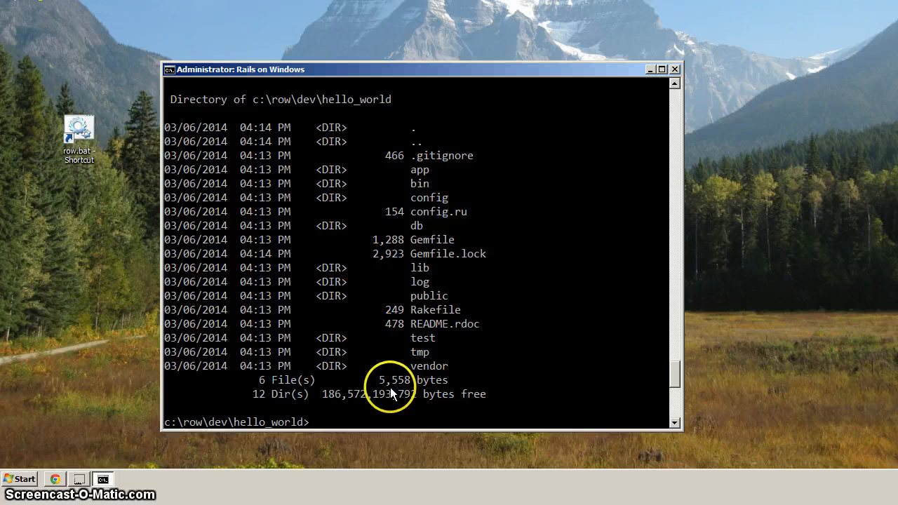
mouse_move(391, 371)
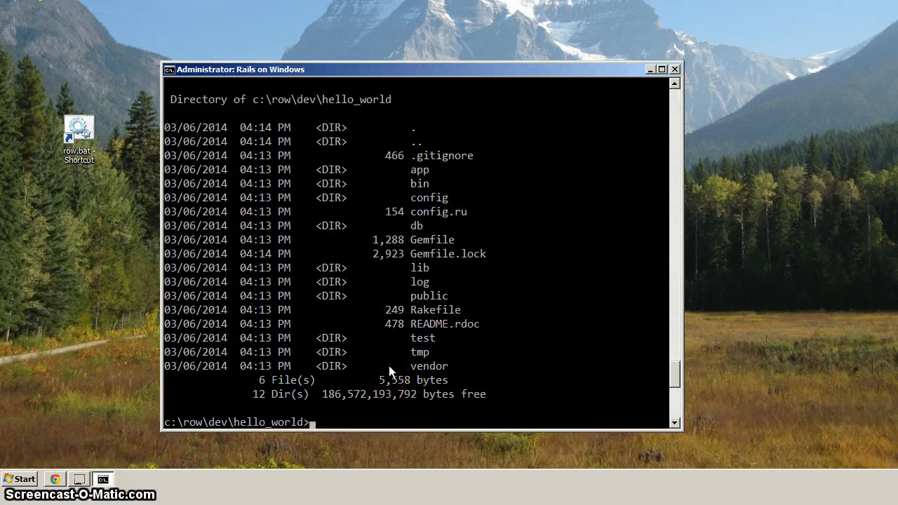
type("explorer")
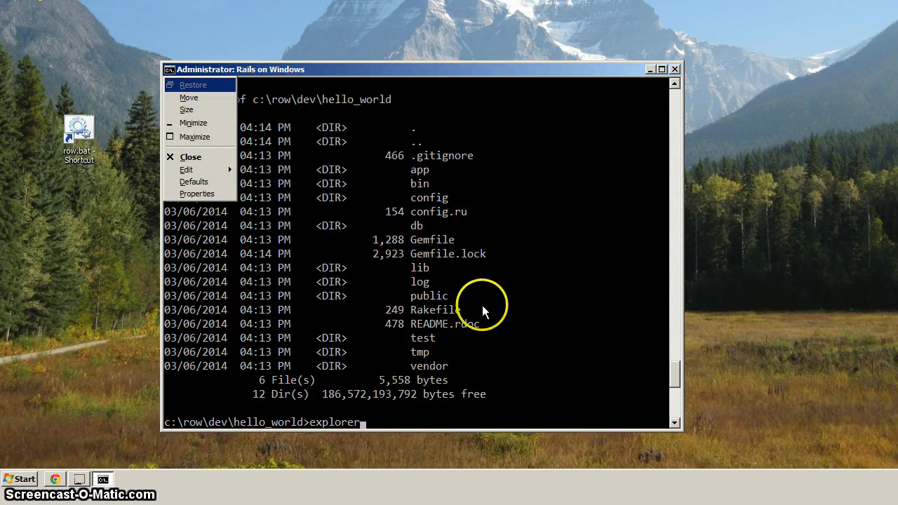
type(".")
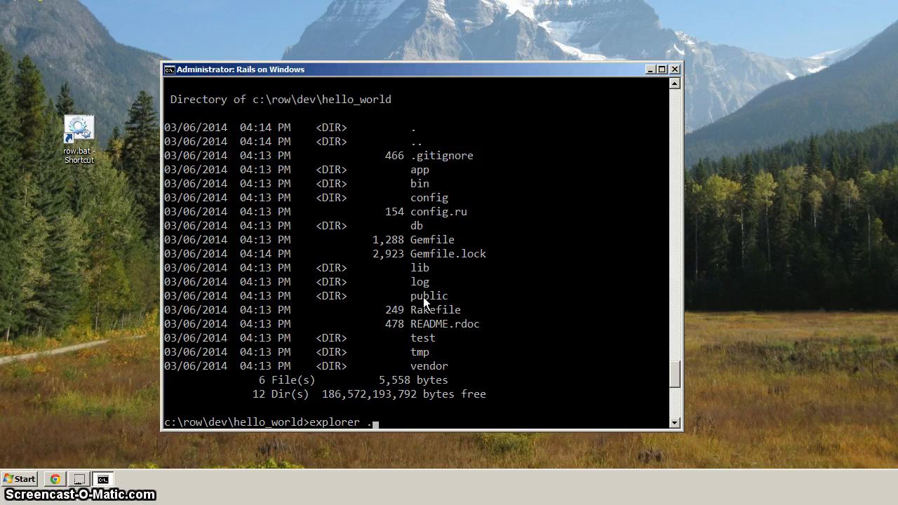
key("Return")
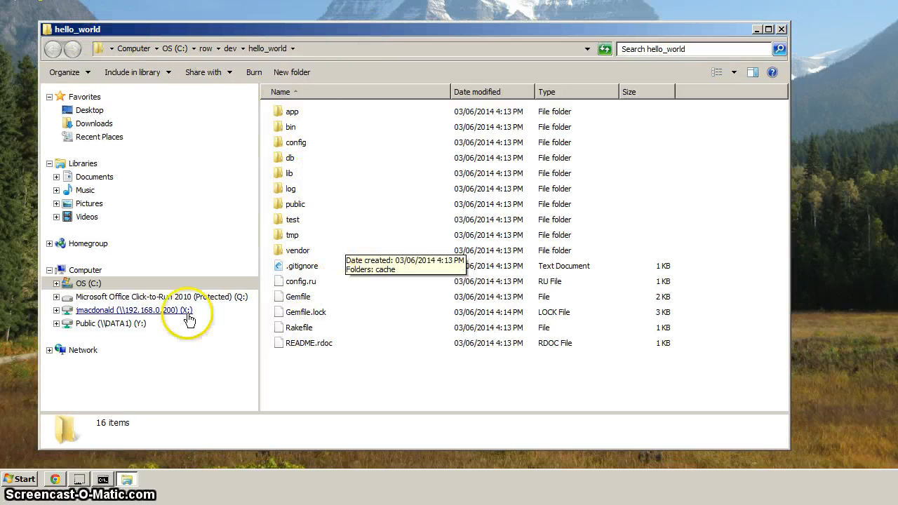
mouse_move(98, 418)
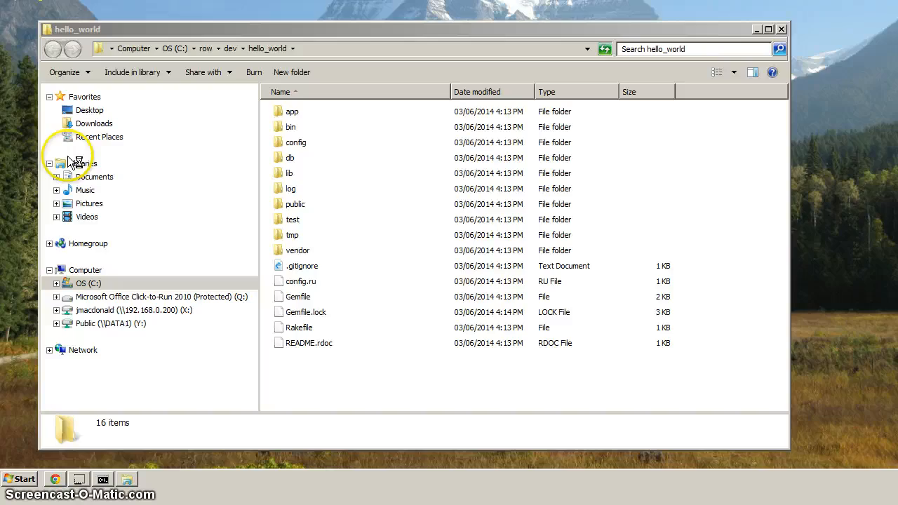
Switch from the hello_world Explorer window to an untitled Sublime Text 2 window
left_click(150, 480)
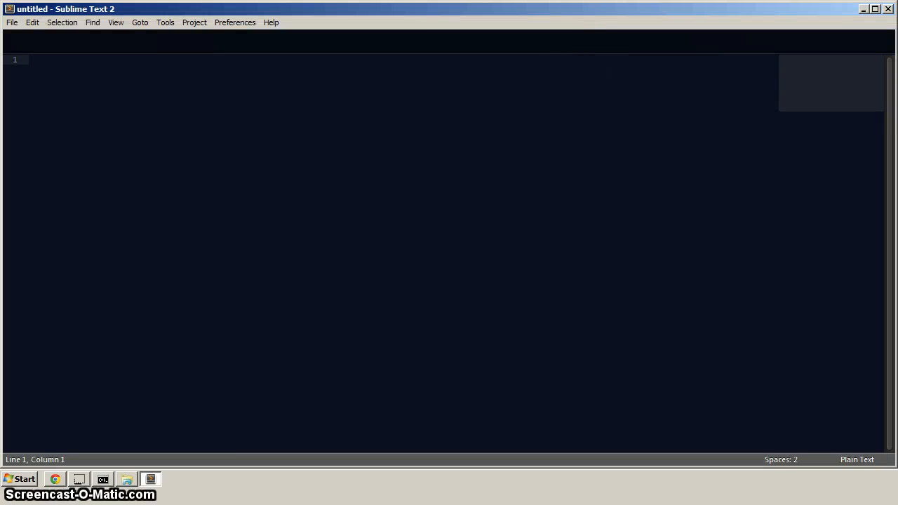
Add the C:\row\dev\hello_world folder to the Sublime Text 2 project via Add Folder to Project
left_click(193, 22)
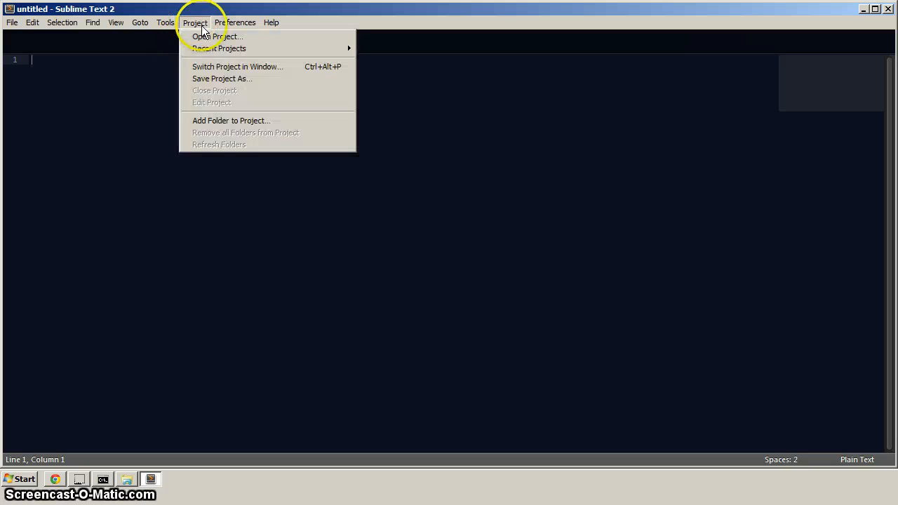
left_click(230, 121)
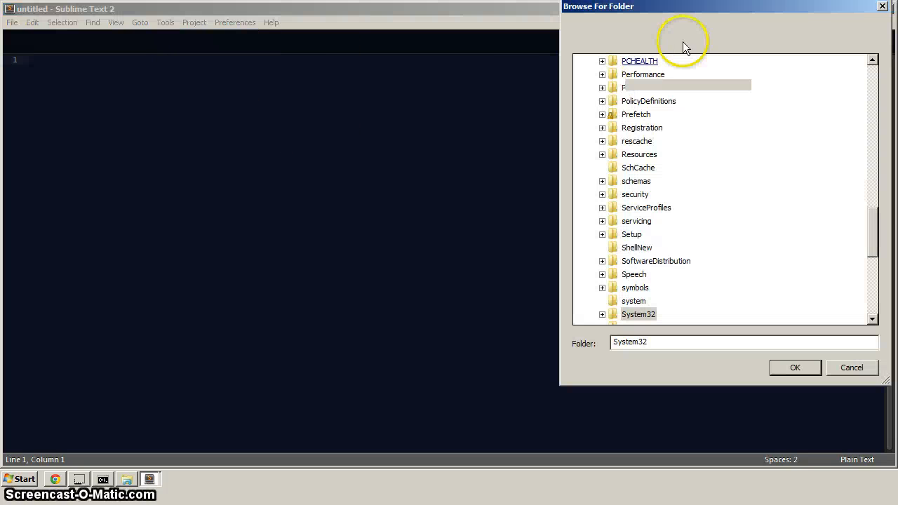
scroll("down", 3)
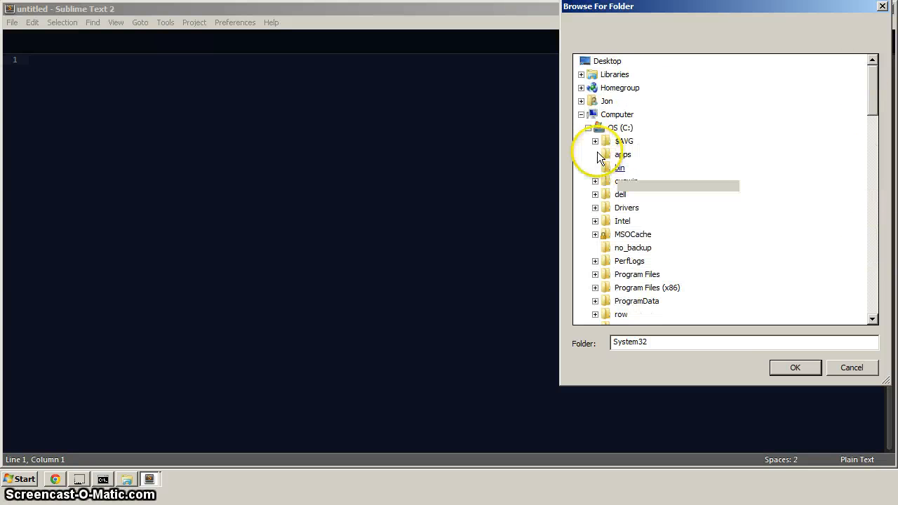
mouse_move(620, 315)
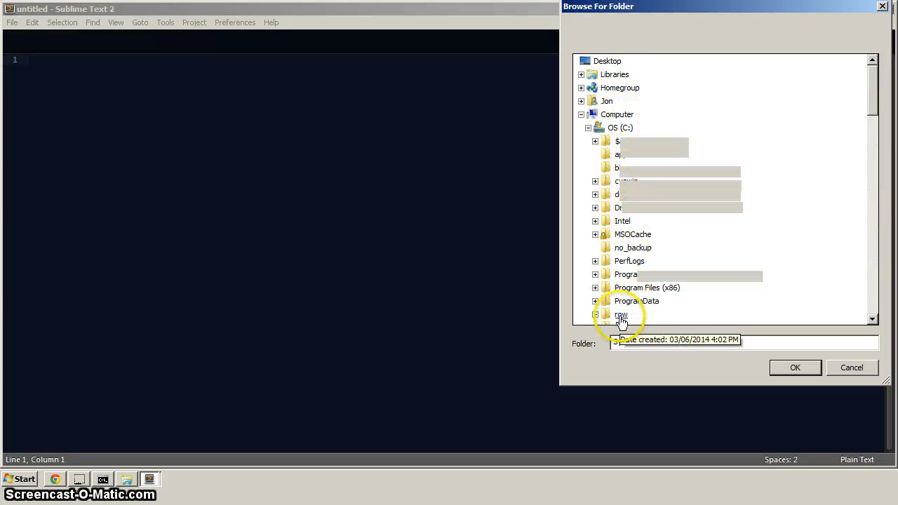
left_click(620, 315)
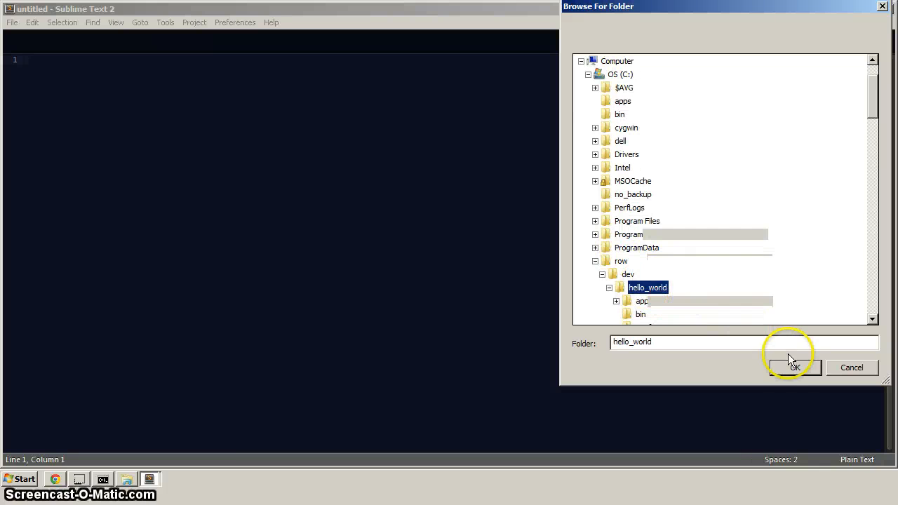
left_click(794, 367)
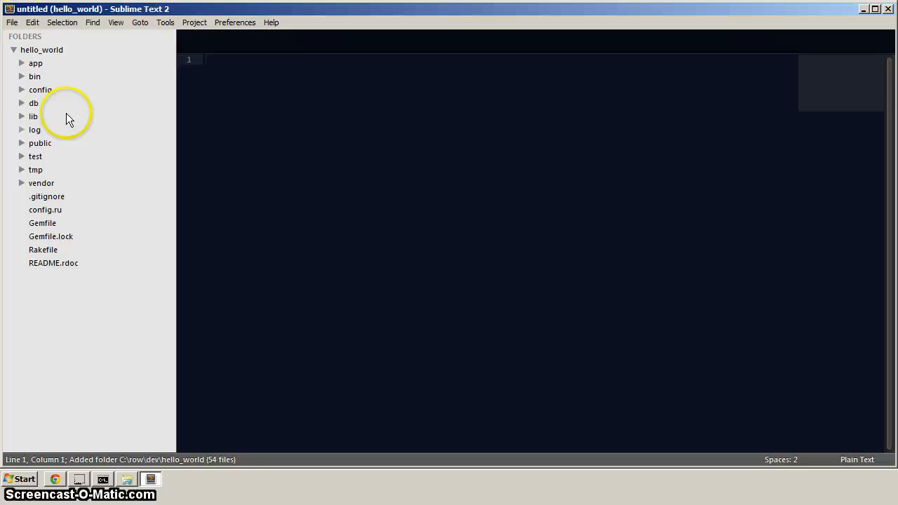
mouse_move(134, 435)
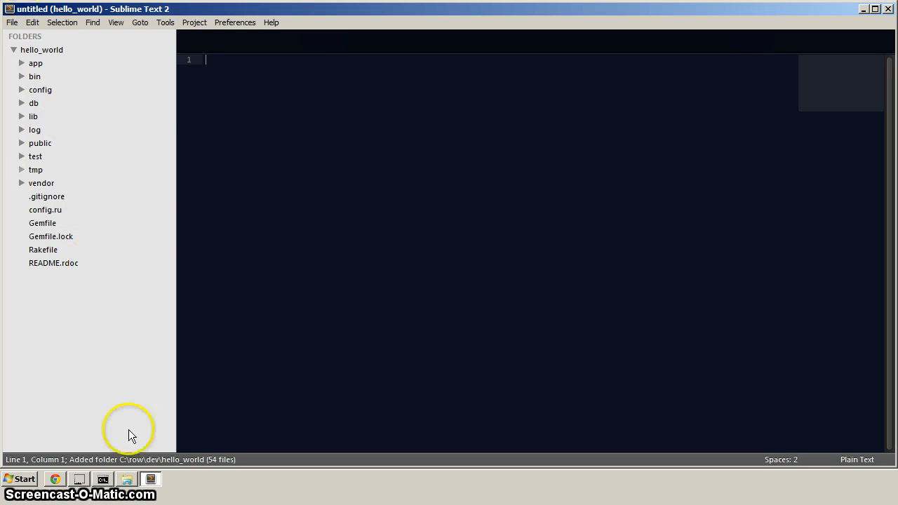
left_click(103, 480)
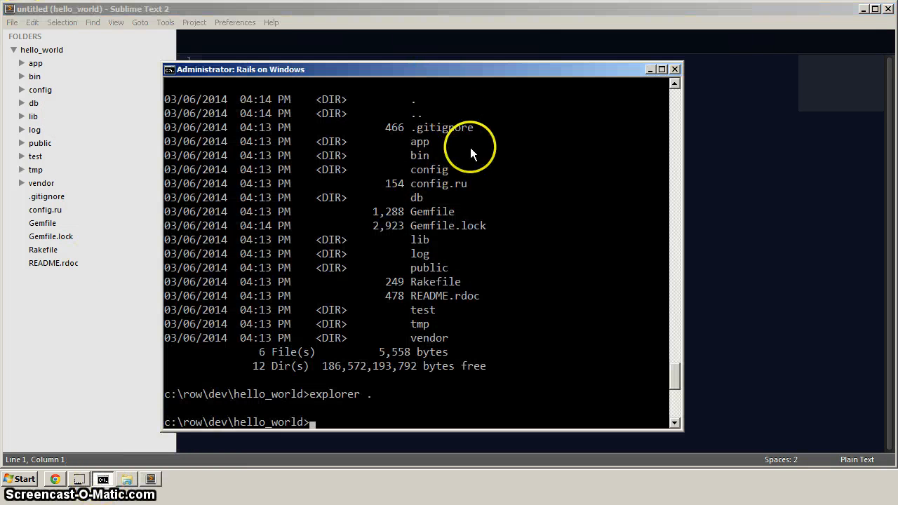
mouse_move(471, 154)
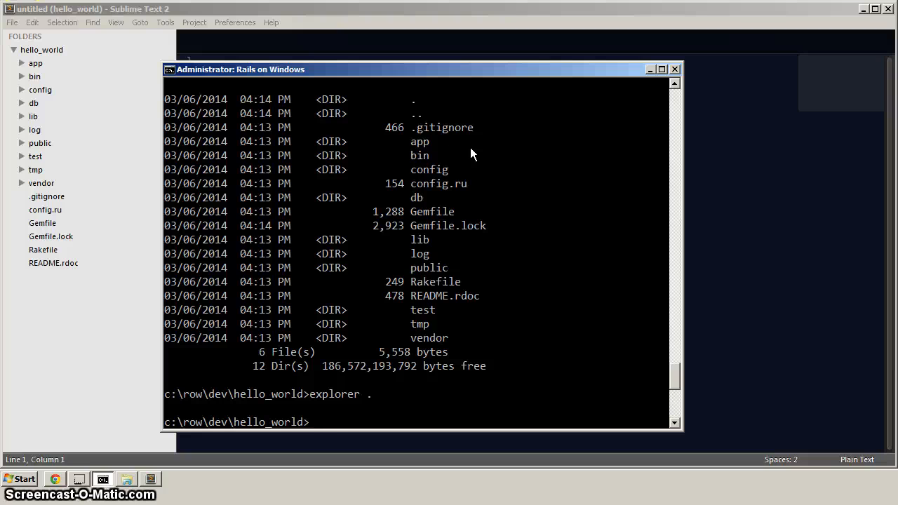
Run 'rails g scaffold users email:string first_name:string last_name:string'
type("rails g")
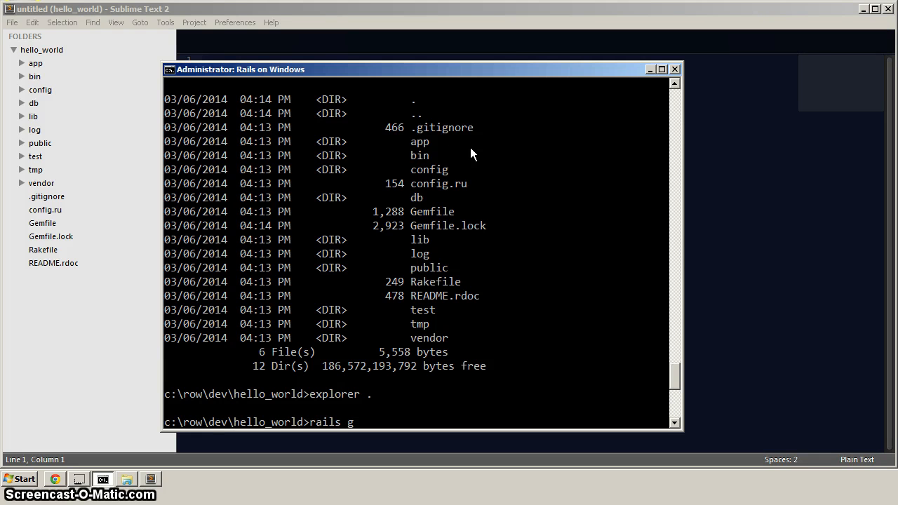
type("scaf")
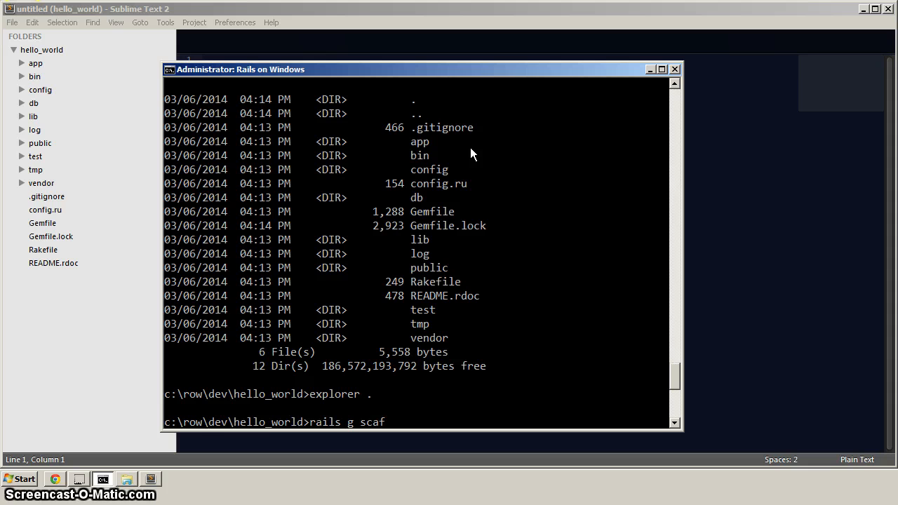
type("fold")
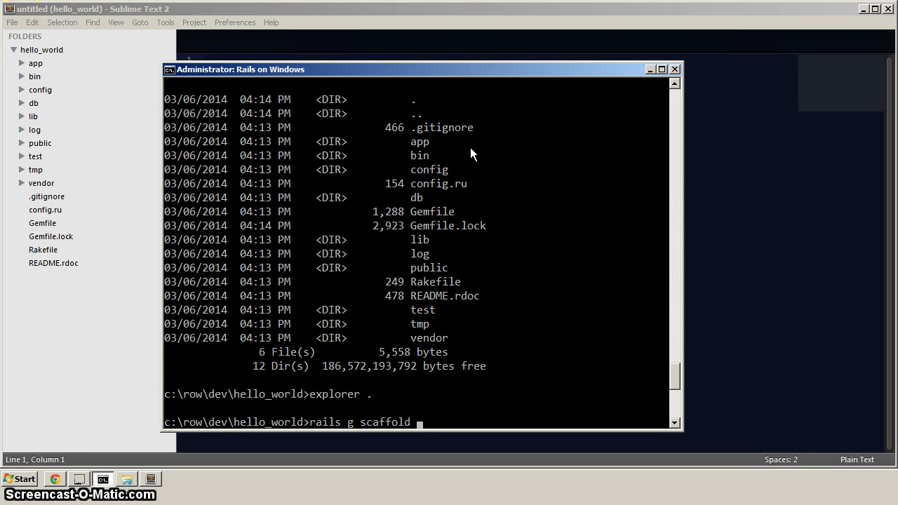
type("u")
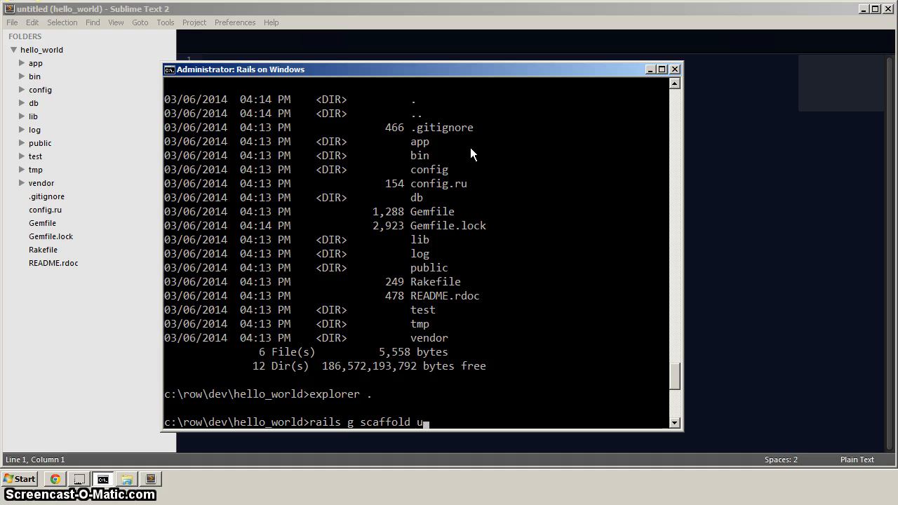
type("ser")
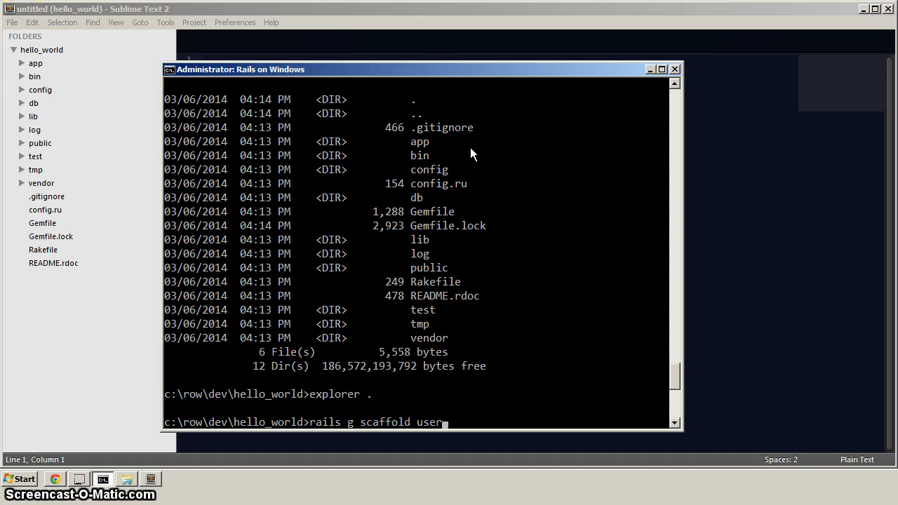
type("s")
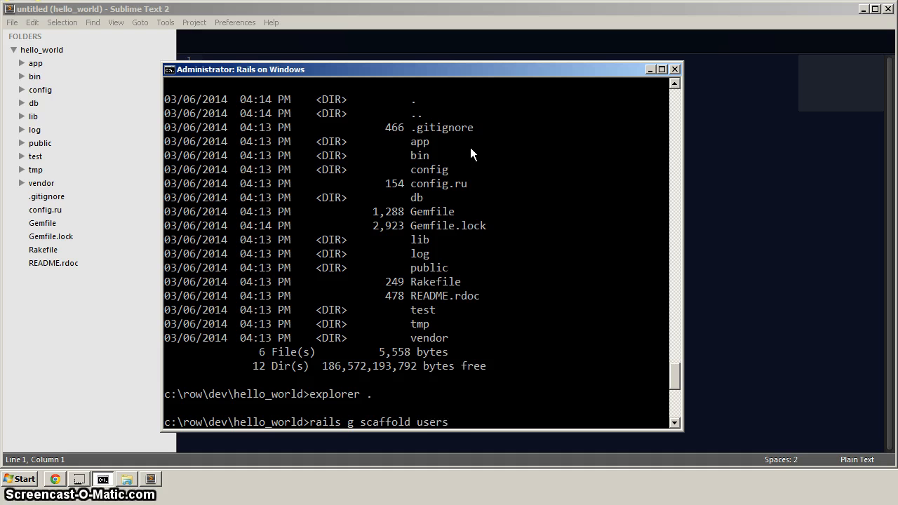
type("ema")
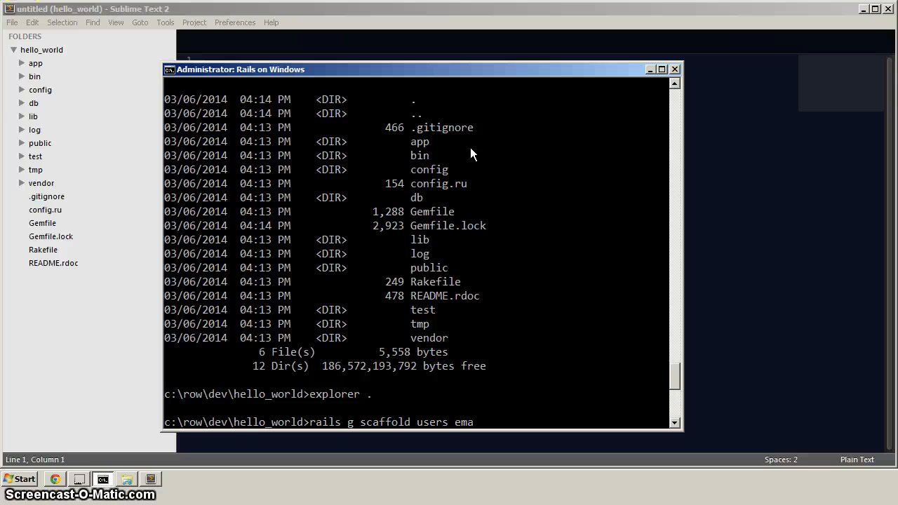
type("il:string")
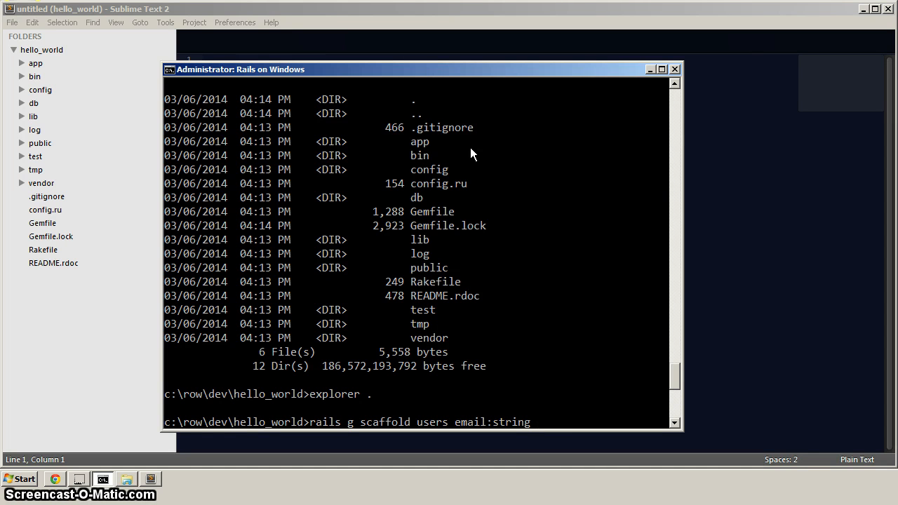
type("first_name:string last_name")
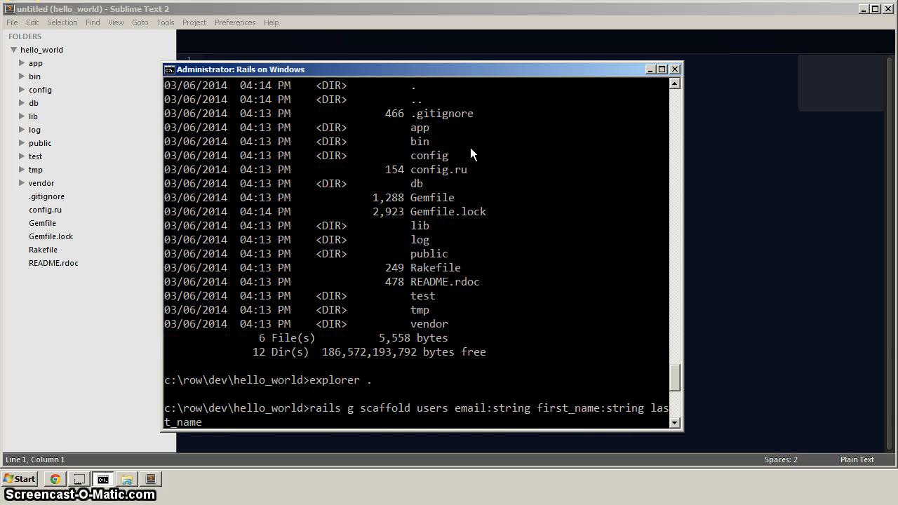
type(":string")
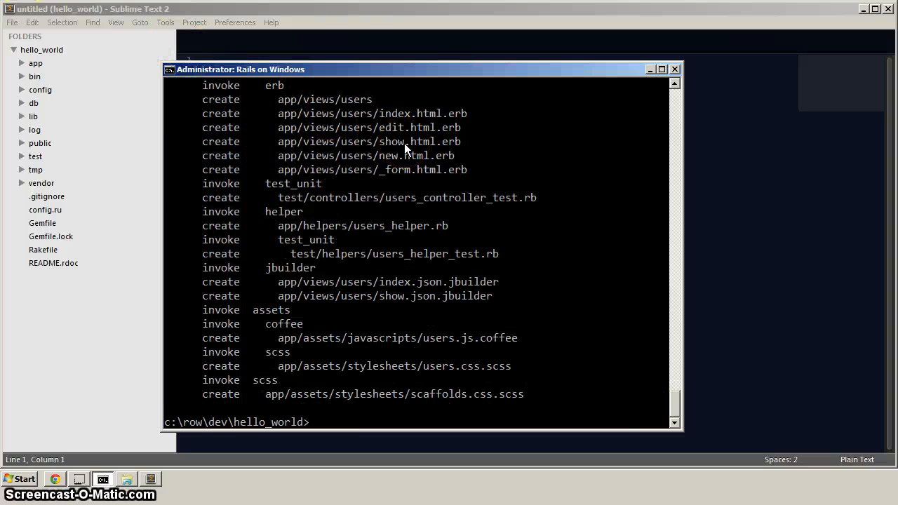
Run 'rake db:migrate' to create the users table, then 'rails s' to boot WEBrick on port 3000
type("rake")
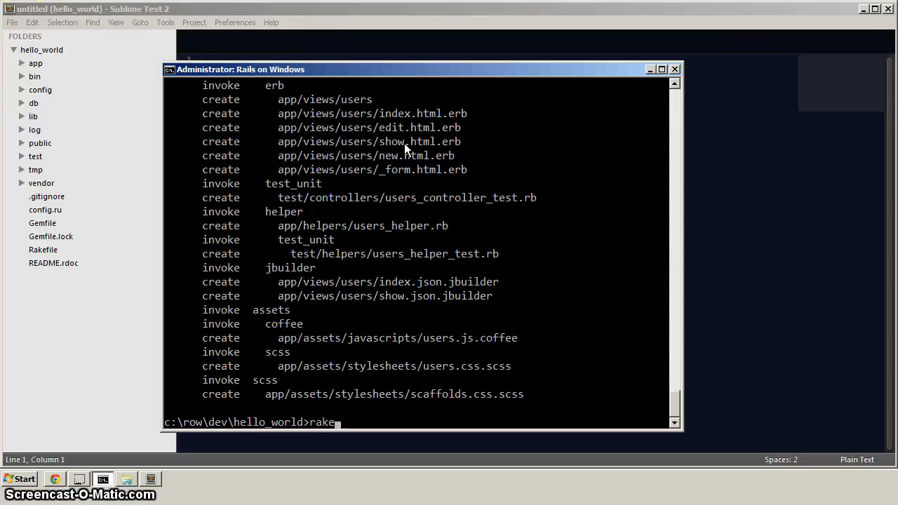
type("db:migrate")
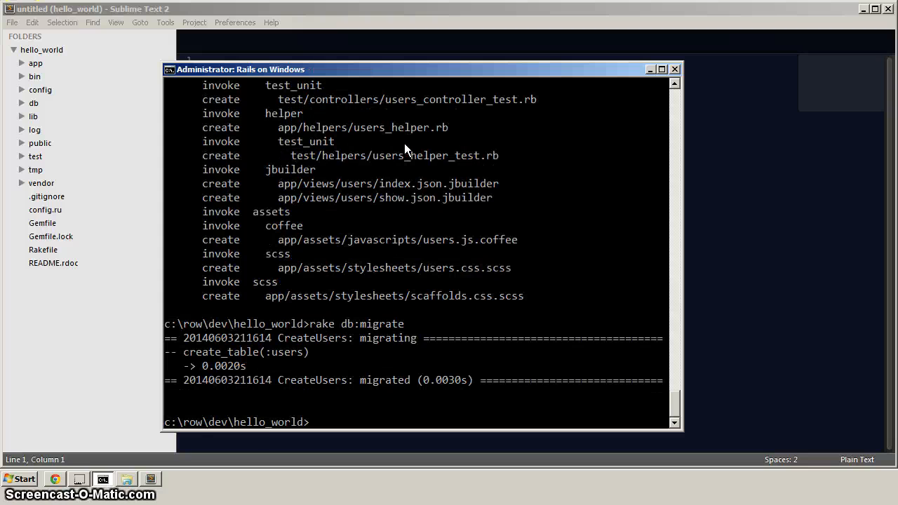
type("rai")
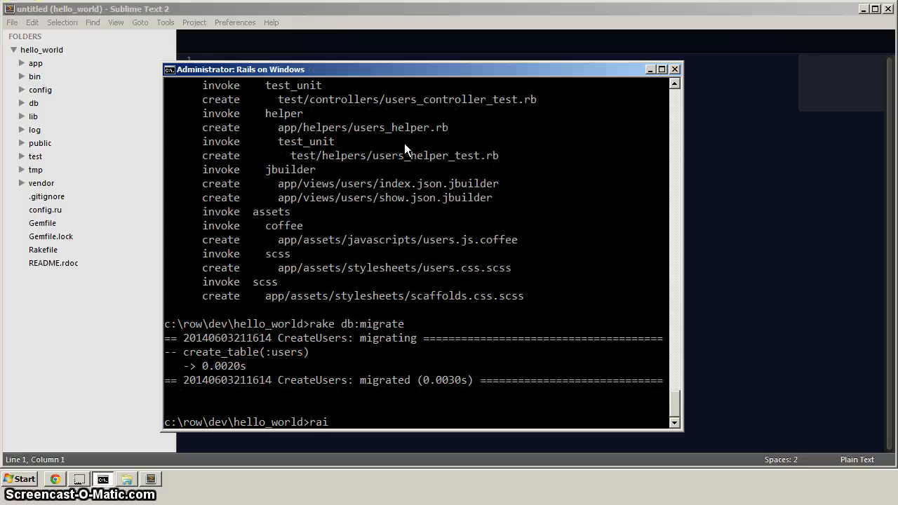
type("ls s")
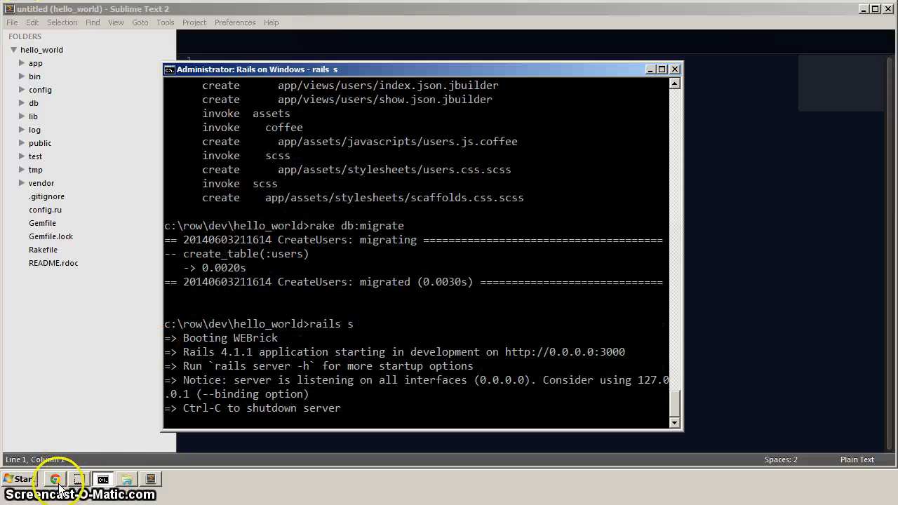
left_click(55, 480)
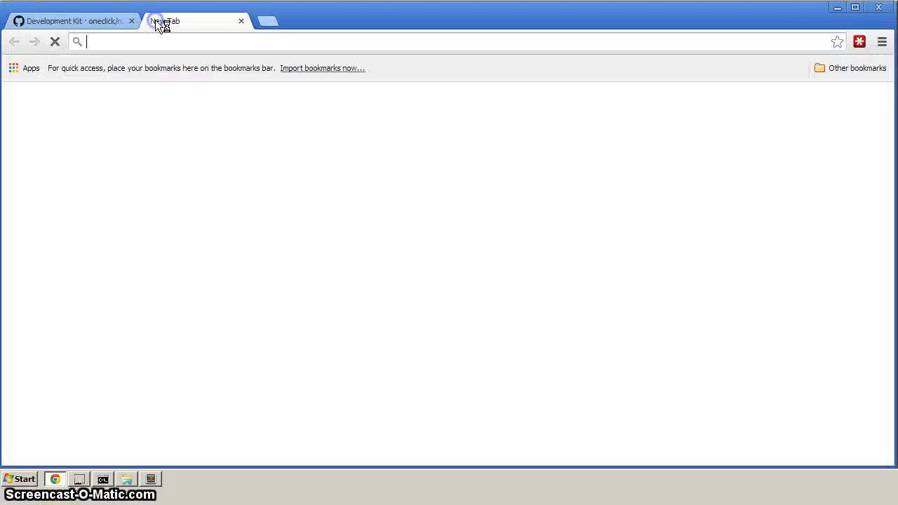
Load the Welcome aboard page at localhost:3000, then correct the mistyped address to localhost:3000/users
type("http://www.reddit.com")
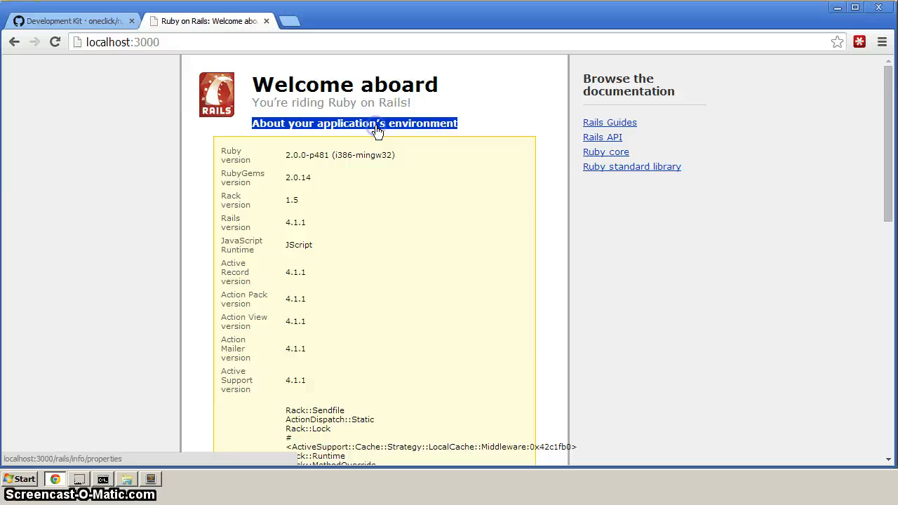
mouse_move(323, 168)
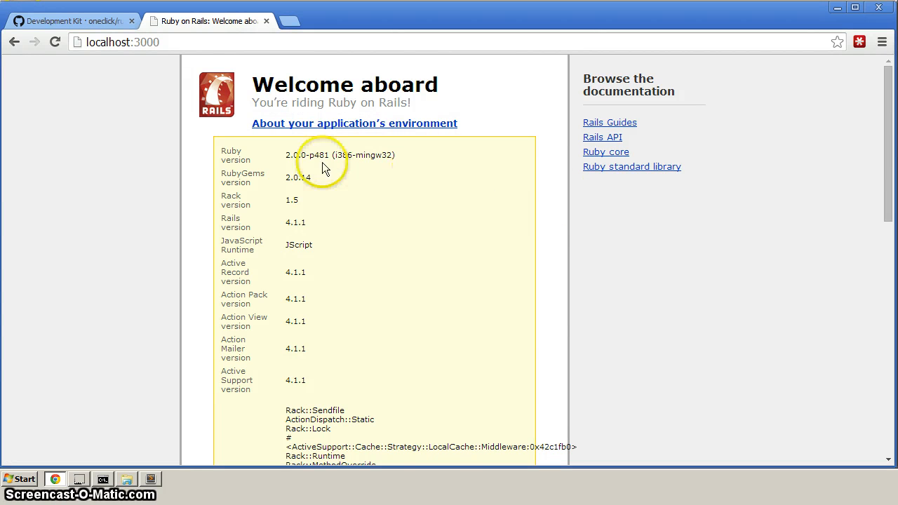
mouse_move(360, 166)
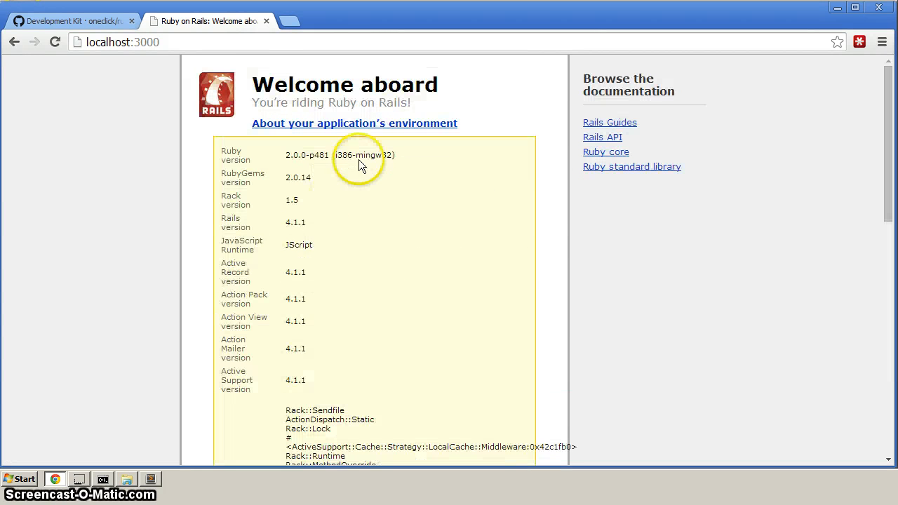
left_click(211, 42)
type("/usrs")
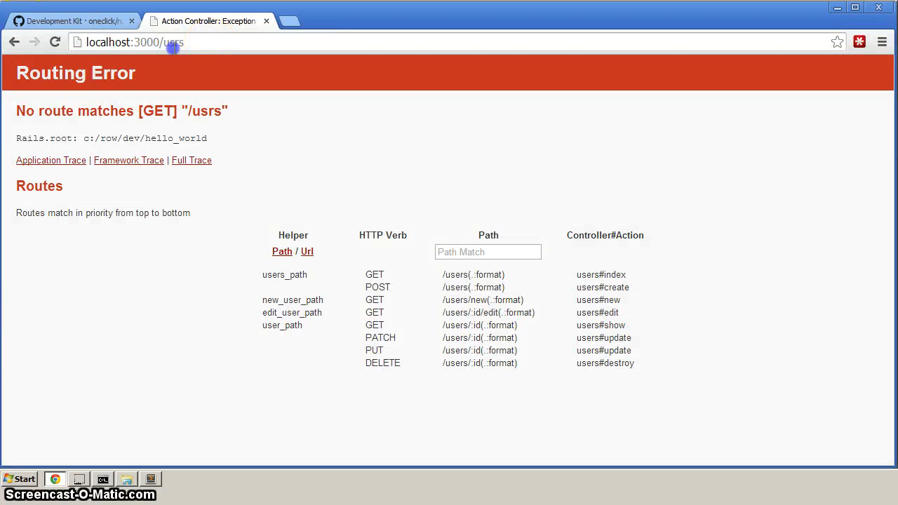
left_click(133, 42)
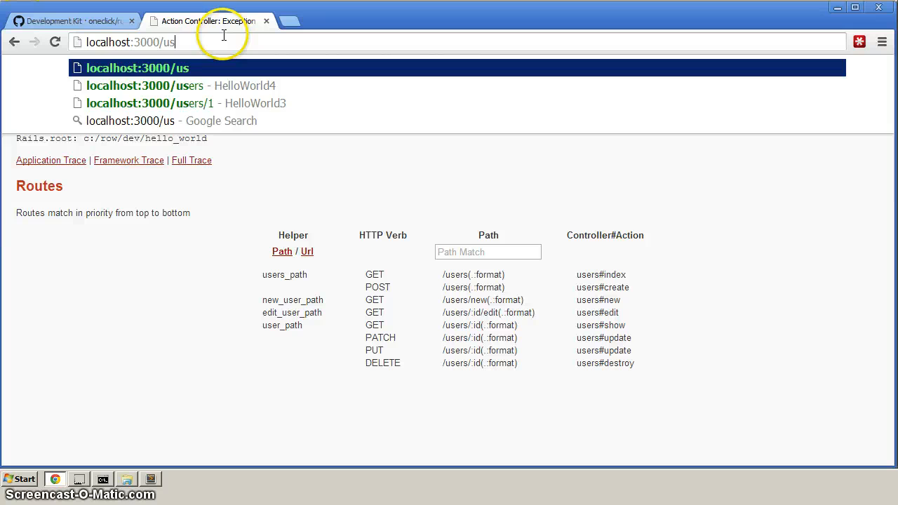